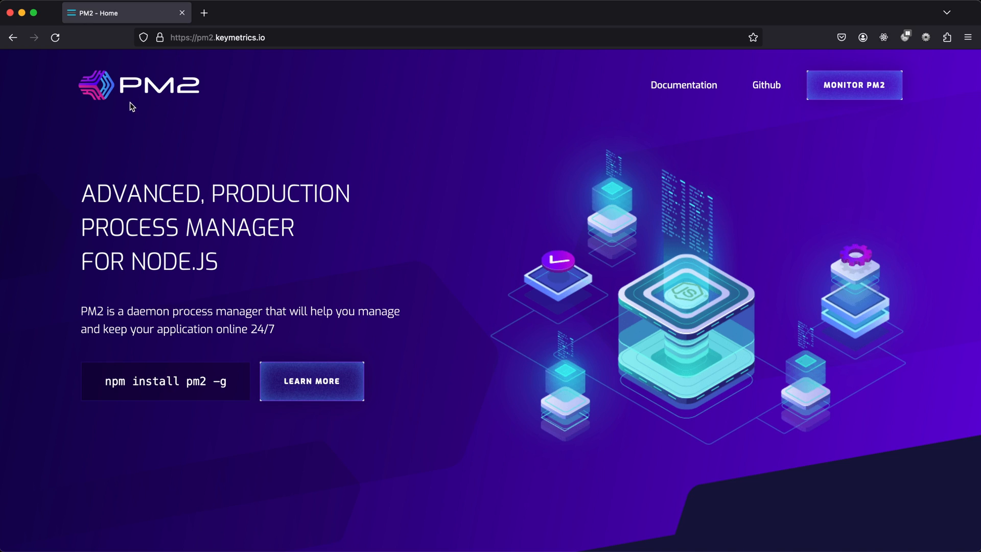
{"action": "mouse_move", "coordinate": [453, 239]}
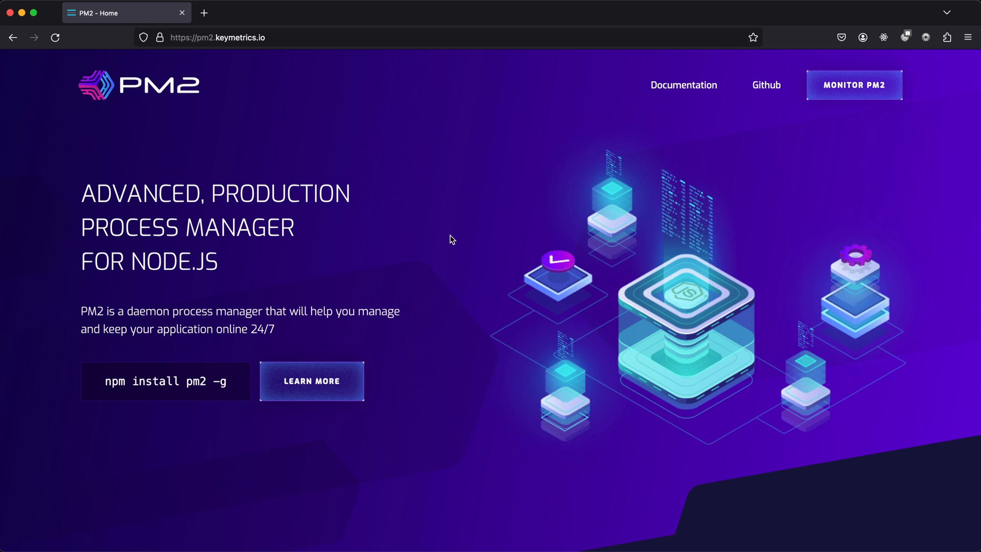
Scroll through the window list to reach the simple-express-server VS Code window
{"action": "scroll", "scroll_direction": "down", "scroll_amount": 3}
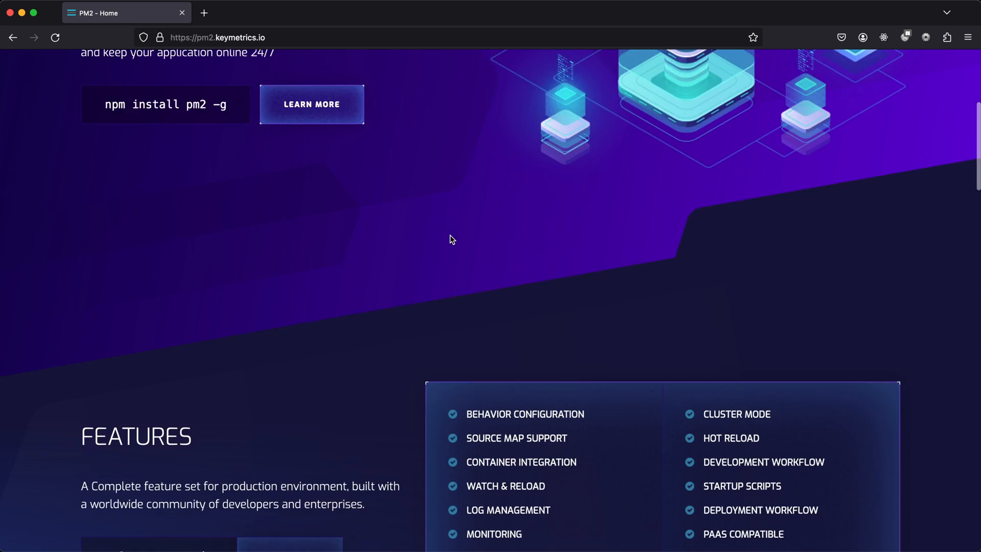
{"action": "scroll", "scroll_direction": "down", "scroll_amount": 3}
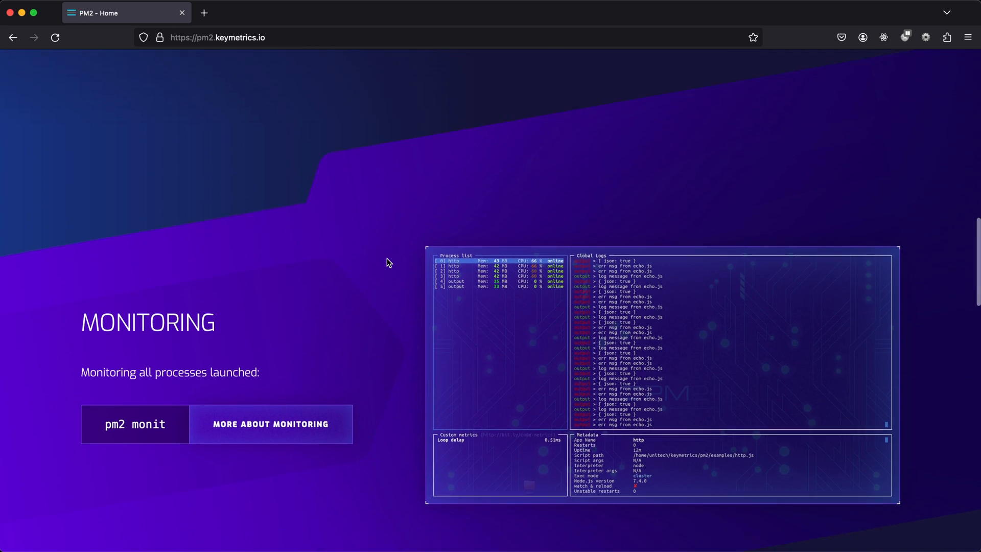
{"action": "scroll", "scroll_direction": "down", "scroll_amount": 3}
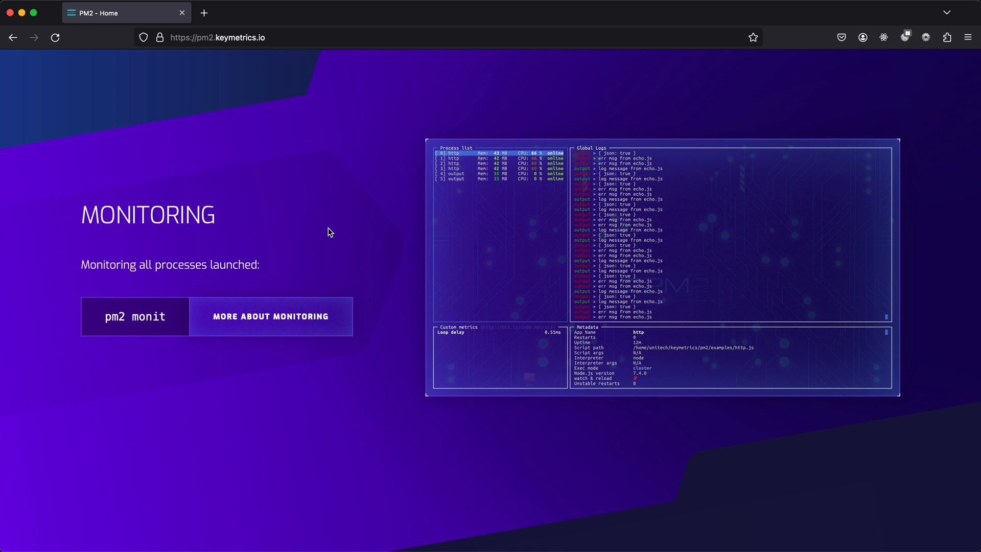
{"action": "mouse_move", "coordinate": [450, 178]}
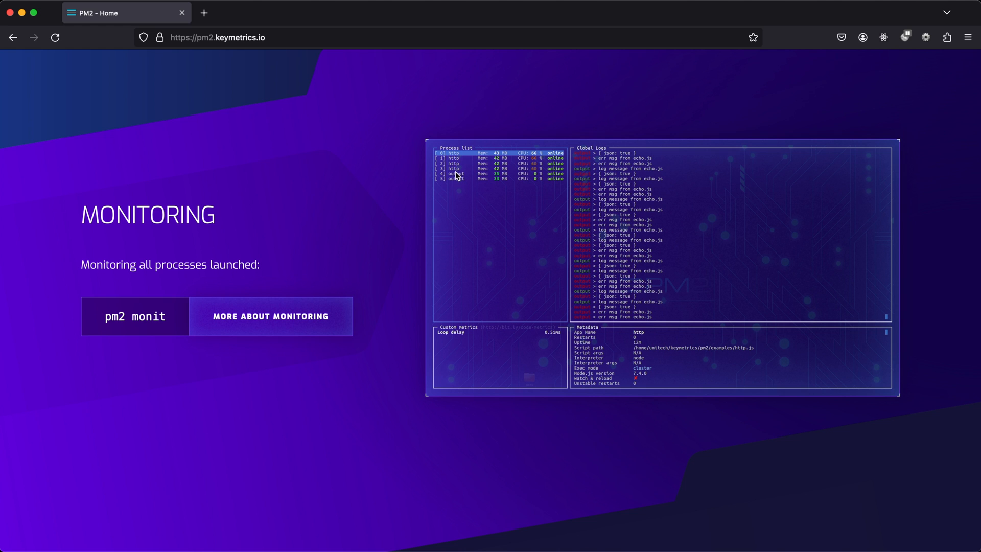
{"action": "mouse_move", "coordinate": [444, 201]}
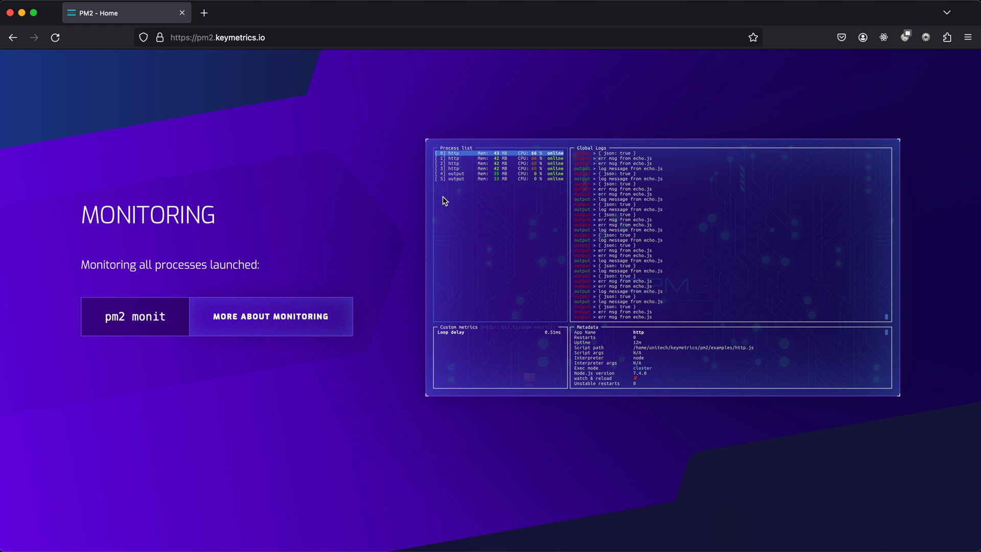
{"action": "scroll", "scroll_direction": "down", "scroll_amount": 3}
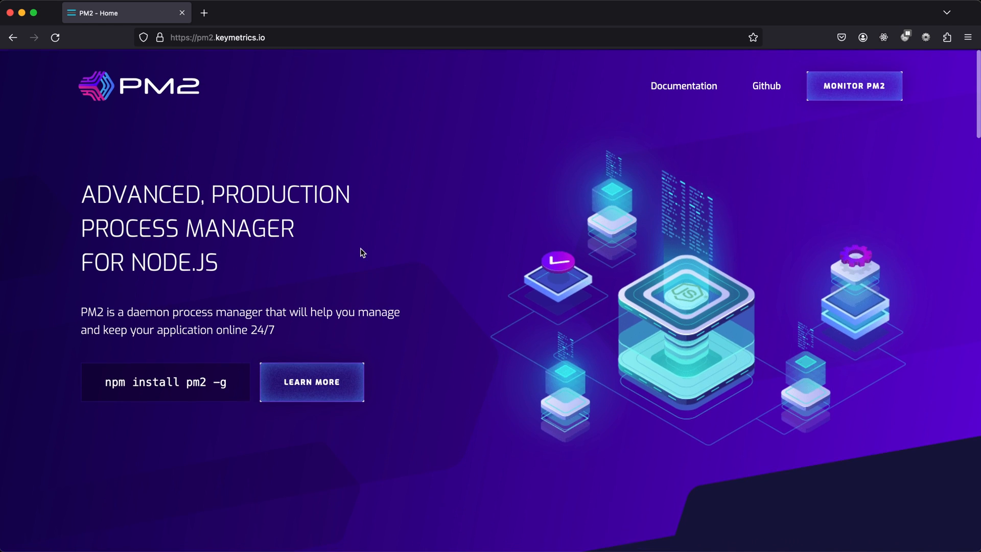
{"action": "mouse_move", "coordinate": [298, 257]}
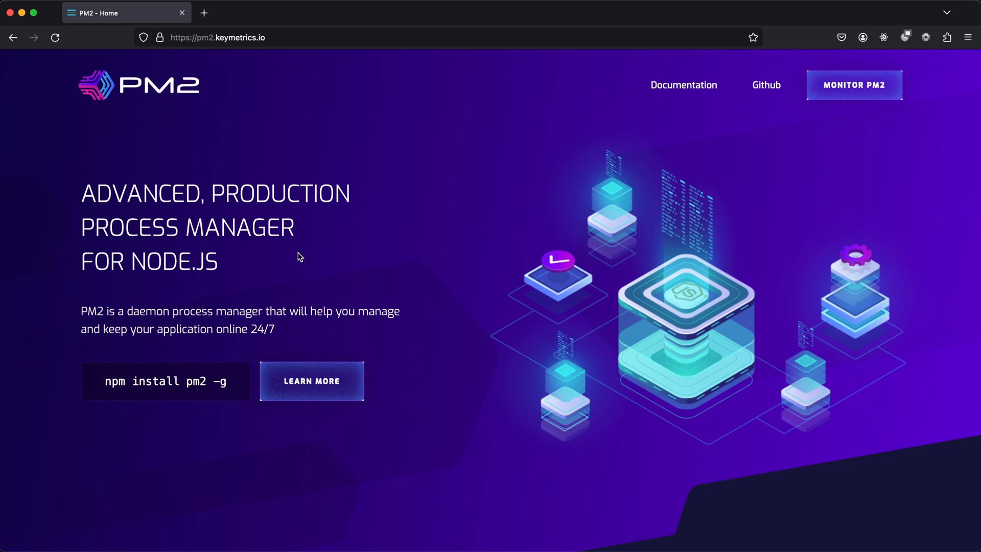
{"action": "mouse_move", "coordinate": [303, 259]}
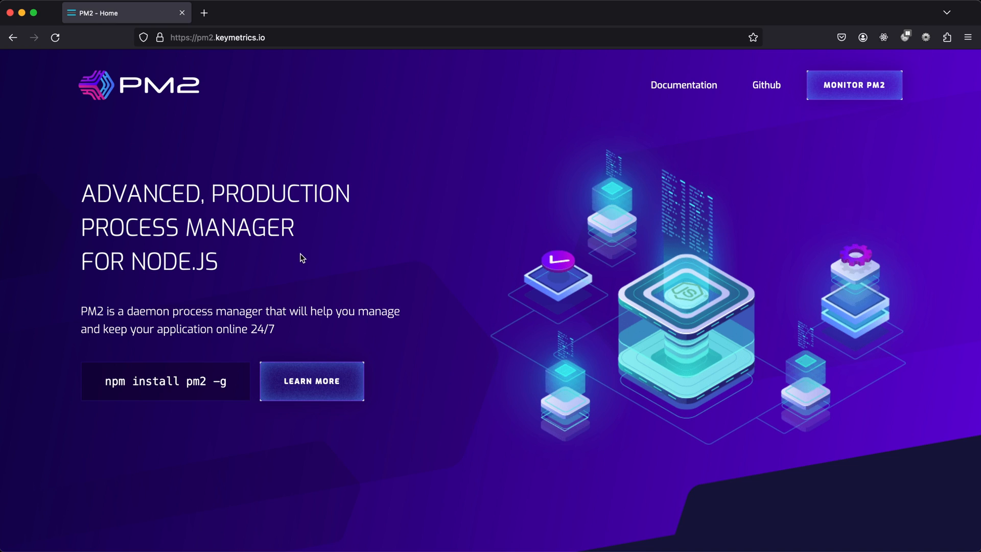
{"action": "mouse_move", "coordinate": [328, 273]}
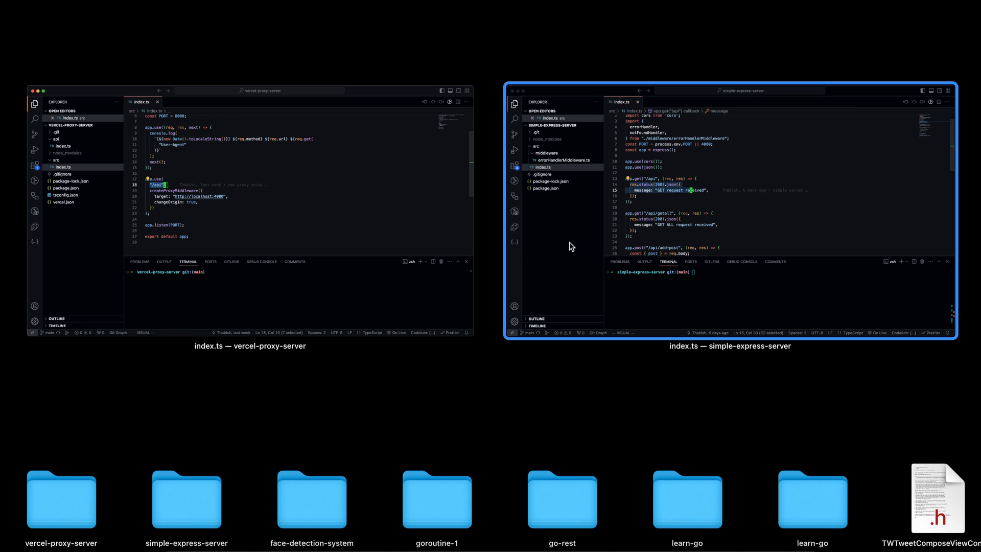
{"action": "mouse_move", "coordinate": [514, 223]}
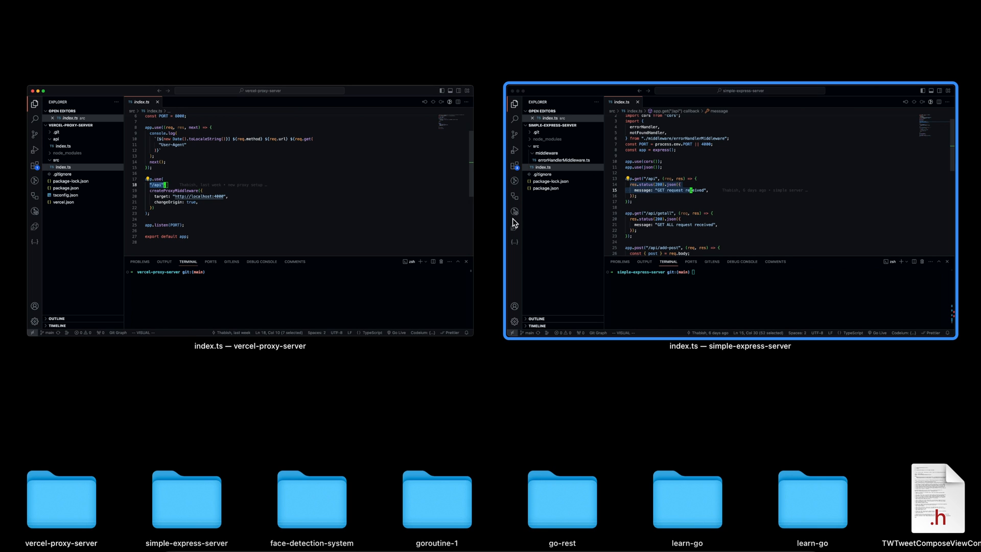
{"action": "mouse_move", "coordinate": [827, 221]}
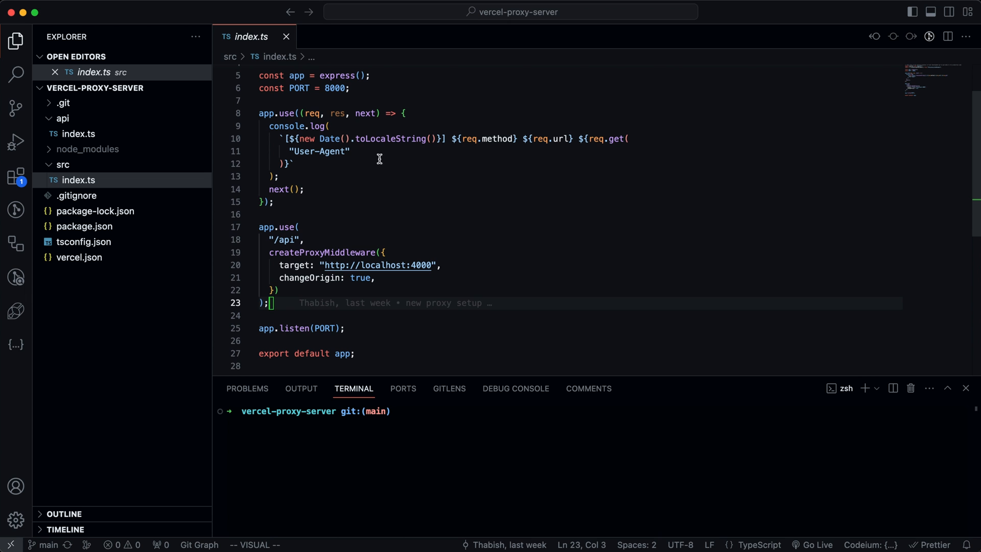
{"action": "mouse_move", "coordinate": [320, 230]}
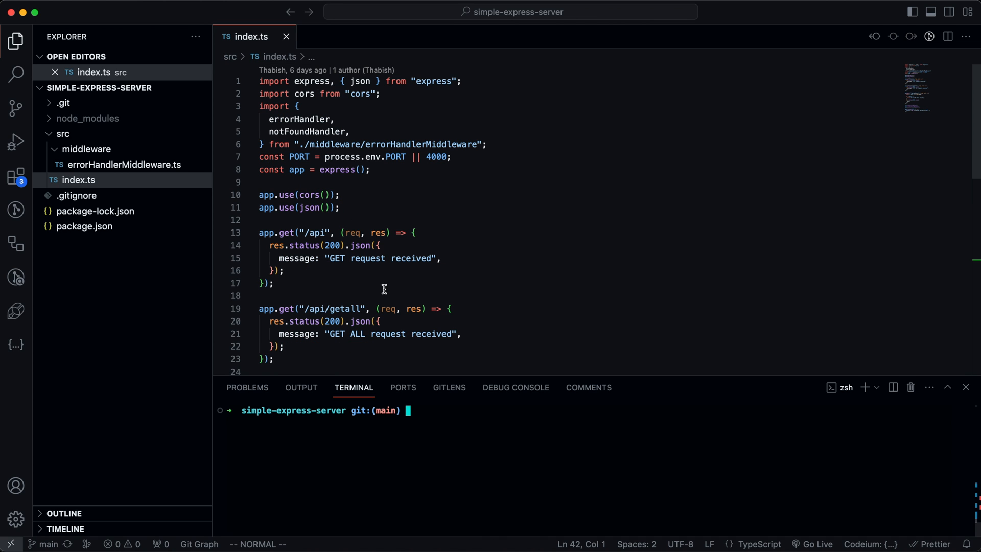
{"action": "mouse_move", "coordinate": [366, 176]}
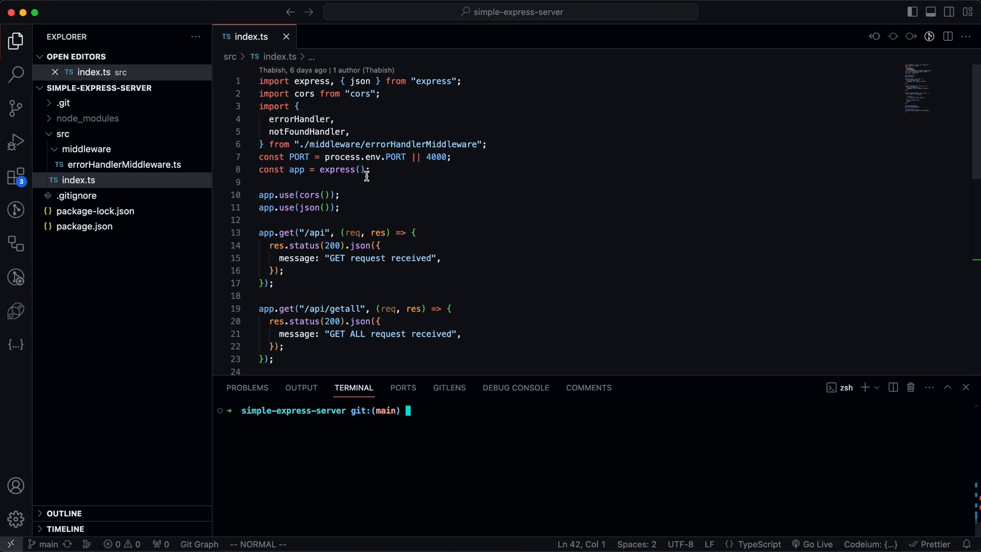
{"action": "mouse_move", "coordinate": [405, 322]}
{"action": "type", "text": "git c"}
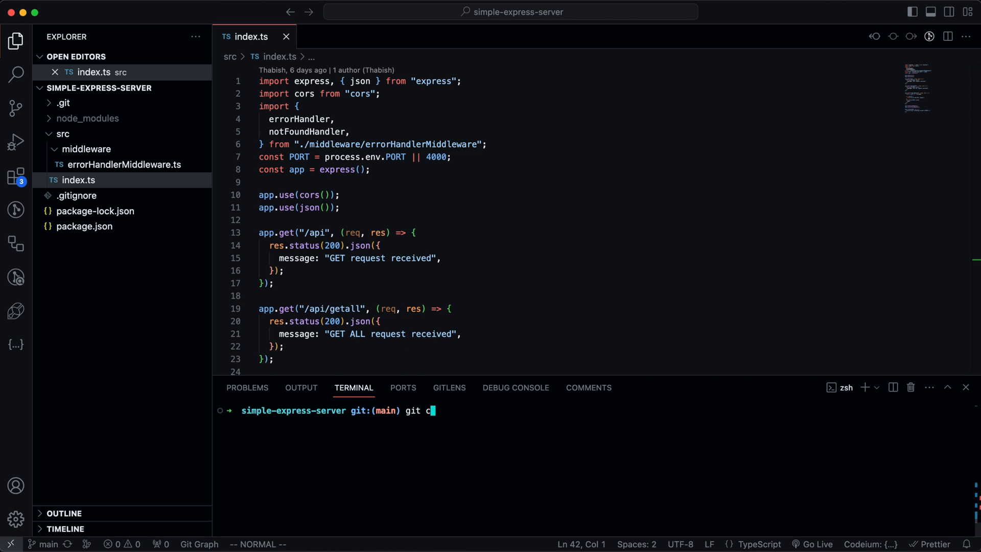
Run git checkout f/pm2-added to switch the repo onto the PM2 branch
{"action": "type", "text": "heckout f/"}
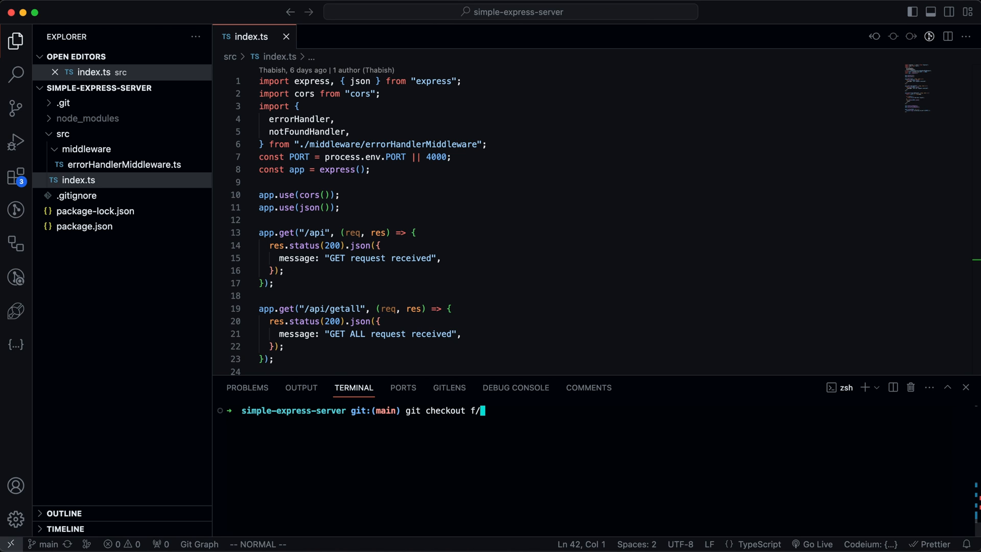
{"action": "type", "text": "pm2-added"}
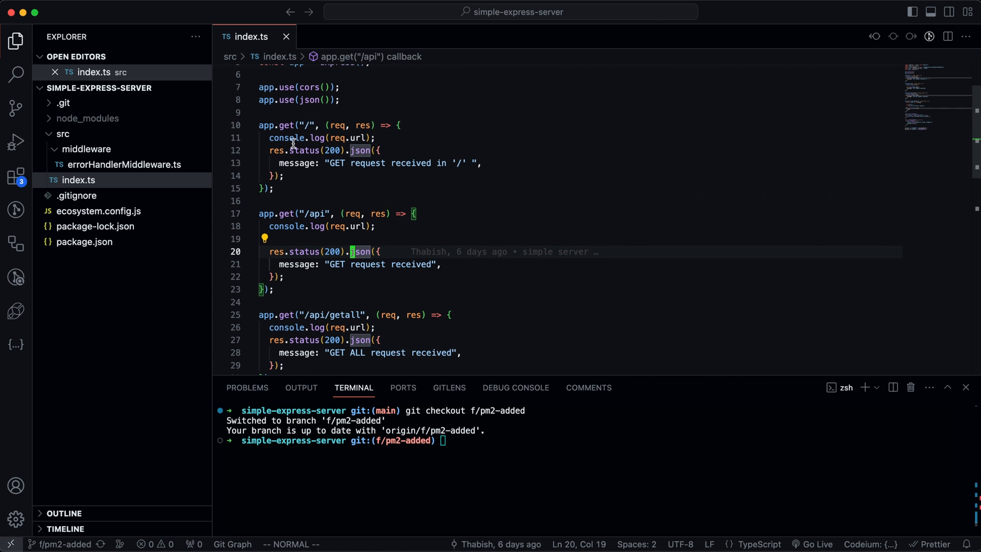
{"action": "mouse_move", "coordinate": [348, 192]}
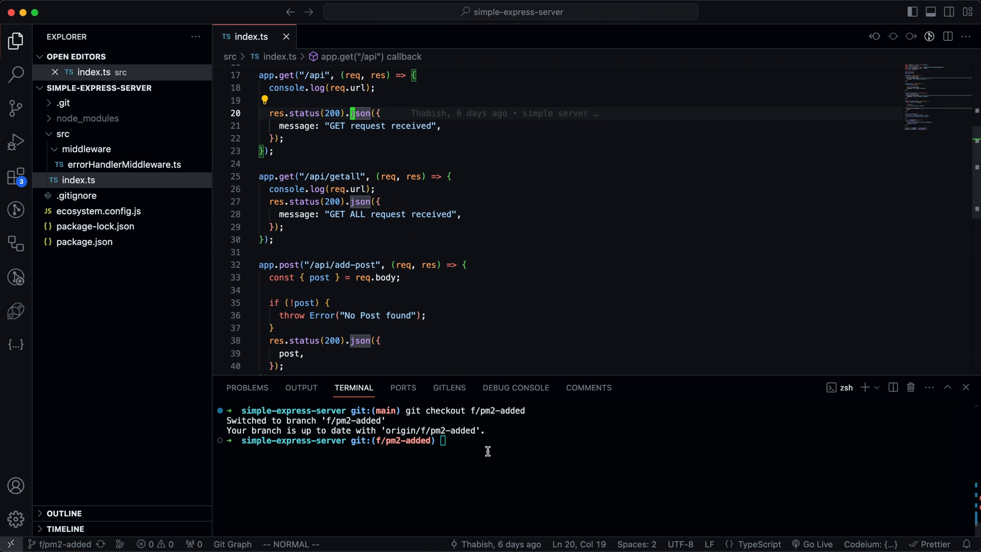
Install PM2 globally with npm i pm2 -g, abandon the bun install and clear the terminal
{"action": "type", "text": "clear"}
{"action": "type", "text": "npm i pm2"}
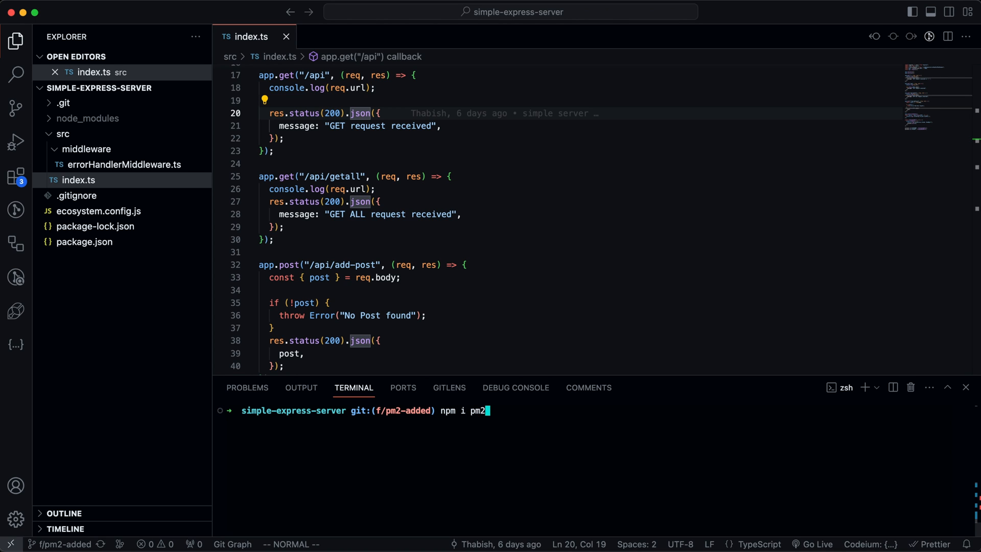
{"action": "type", "text": "-g"}
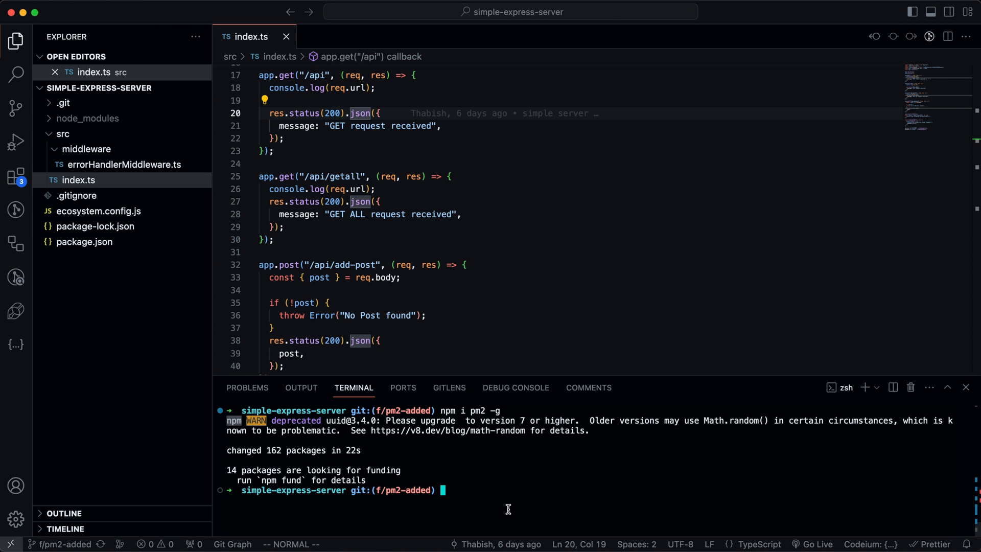
{"action": "type", "text": "npm install -g bun"}
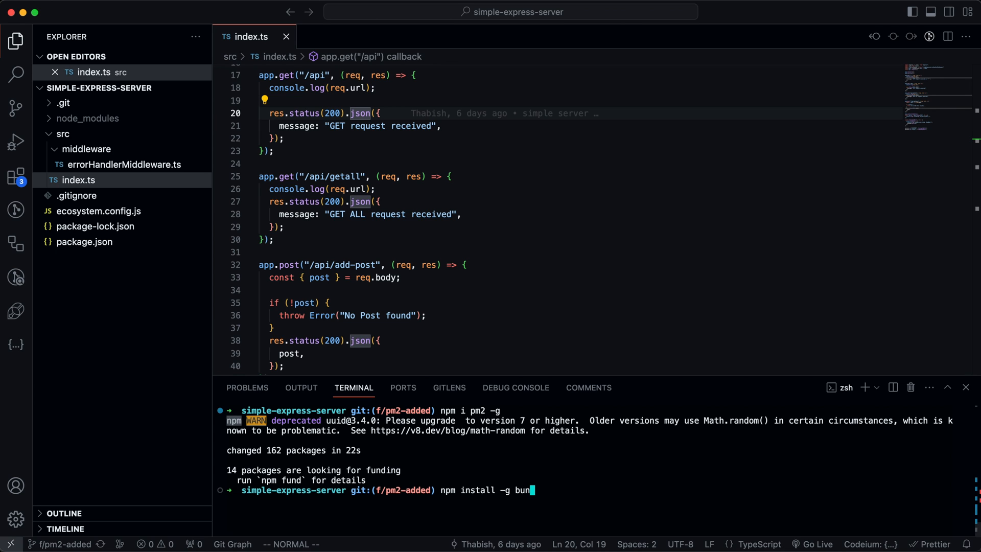
{"action": "key", "text": "Enter"}
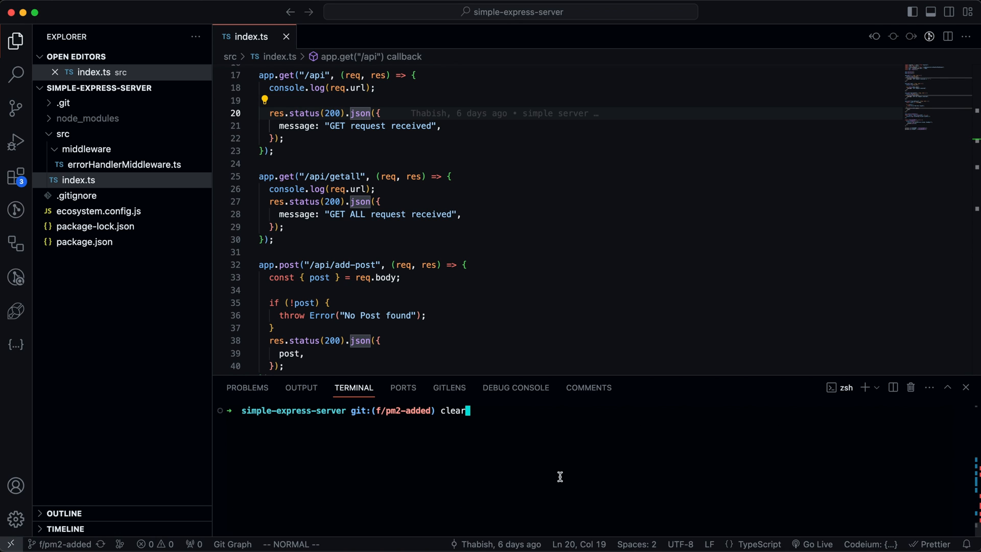
{"action": "mouse_move", "coordinate": [531, 374]}
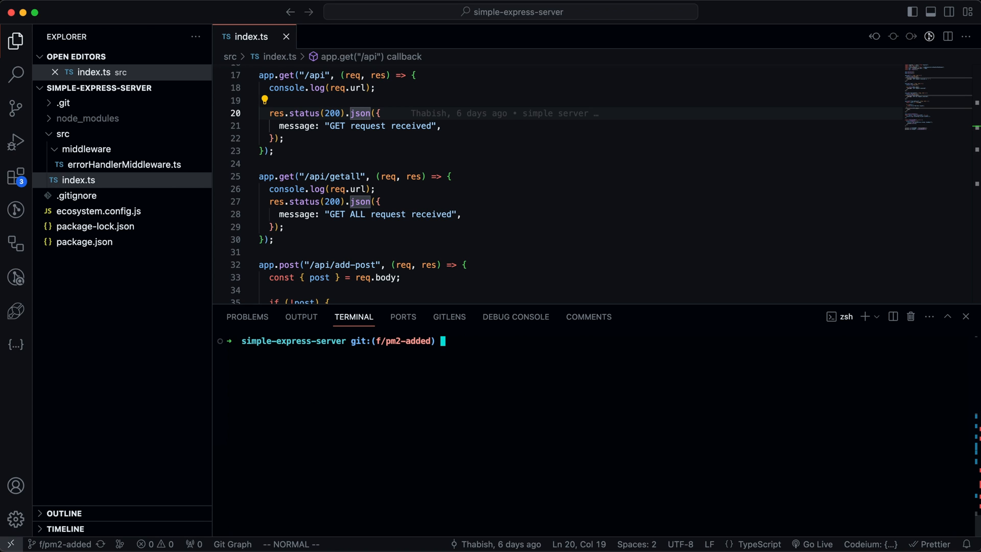
Run pm2-dev src/index.ts so the server listens on port 4000 and review its summary output
{"action": "type", "text": "pm2-dev"}
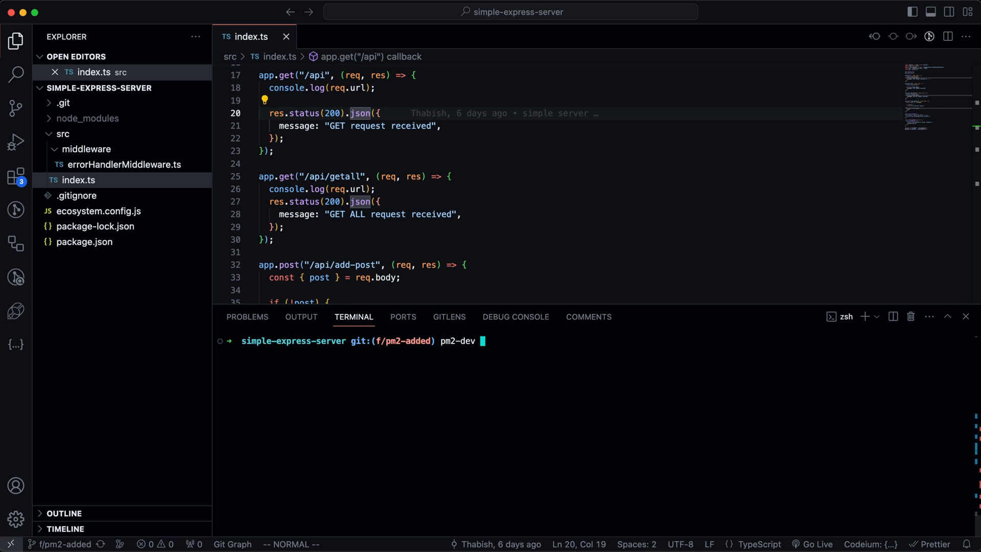
{"action": "type", "text": "src"}
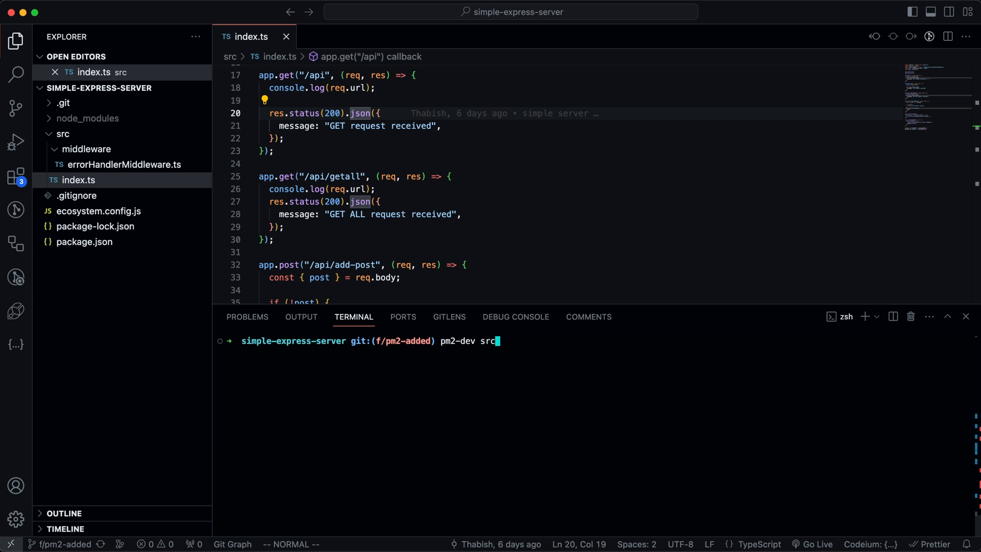
{"action": "type", "text": "index.ts"}
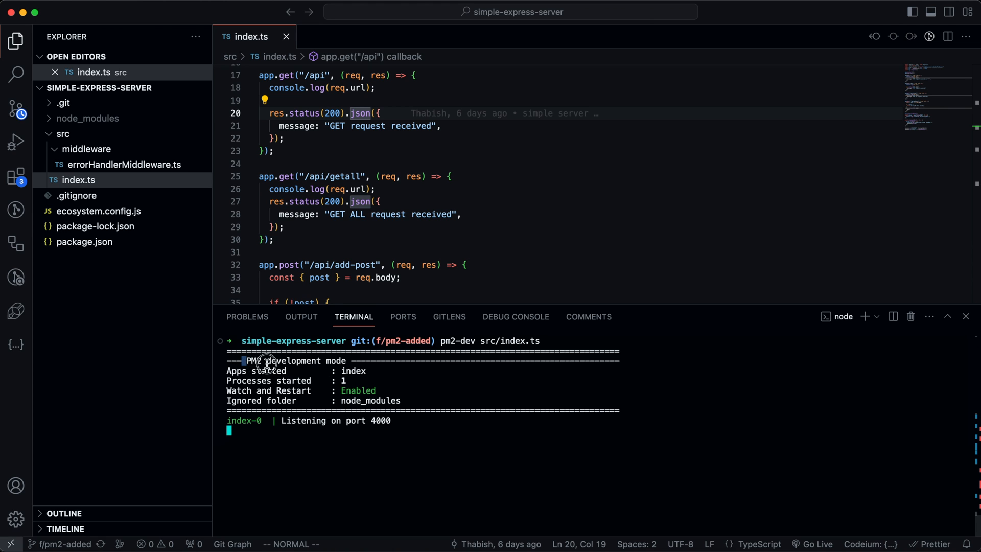
{"action": "left_click_drag", "start_coordinate": [247, 361], "coordinate": [391, 420]}
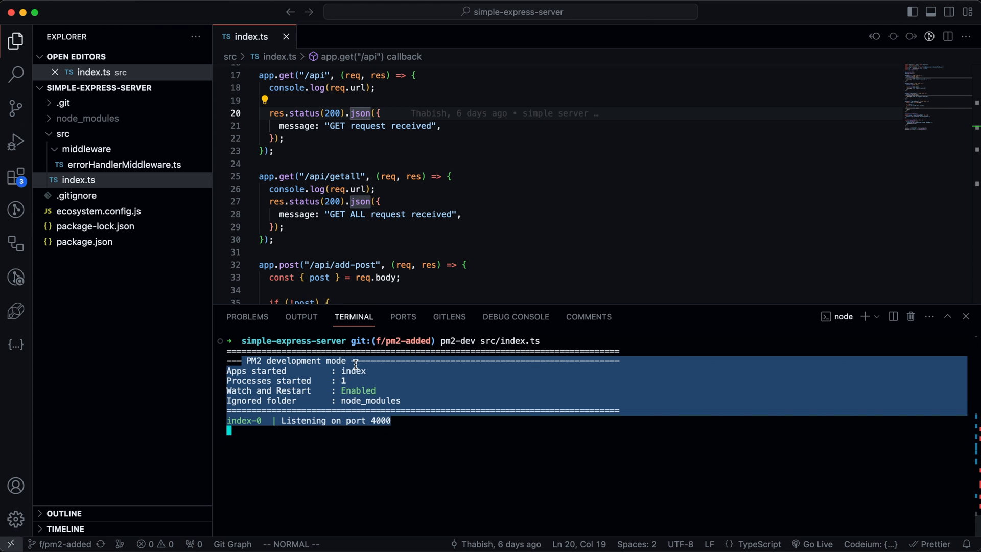
{"action": "scroll", "scroll_direction": "down", "scroll_amount": 3}
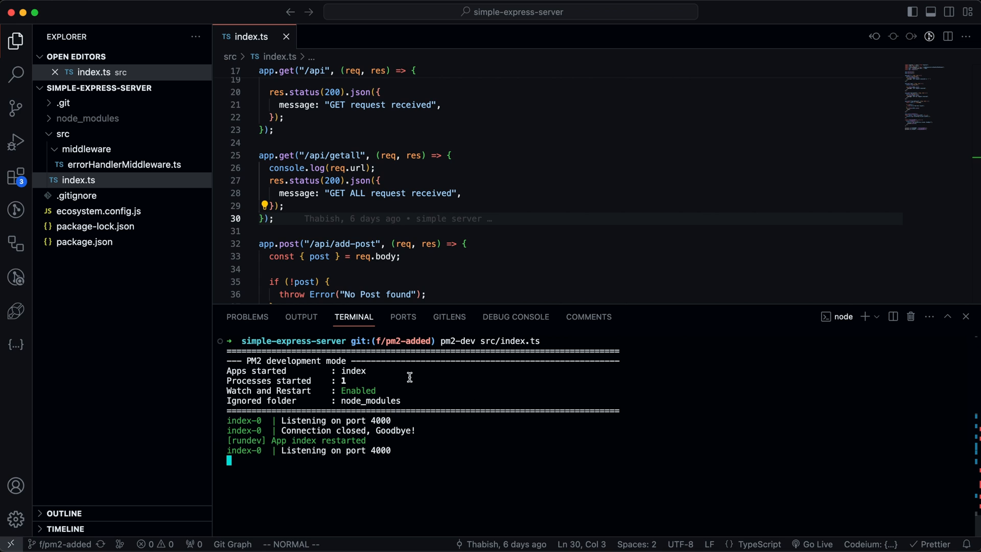
{"action": "mouse_move", "coordinate": [434, 249]}
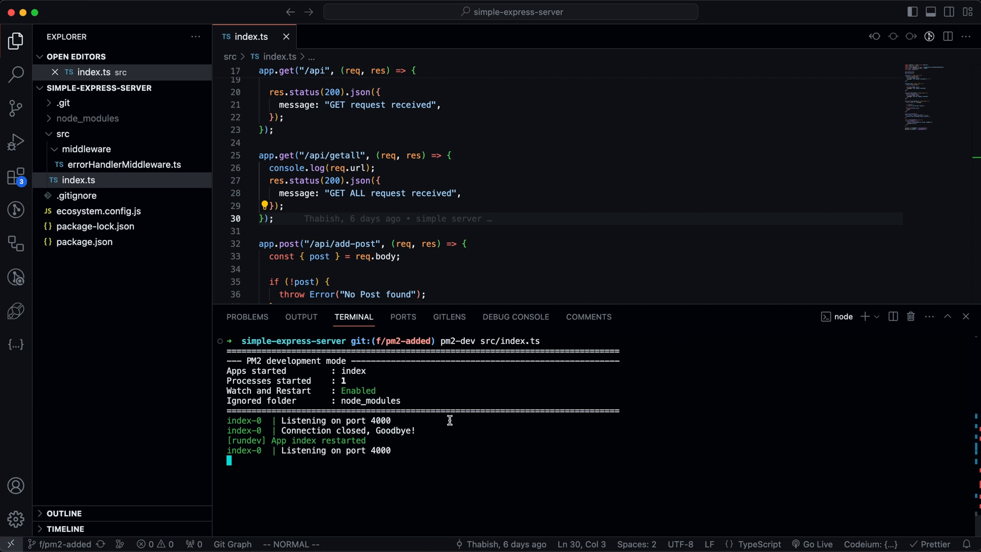
Stop pm2-dev and run pm2 start src/index.ts so index is online as a daemon in fork mode
{"action": "key", "text": "ctrl+c"}
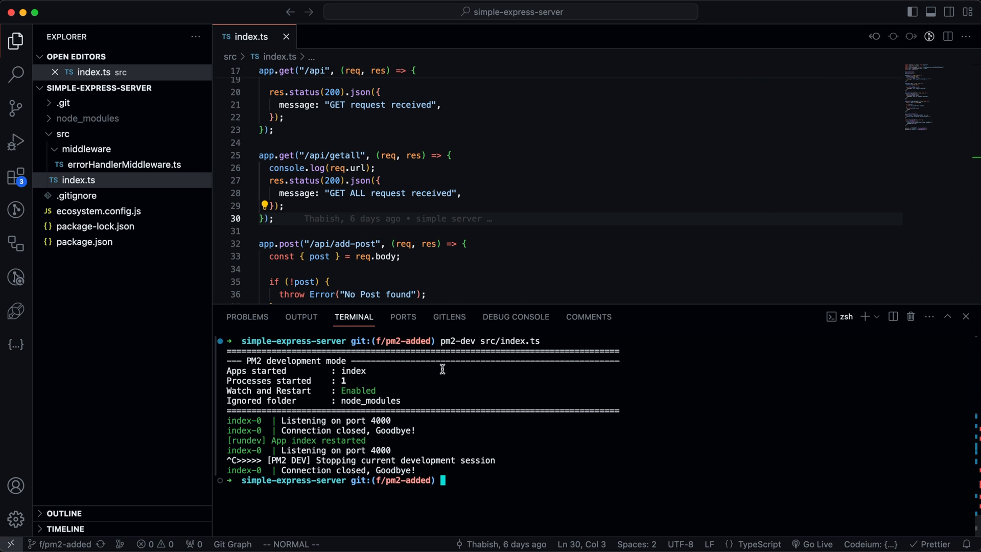
{"action": "mouse_move", "coordinate": [468, 467]}
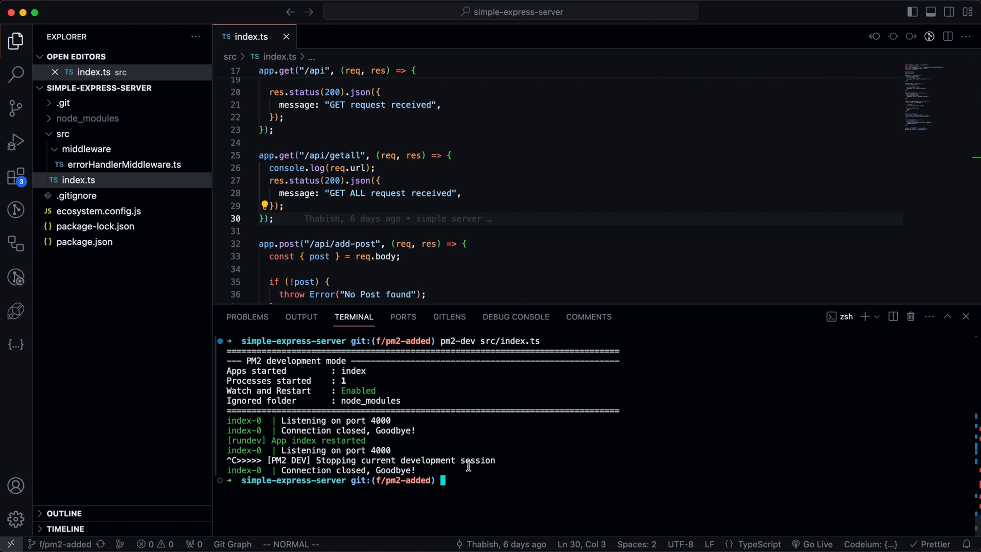
{"action": "type", "text": "pm2 s"}
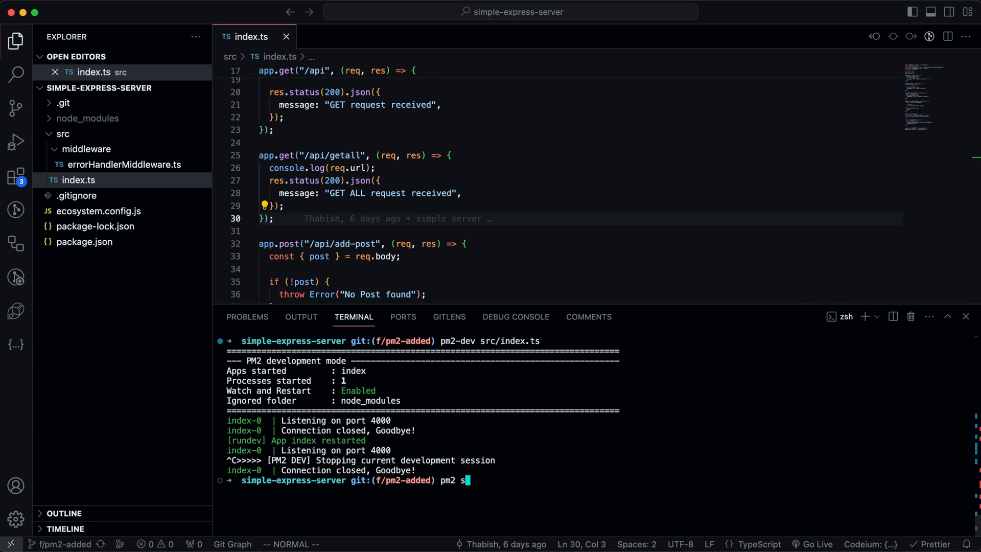
{"action": "type", "text": "tart"}
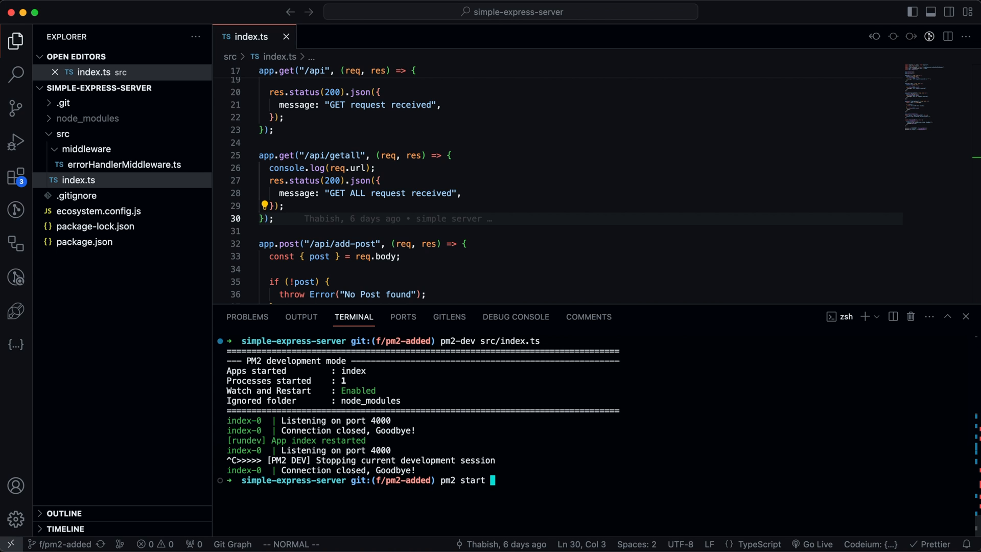
{"action": "type", "text": "src/"}
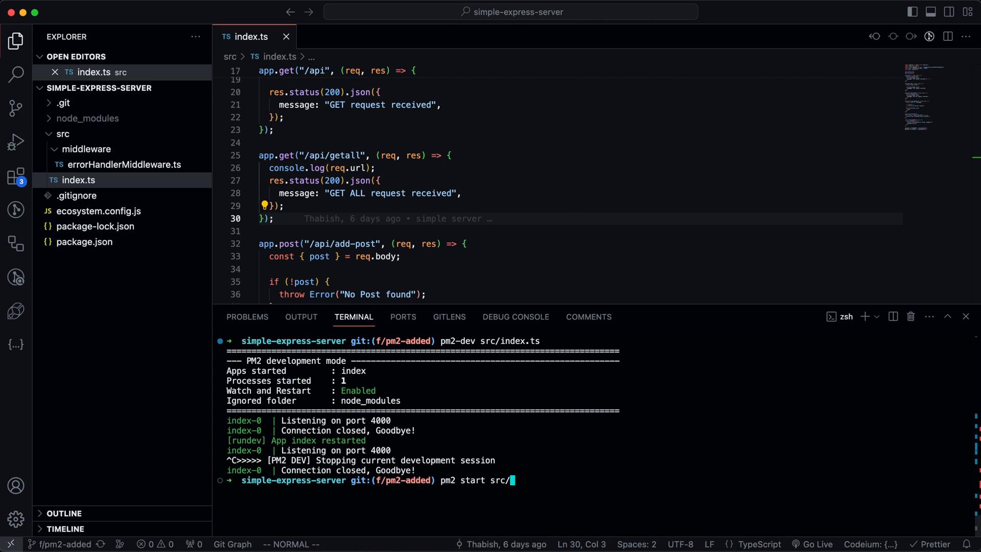
{"action": "type", "text": "indd"}
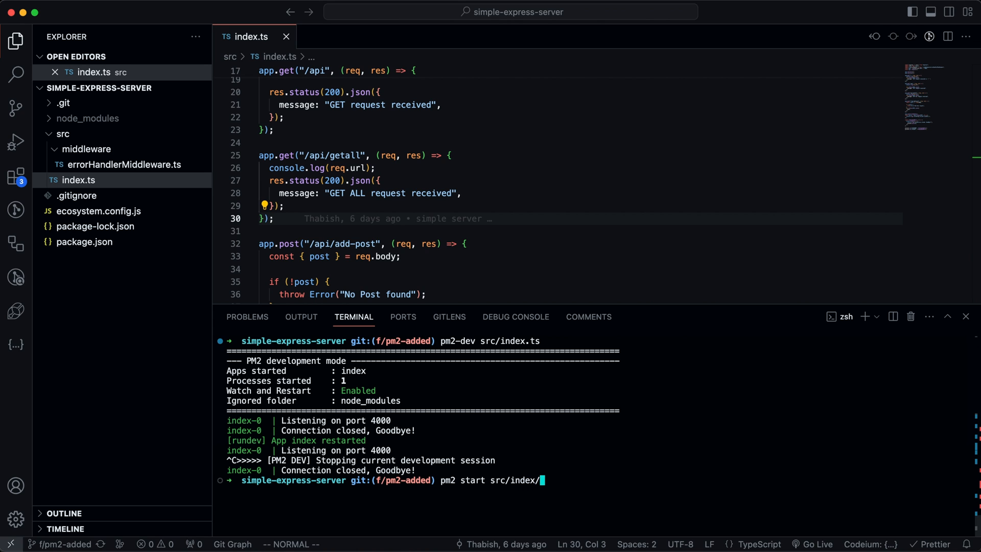
{"action": "type", "text": ".ts"}
{"action": "key", "text": "Enter"}
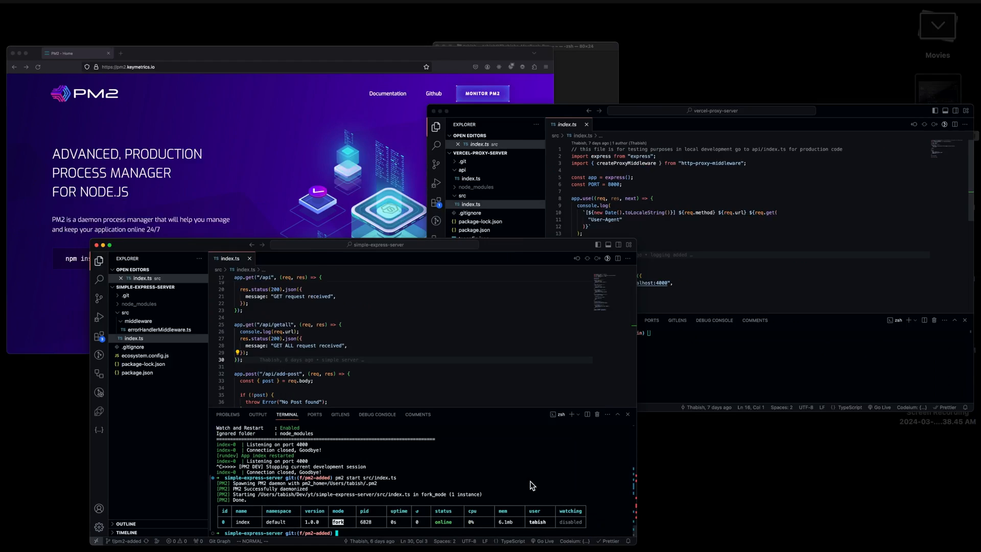
Load localhost:4000 in Firefox and check the JSON GET request received message
{"action": "left_click", "coordinate": [335, 12]}
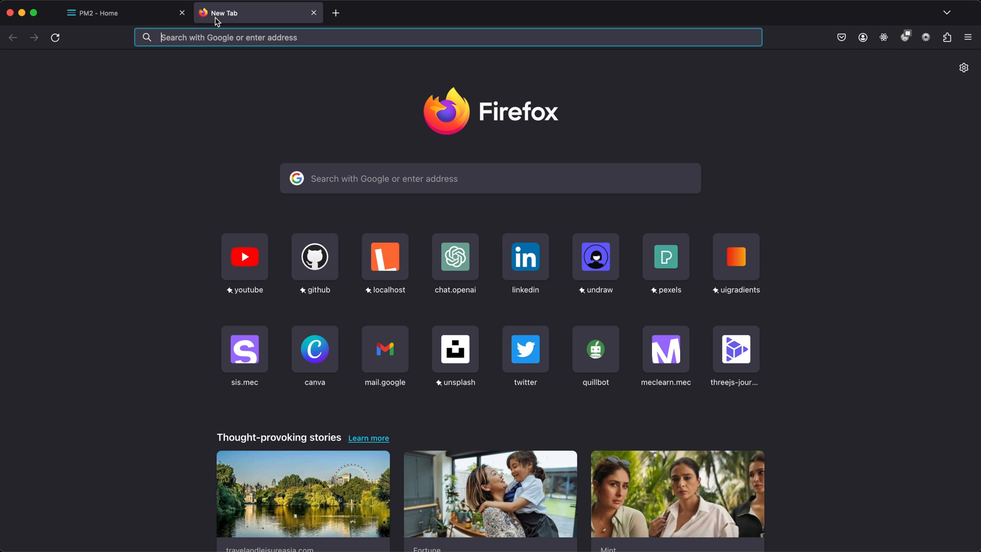
{"action": "type", "text": "localhost:3000/"}
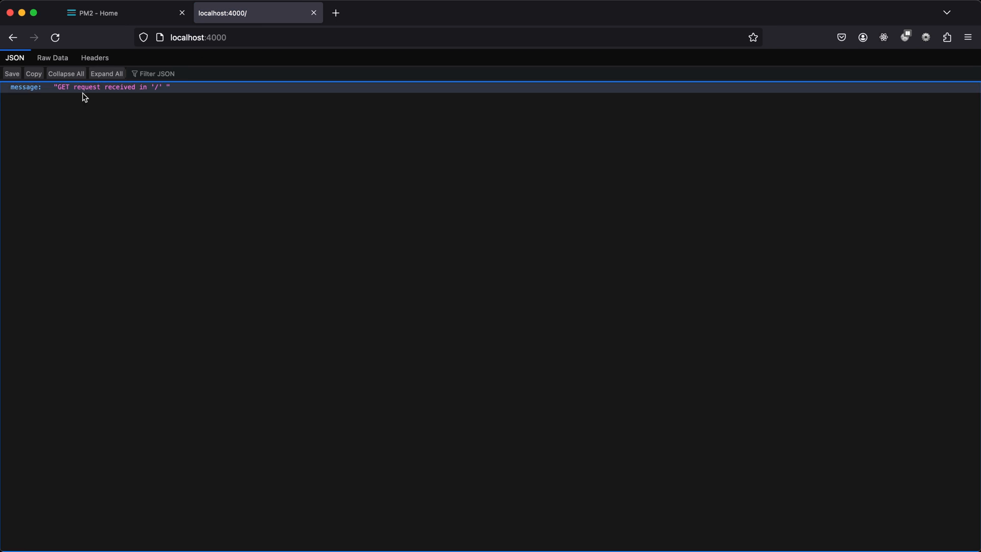
{"action": "double_click", "coordinate": [111, 85]}
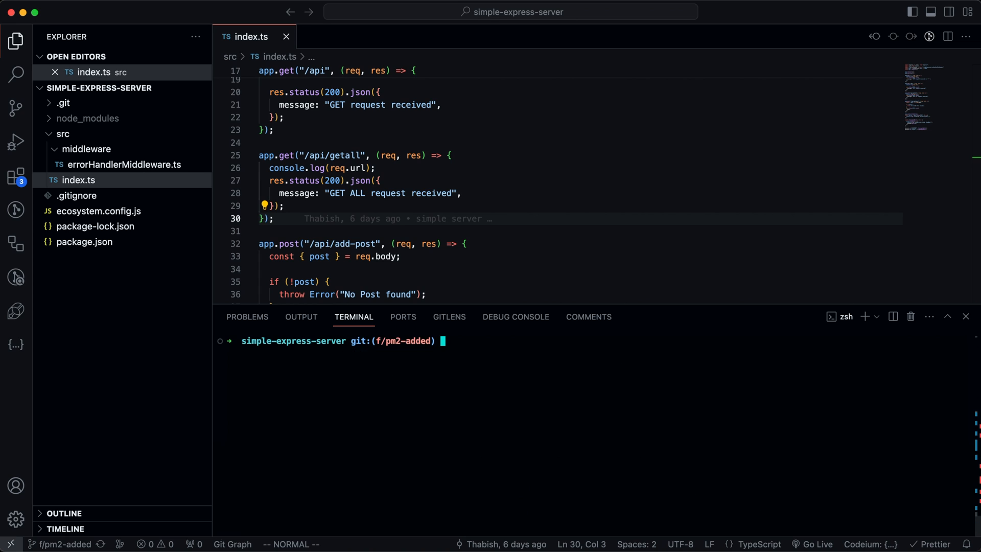
{"action": "mouse_move", "coordinate": [436, 405]}
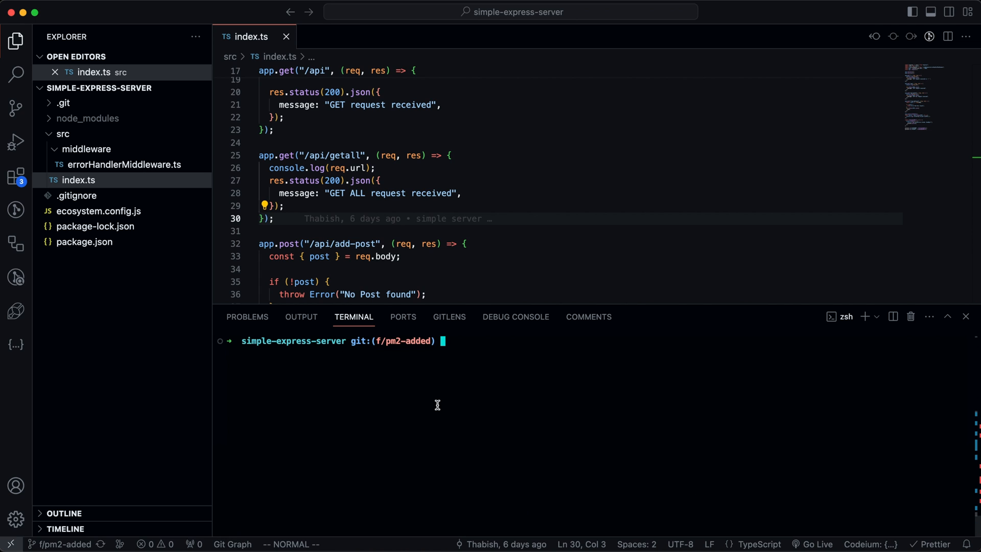
Run pm2 list to show the index process online in fork mode
{"action": "type", "text": "pm2 list"}
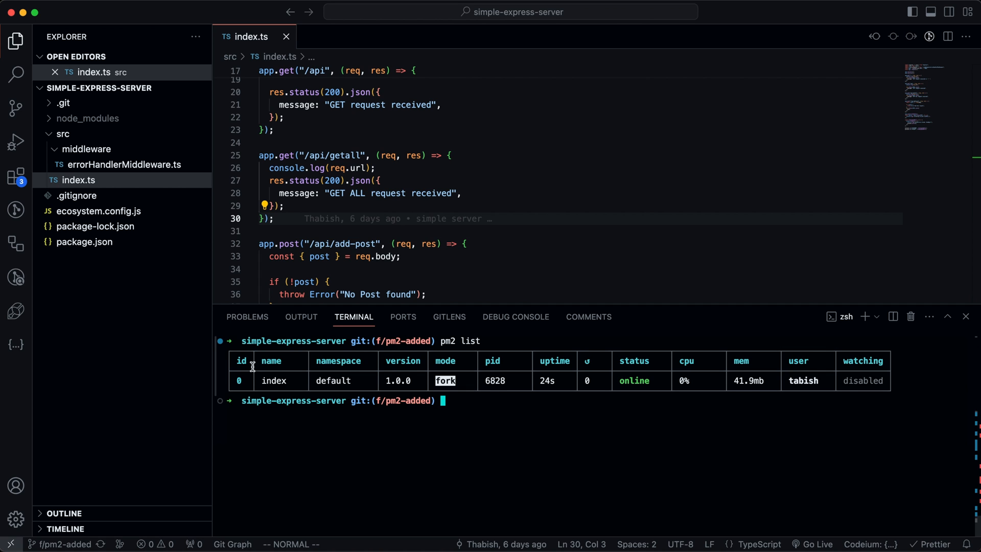
{"action": "mouse_move", "coordinate": [457, 392]}
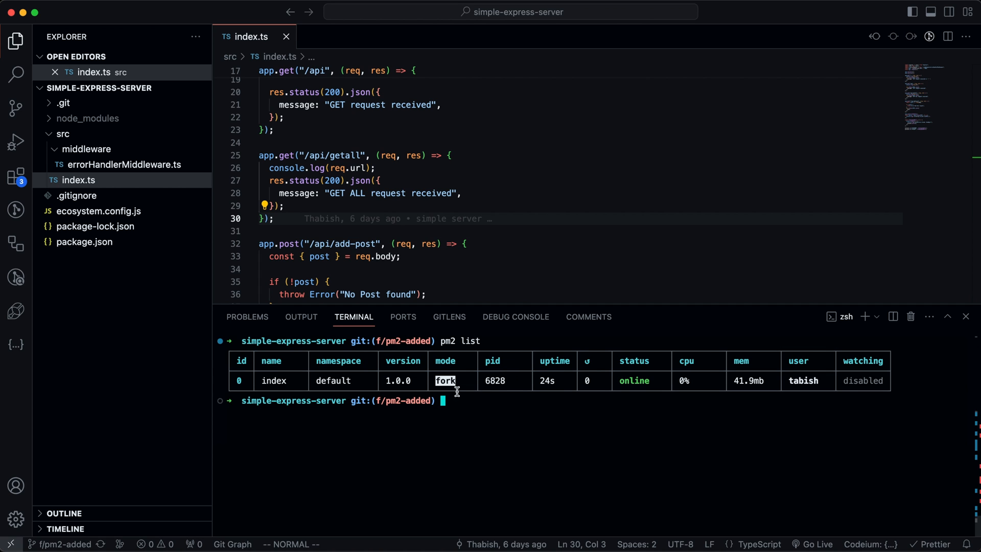
{"action": "mouse_move", "coordinate": [491, 469]}
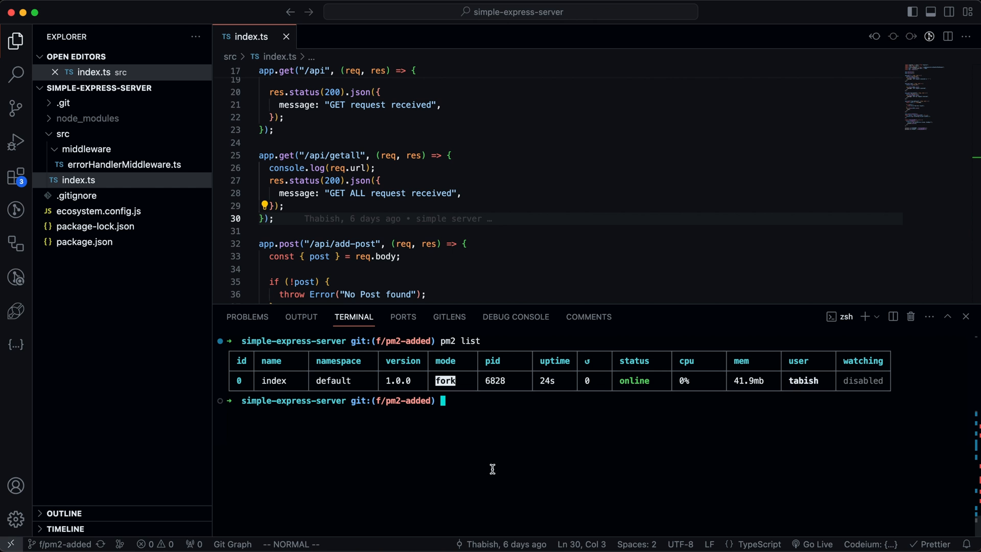
{"action": "mouse_move", "coordinate": [862, 330]}
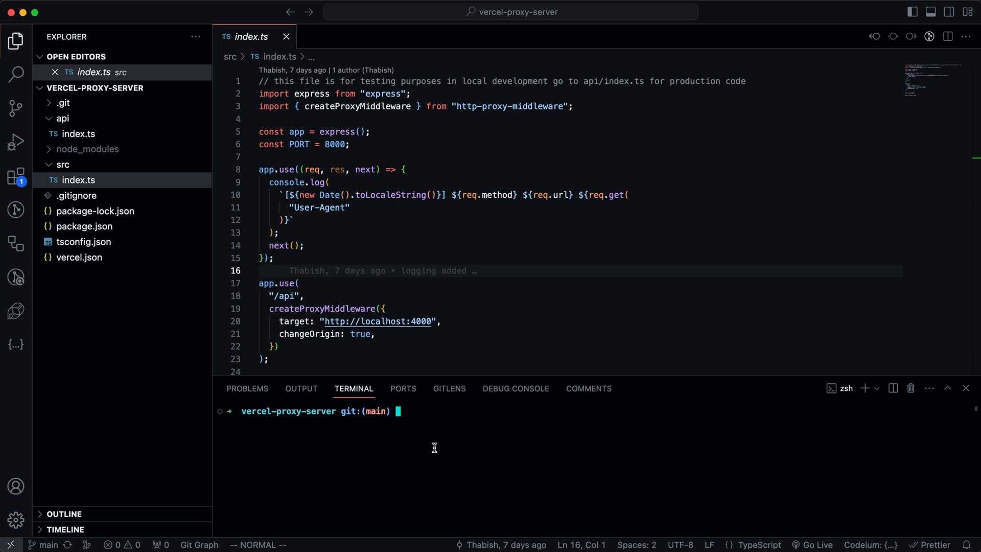
Run pm2 start src/index.ts in vercel-proxy-server so a second index process is online
{"action": "type", "text": "pm2"}
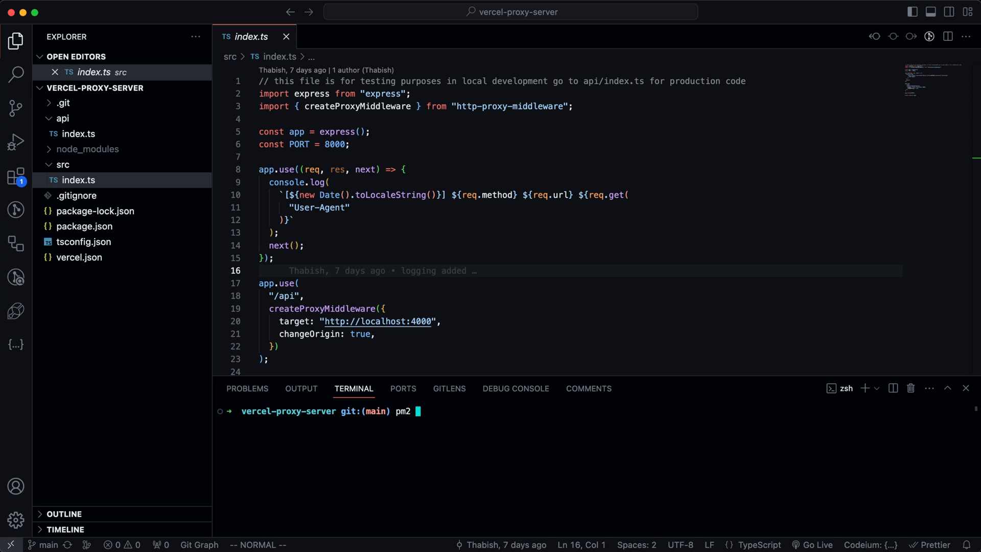
{"action": "type", "text": "start"}
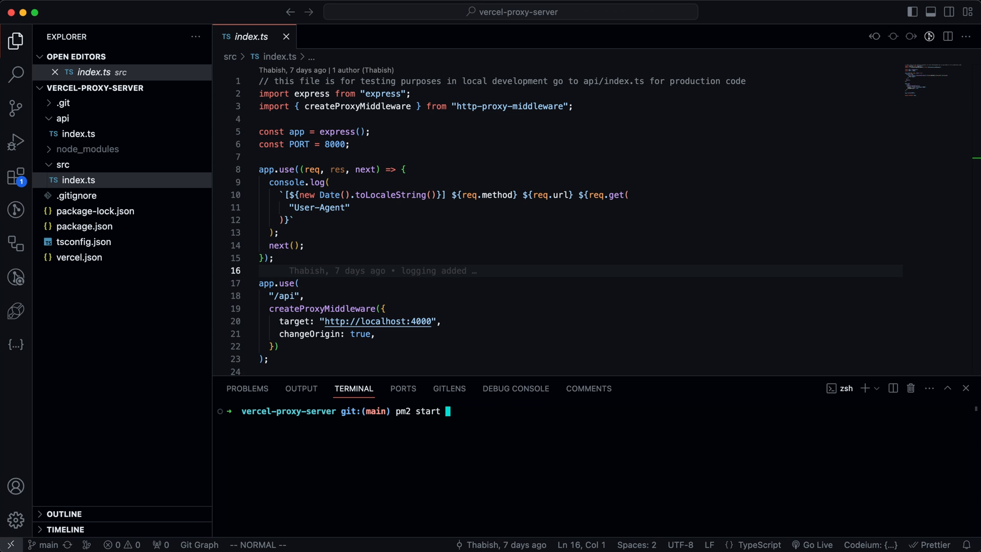
{"action": "type", "text": "s"}
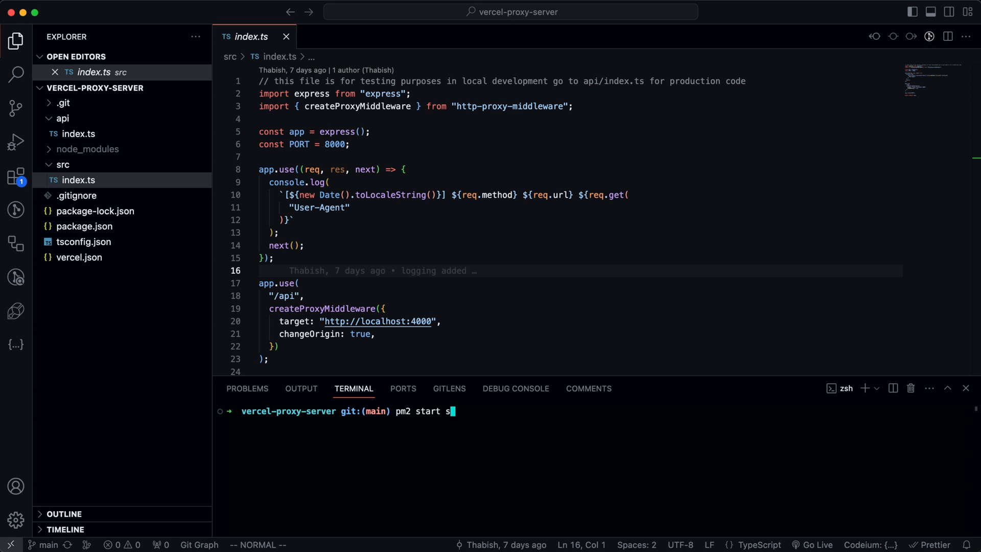
{"action": "type", "text": "rc/index.ts"}
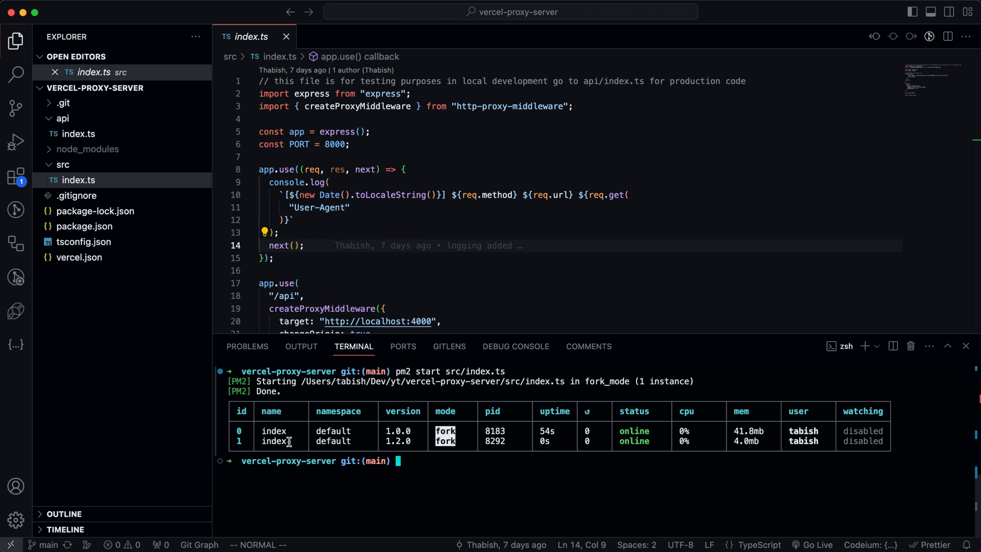
Restart PM2 process 0 and begin stopping process 1 with pm2 stop
{"action": "type", "text": "p"}
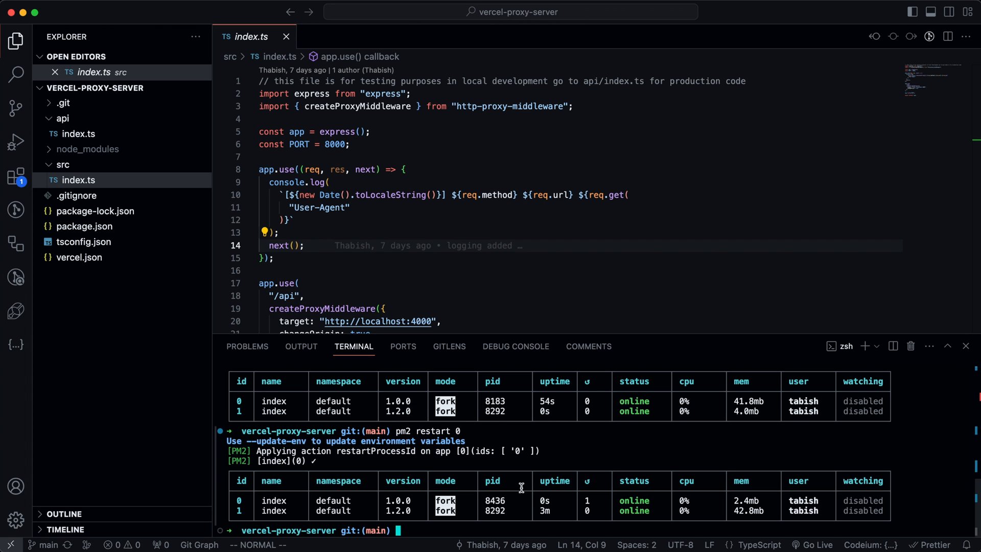
{"action": "mouse_move", "coordinate": [584, 503]}
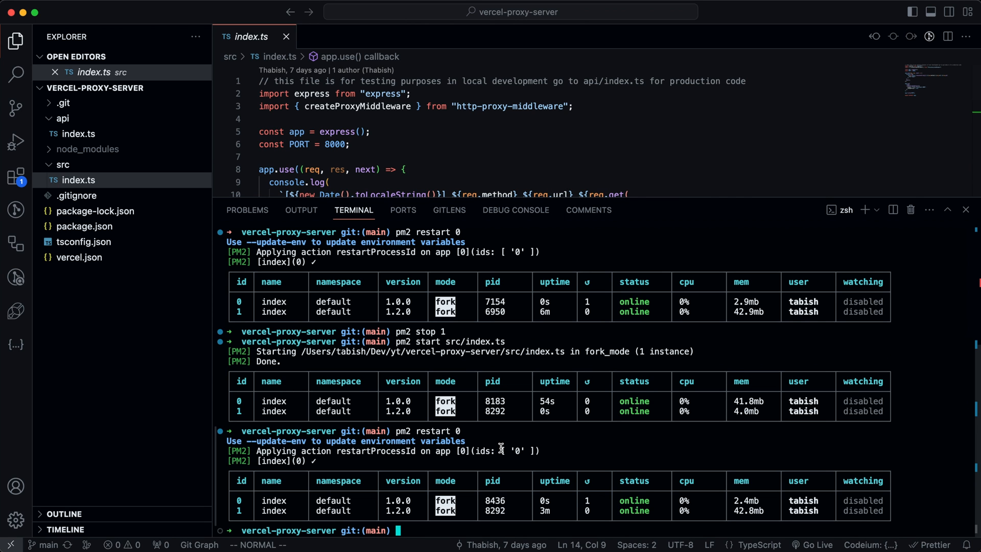
{"action": "type", "text": "pm2"}
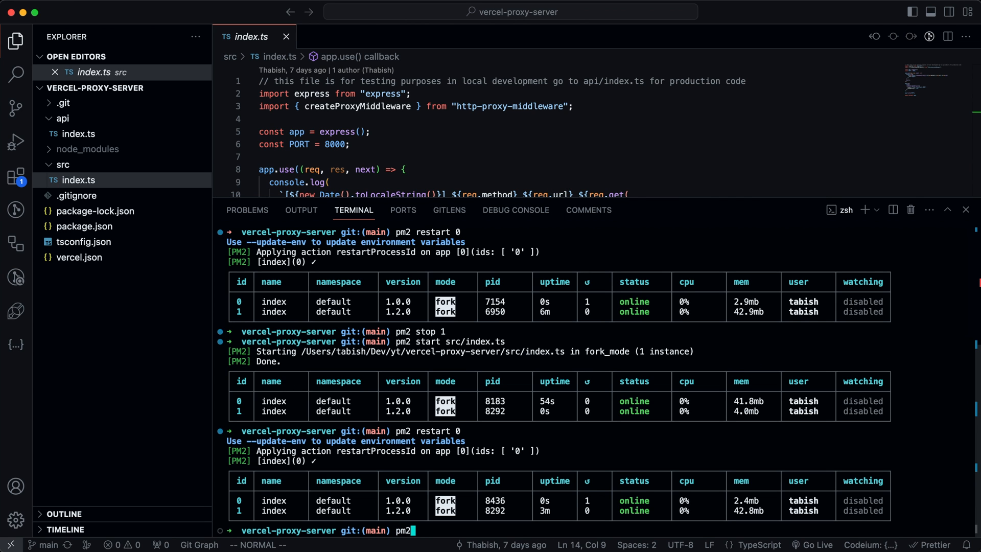
{"action": "type", "text": "stop 1"}
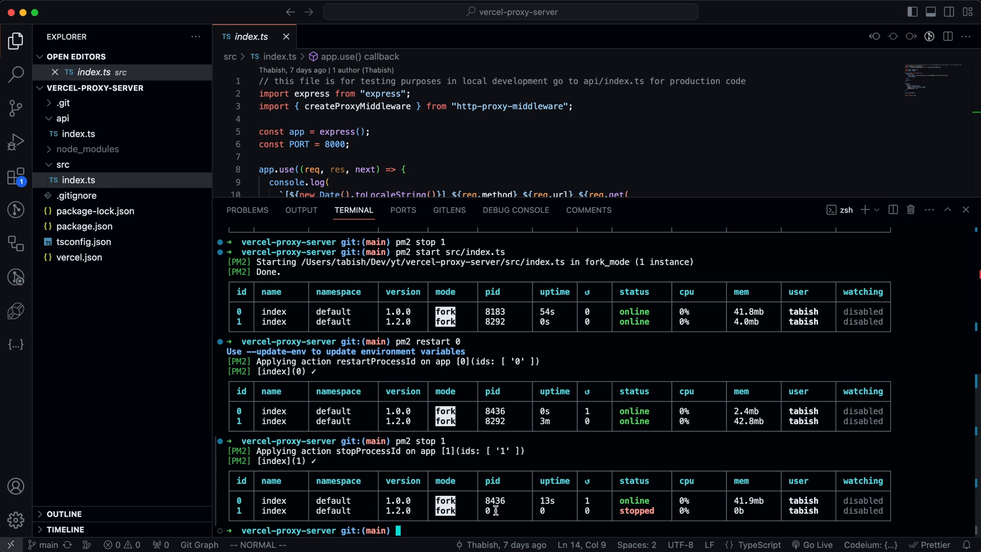
Stop and restart process 1, then delete process 0 so only process 1 stays online
{"action": "type", "text": "pm2 stop 1"}
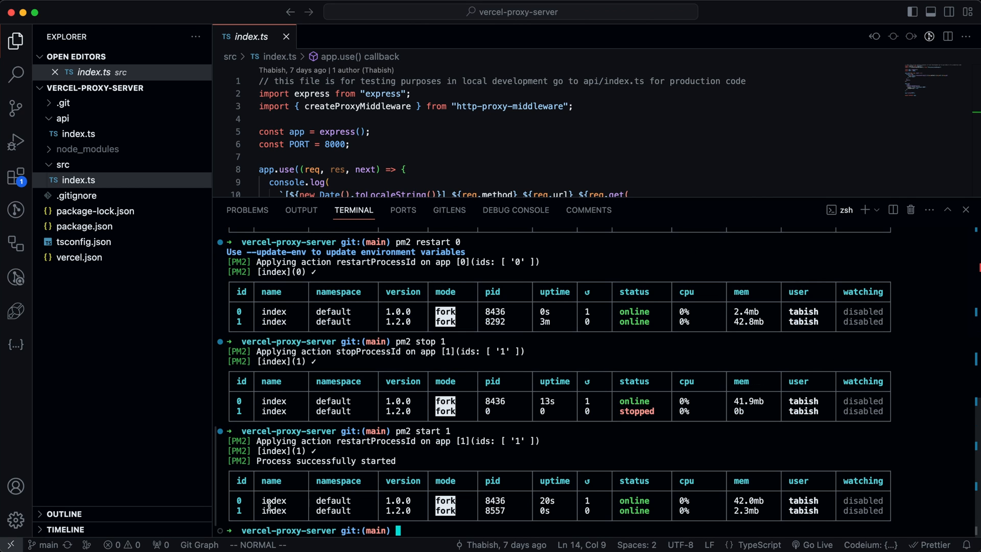
{"action": "double_click", "coordinate": [273, 500]}
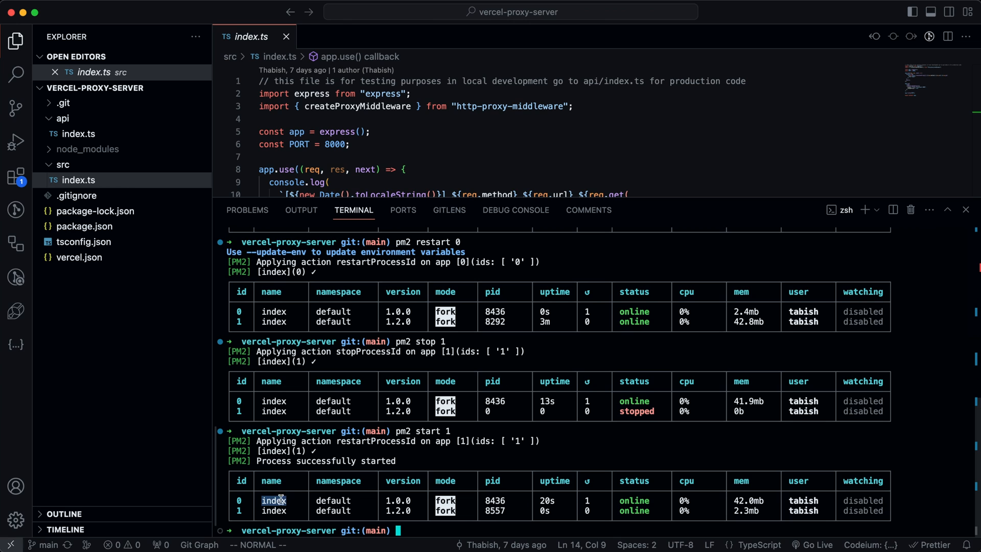
{"action": "type", "text": "pm2 delete 0"}
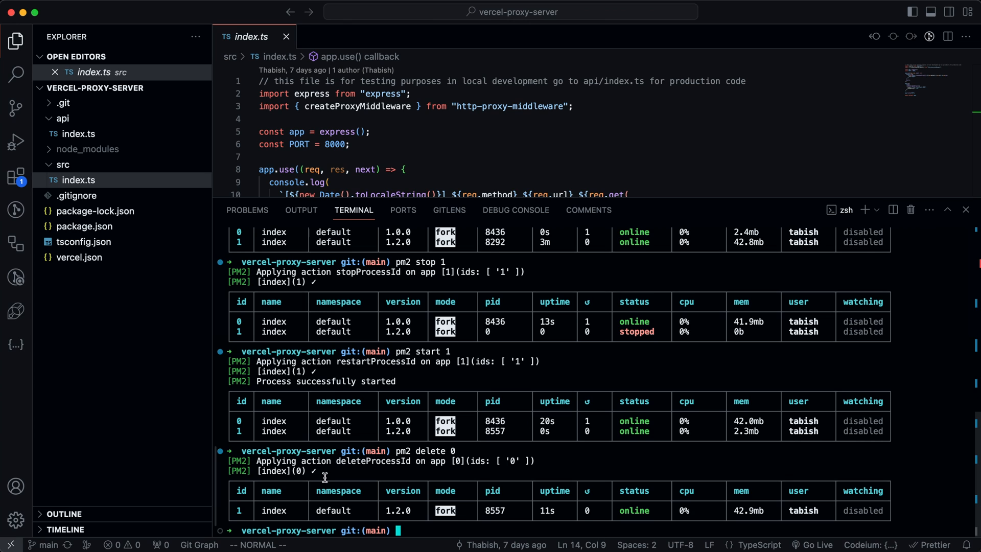
Start src/index.ts under PM2 with the name ex-server alongside index
{"action": "type", "text": "pm2 delete 0"}
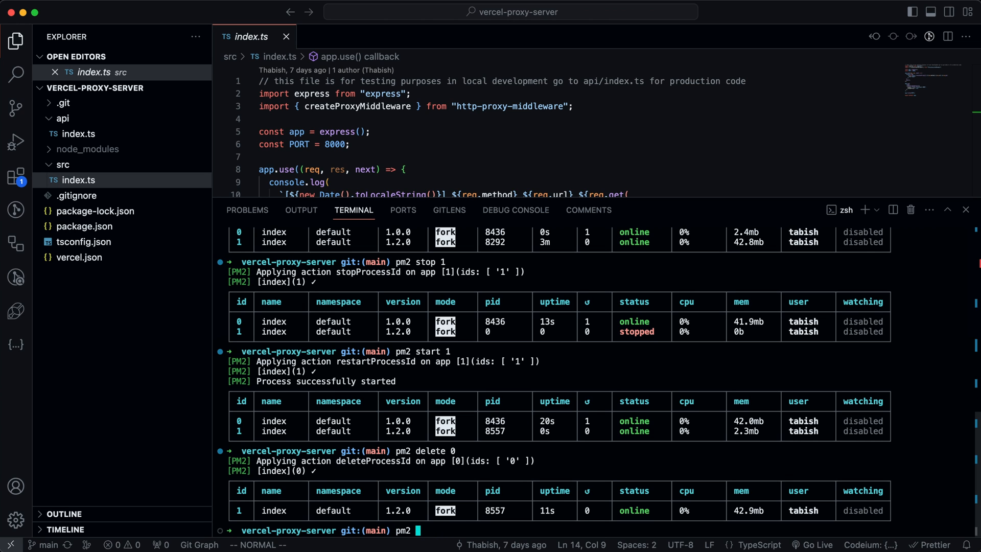
{"action": "type", "text": "start src/index.ts --name \""}
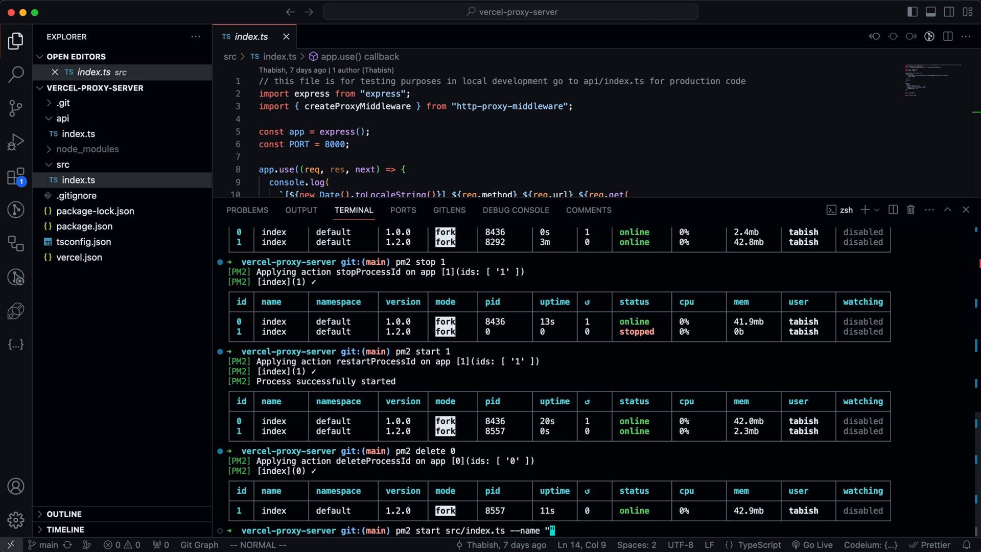
{"action": "type", "text": "ex-server\""}
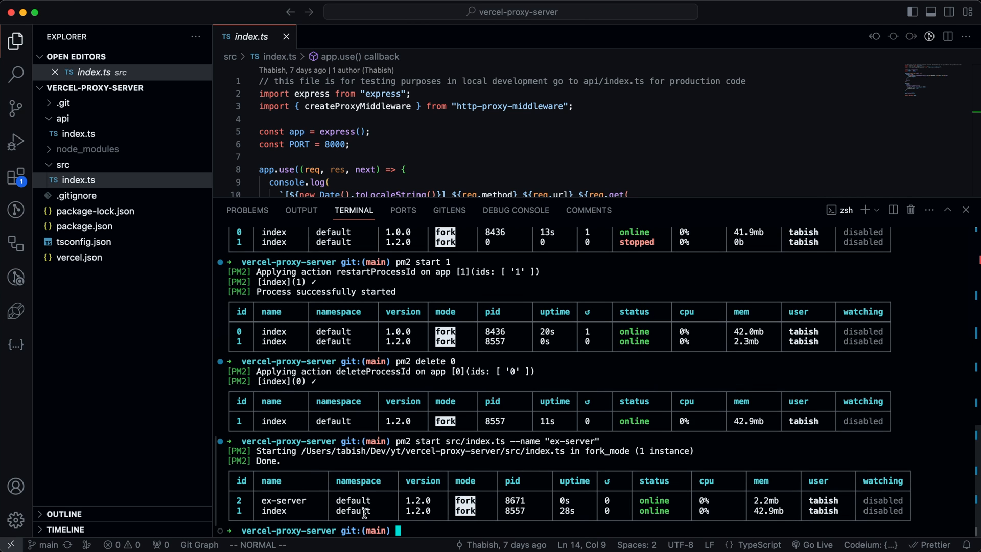
{"action": "double_click", "coordinate": [283, 500]}
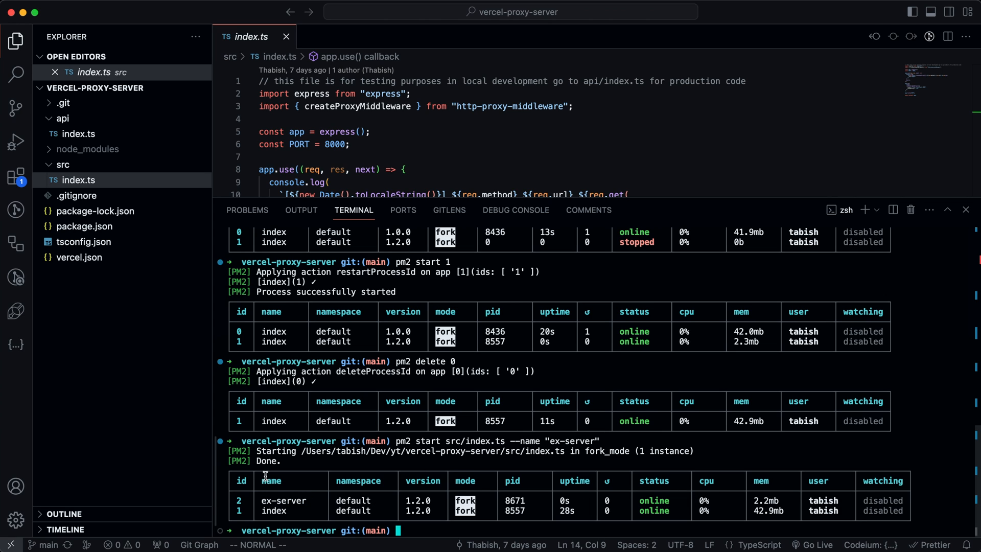
{"action": "mouse_move", "coordinate": [444, 491]}
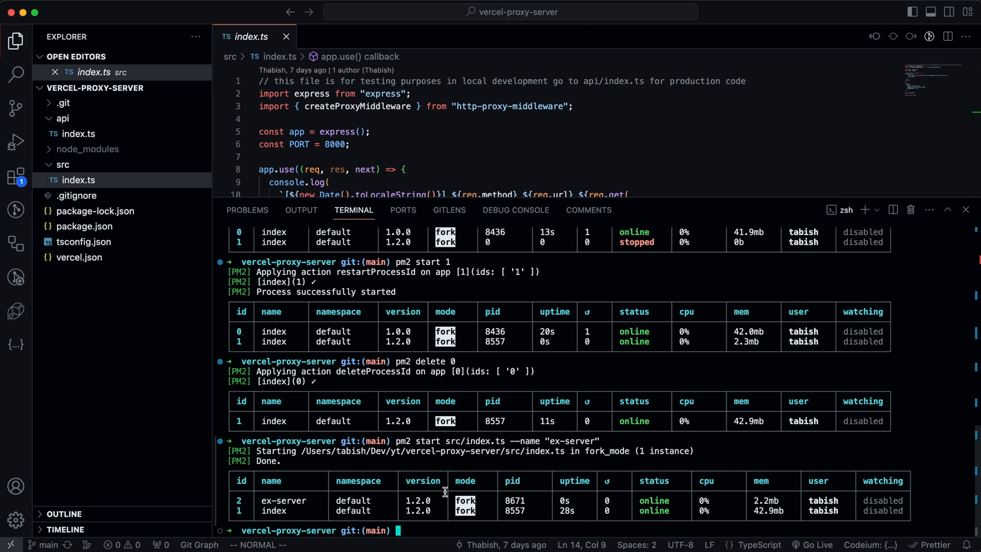
Run pm2 monit to bring up the live monitoring dashboard for both processes
{"action": "type", "text": "p"}
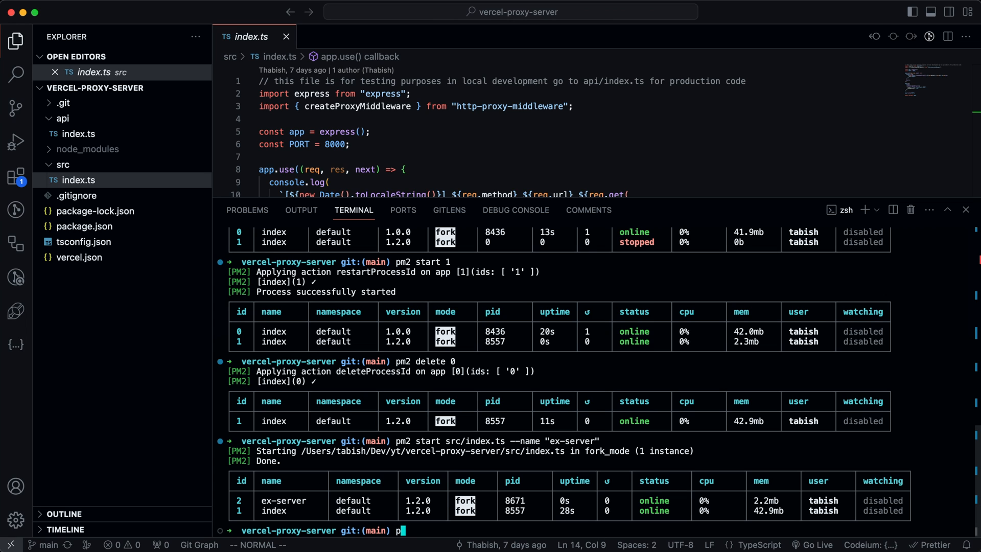
{"action": "type", "text": "m2 mon"}
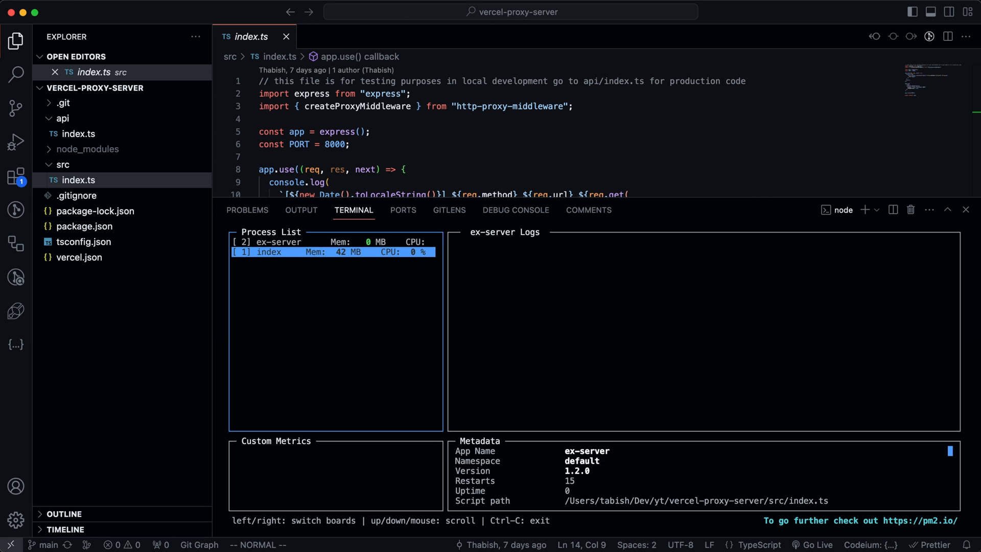
Exit the pm2 monit dashboard back to the zsh prompt with the process table
{"action": "key", "text": "up"}
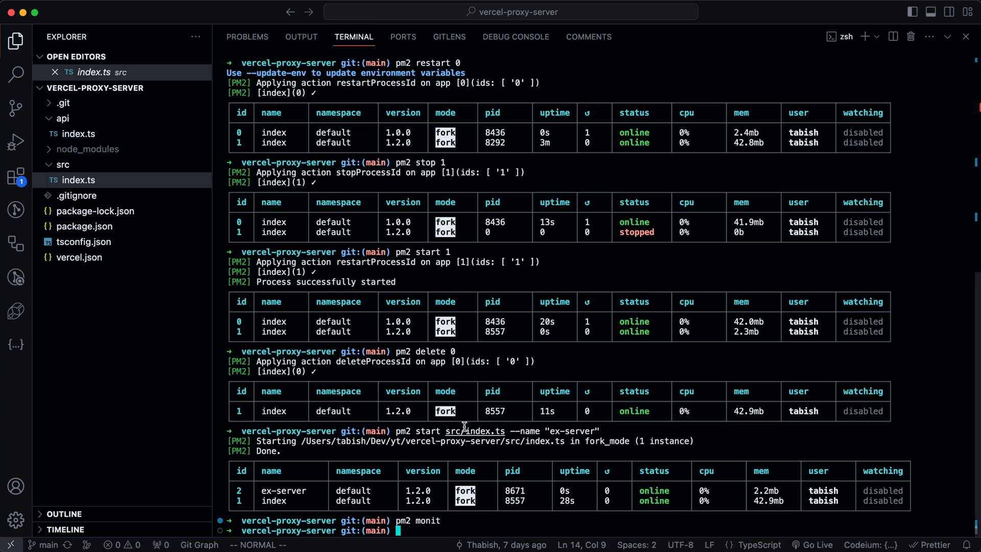
Run pm2 delete all to empty the process table and clear the terminal
{"action": "type", "text": "pm2"}
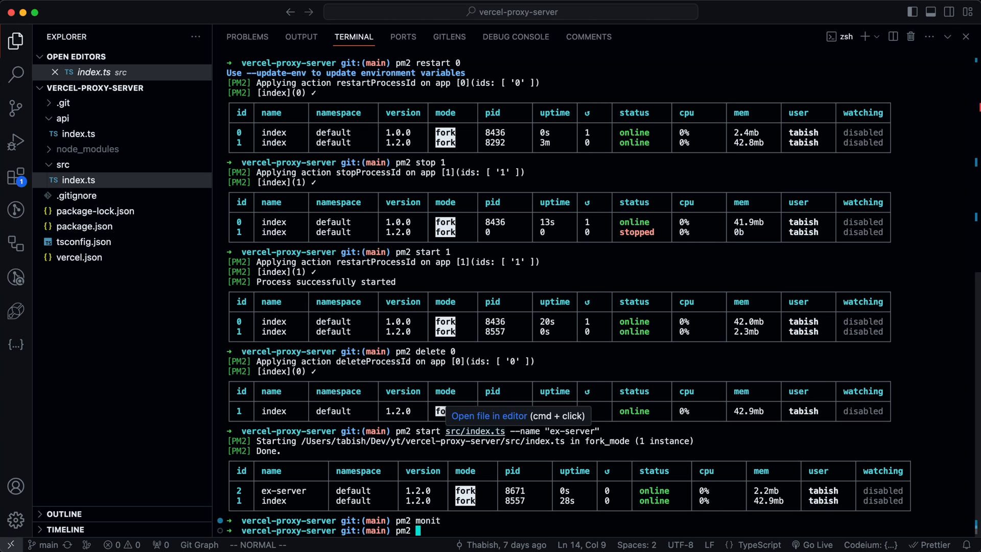
{"action": "mouse_move", "coordinate": [596, 419]}
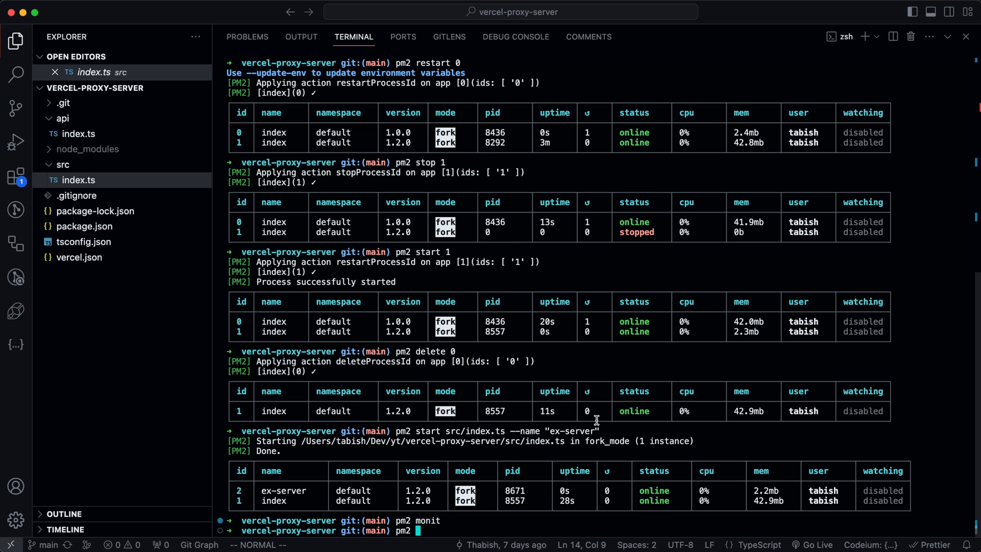
{"action": "type", "text": "delete all"}
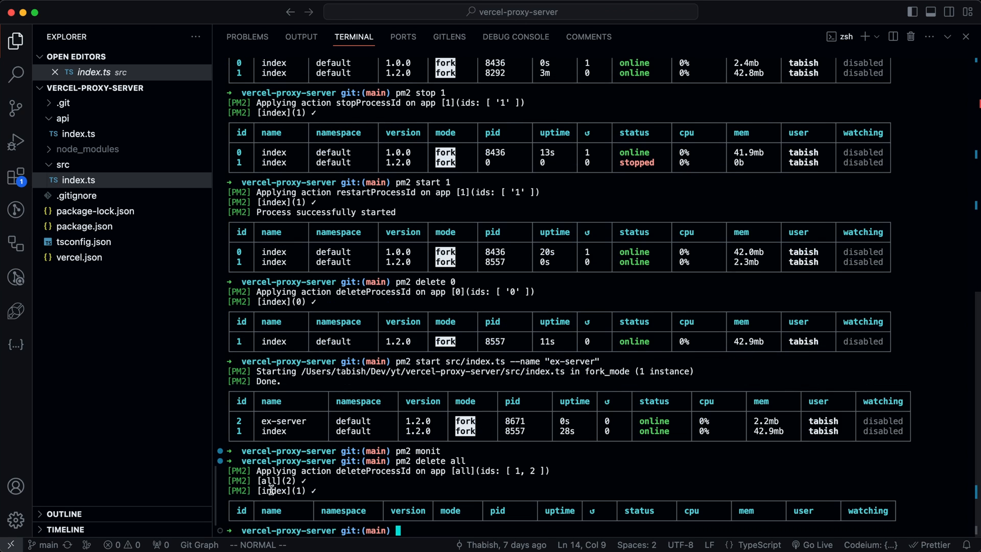
{"action": "type", "text": "cl"}
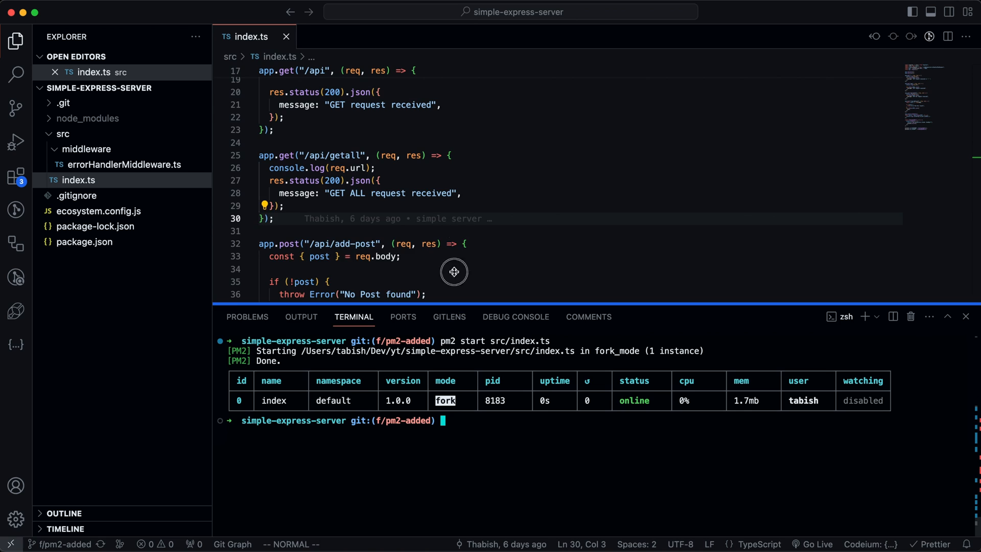
Start src/index.ts under PM2 with the name "ex-server" in simple-express-server
{"action": "type", "text": "cle"}
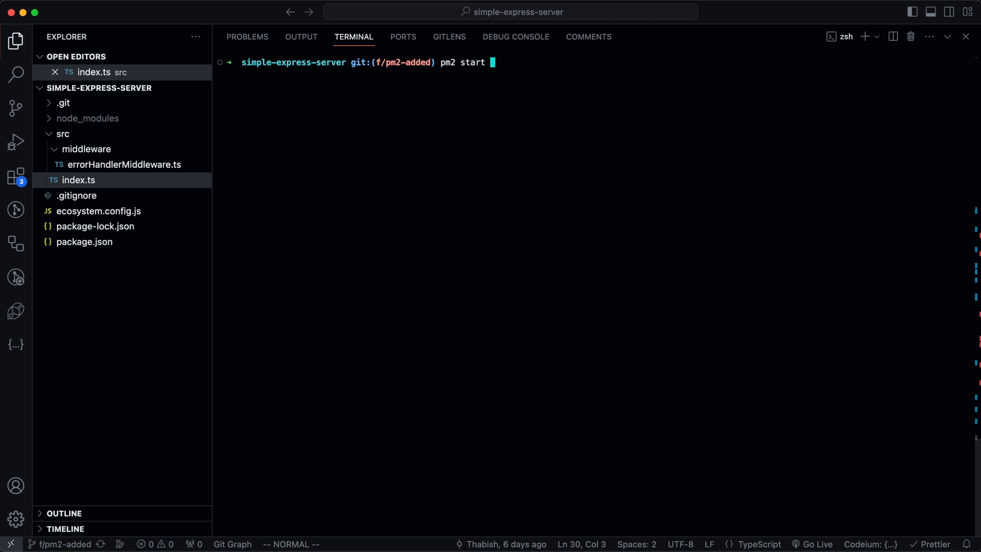
{"action": "type", "text": "src/index.ts"}
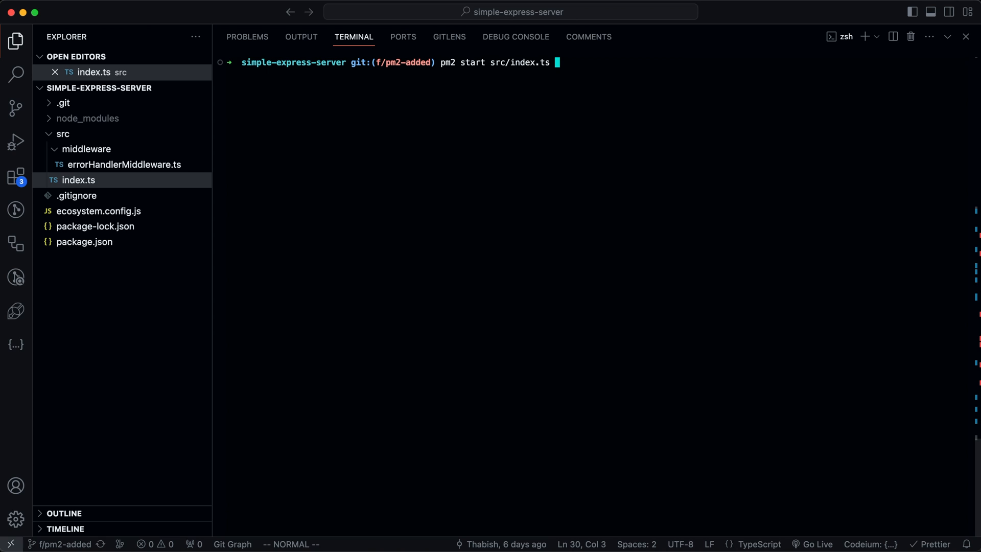
{"action": "mouse_move", "coordinate": [520, 224]}
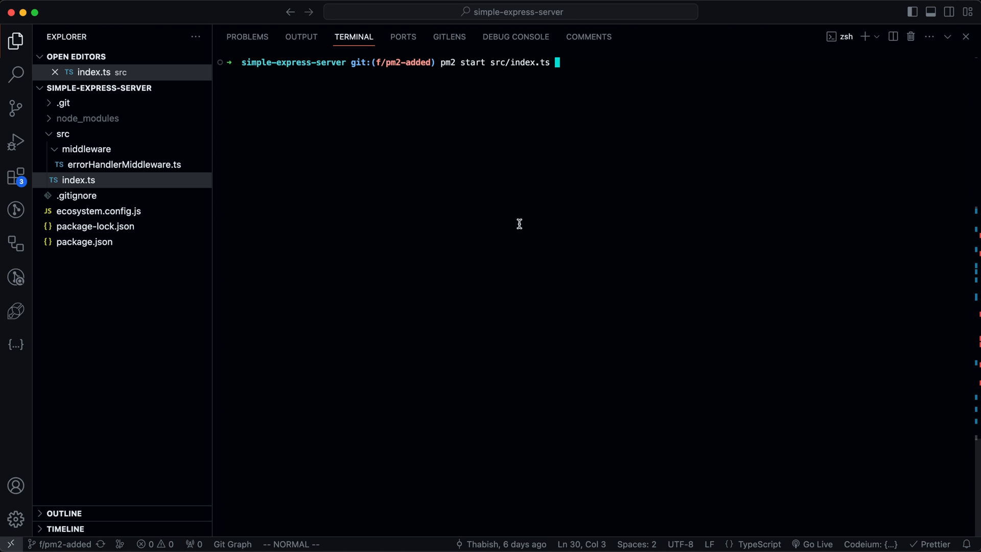
{"action": "mouse_move", "coordinate": [415, 169]}
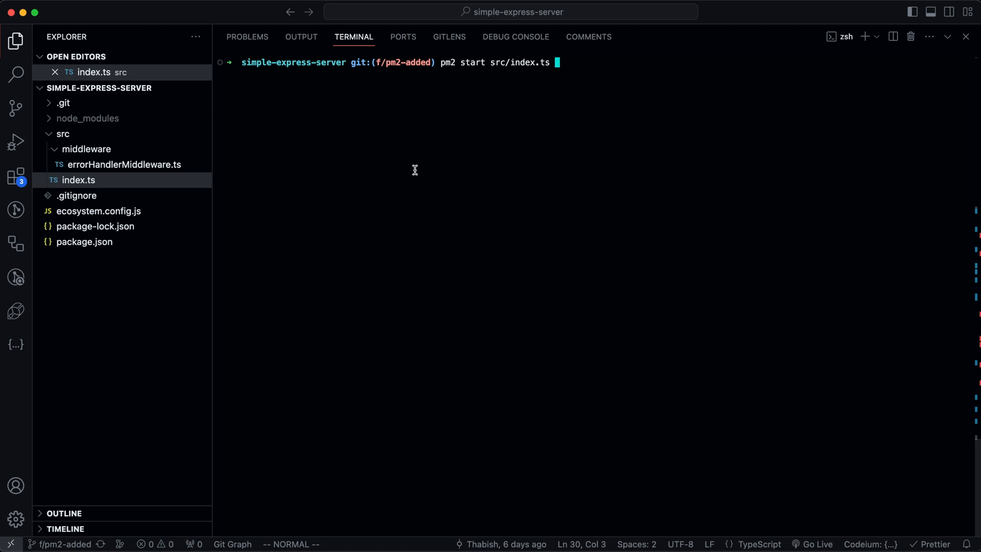
{"action": "type", "text": "-"}
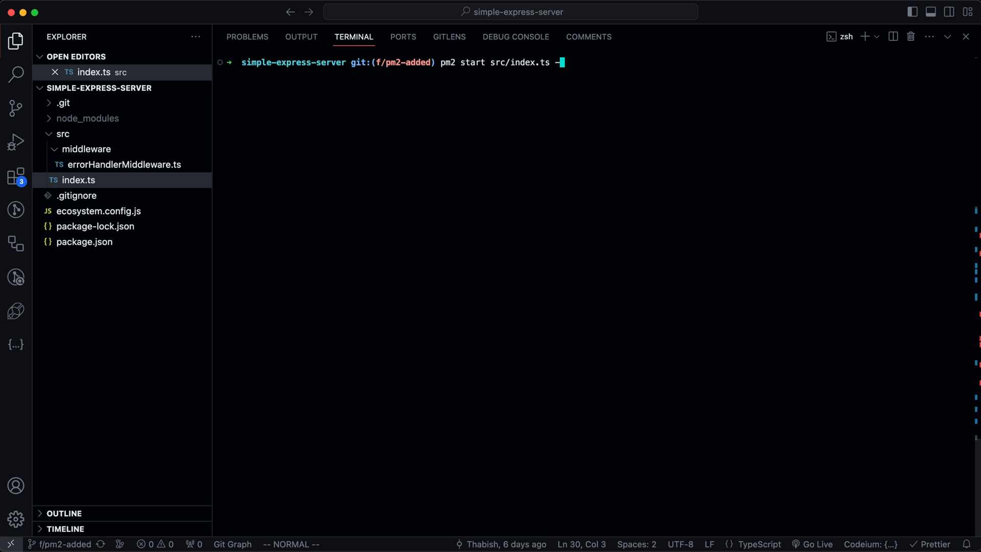
{"action": "type", "text": "--name \"\""}
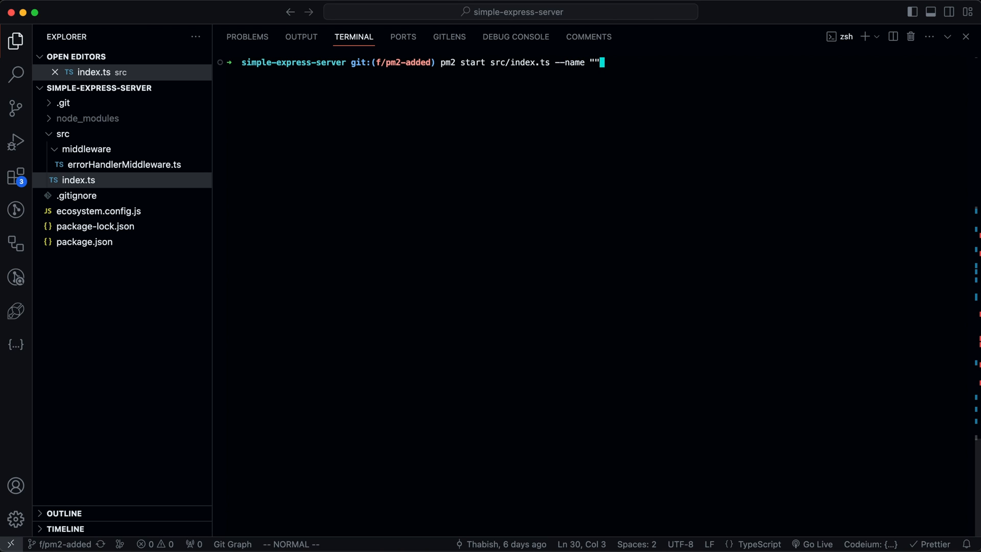
{"action": "type", "text": "ex-ser"}
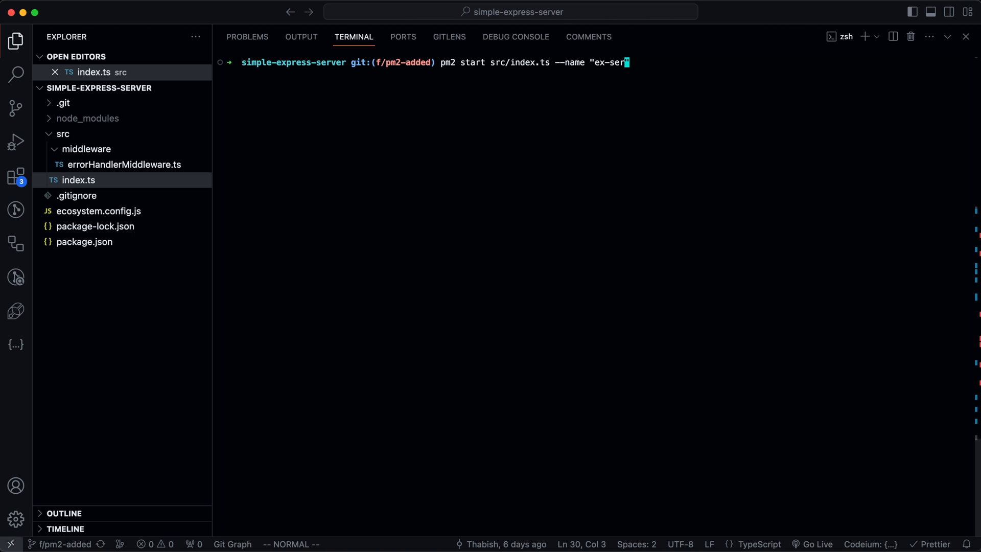
{"action": "type", "text": "ver"}
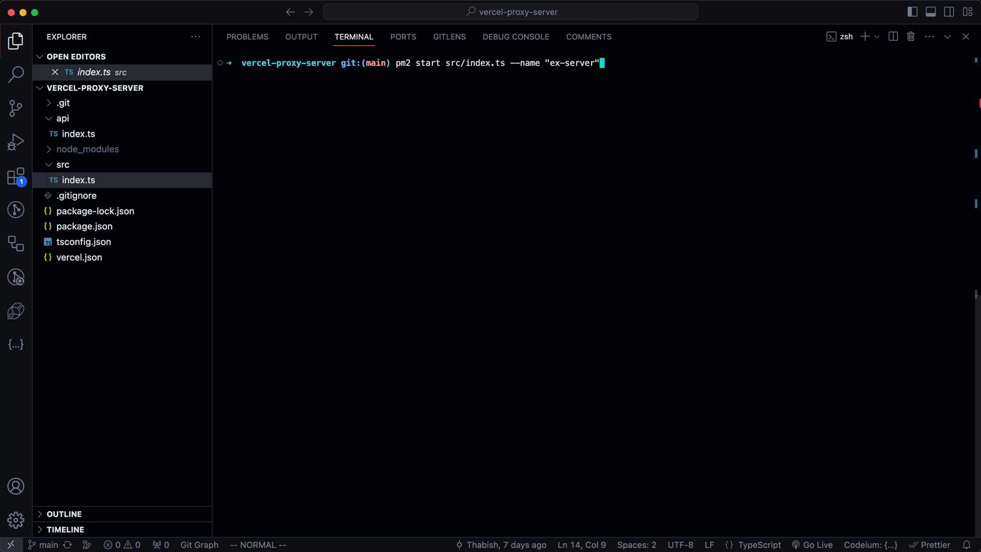
Start the vercel-proxy-server index.ts under PM2 as "proxy-server" and begin the monit command
{"action": "key", "text": "Backspace"}
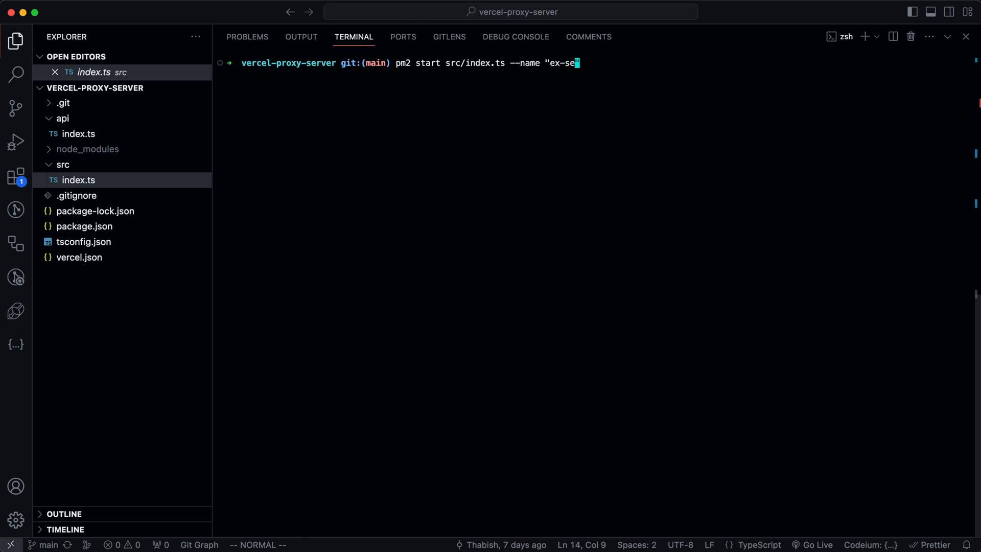
{"action": "type", "text": "pro"}
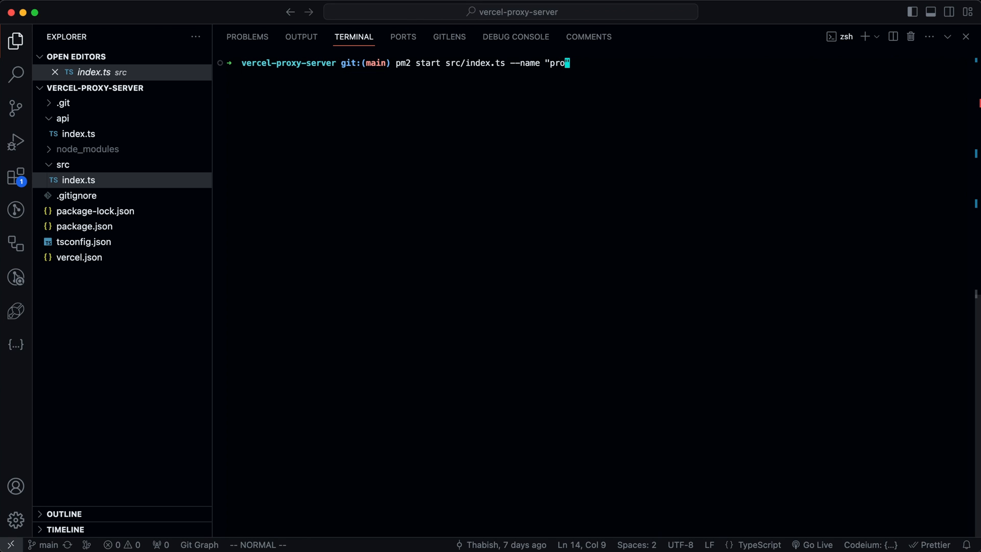
{"action": "type", "text": "xy-server"}
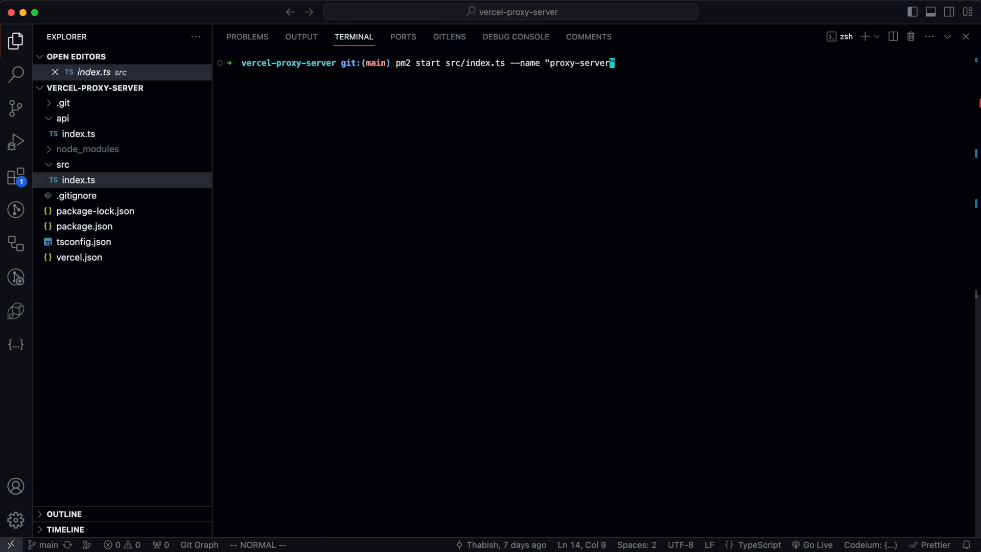
{"action": "mouse_move", "coordinate": [640, 102]}
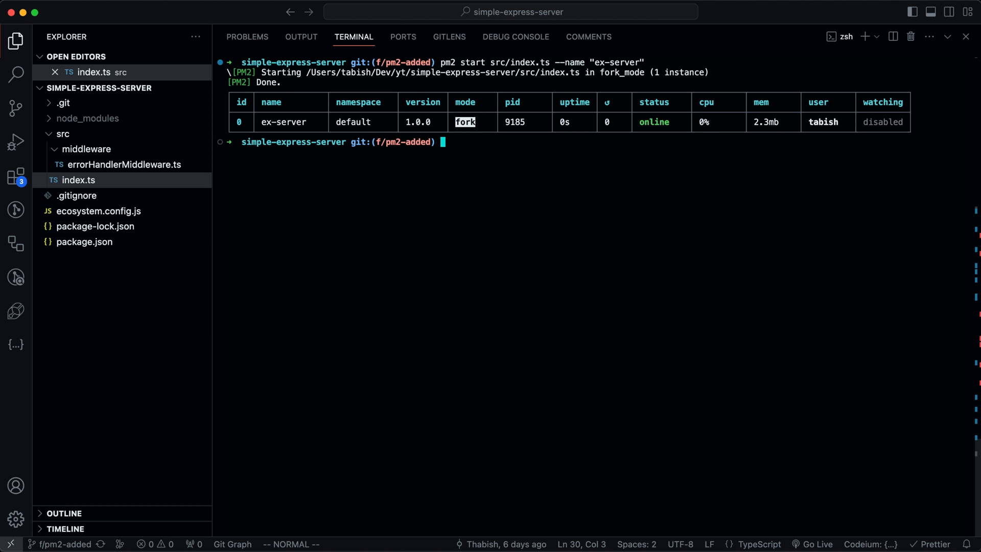
{"action": "type", "text": "git m"}
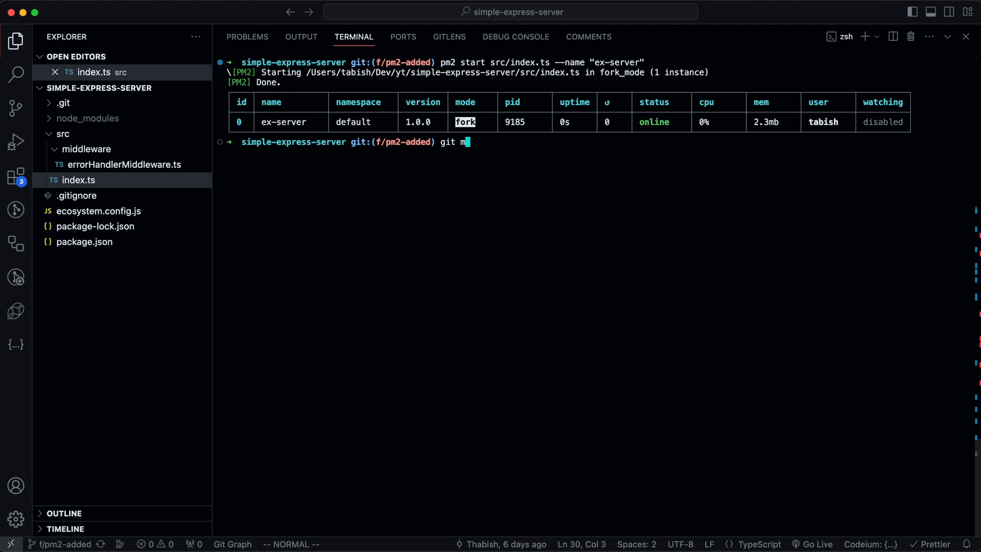
{"action": "type", "text": "onit"}
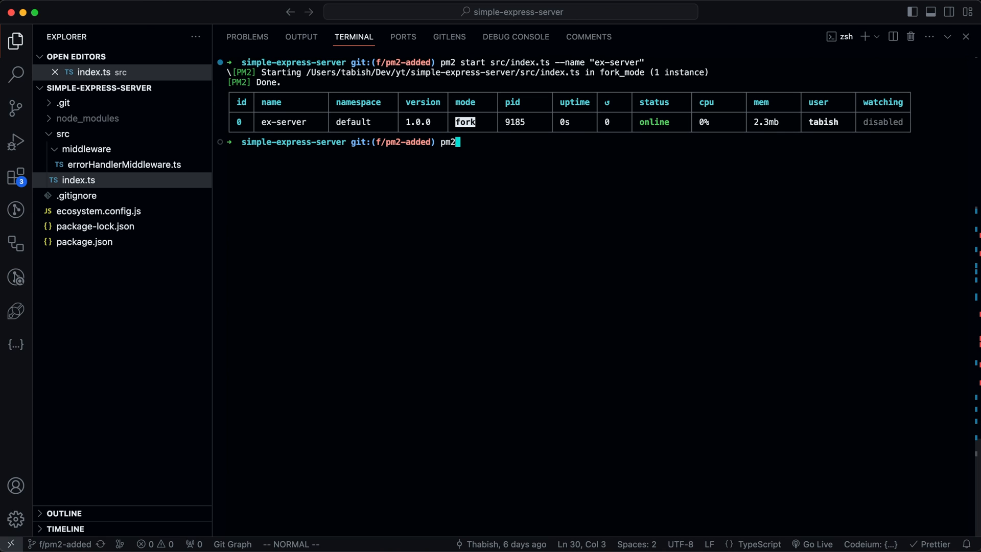
Run pm2 monit listing ex-server and proxy-server and focus the dashboard
{"action": "type", "text": "monit"}
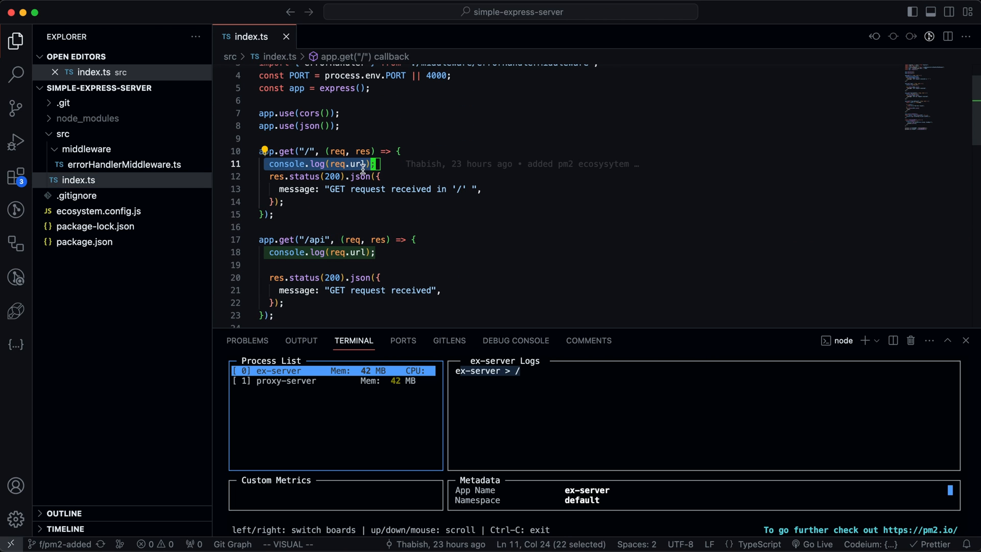
{"action": "mouse_move", "coordinate": [556, 327]}
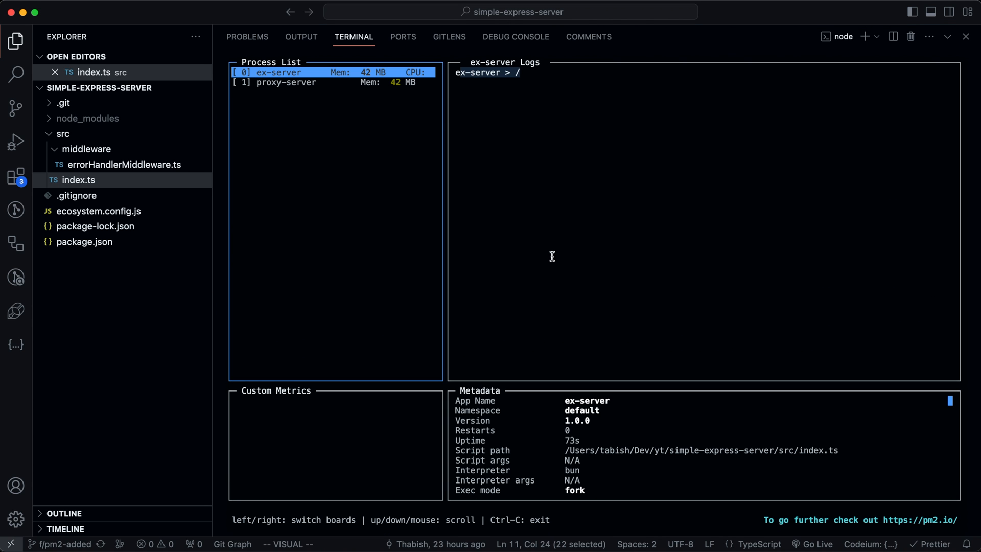
{"action": "left_click", "coordinate": [222, 37]}
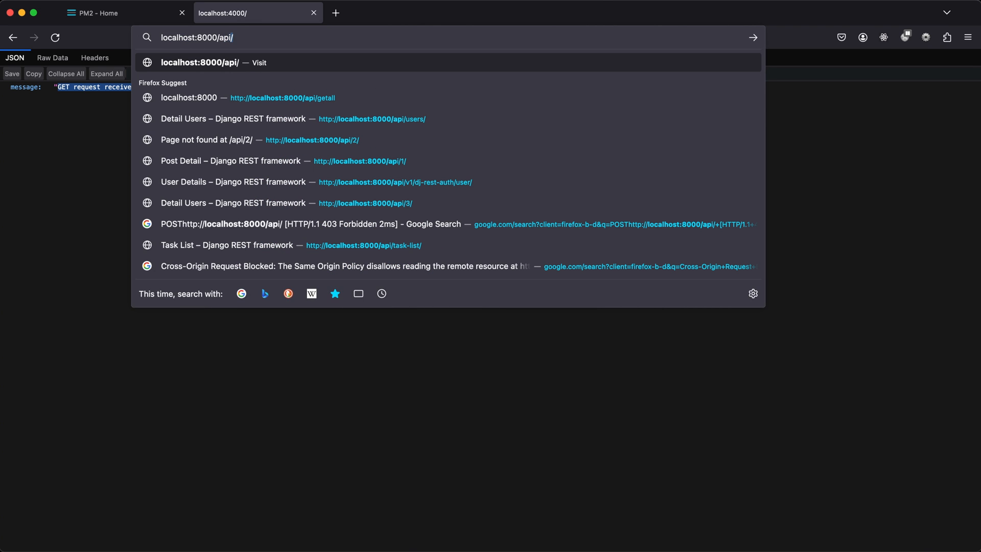
Request localhost:8000/api/getall through the proxy server in Firefox
{"action": "type", "text": "getall"}
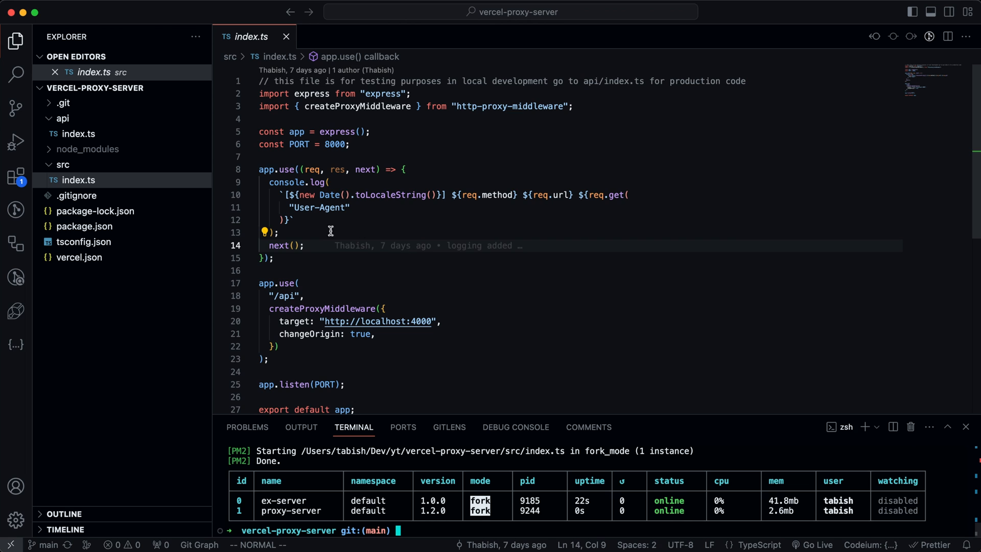
Inspect the proxy-server logs in pm2 monit, then quit the monitor with Ctrl+C
{"action": "double_click", "coordinate": [285, 233]}
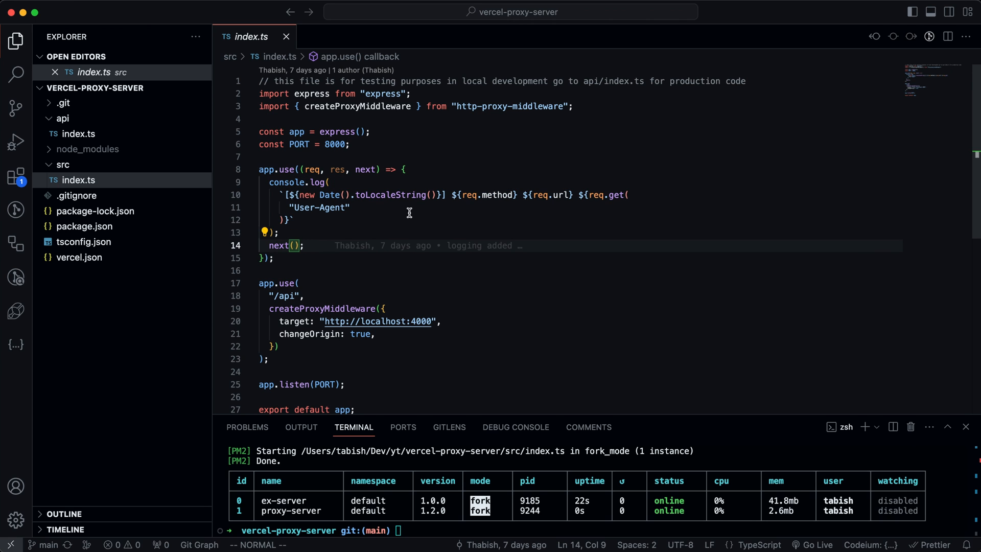
{"action": "mouse_move", "coordinate": [554, 194]}
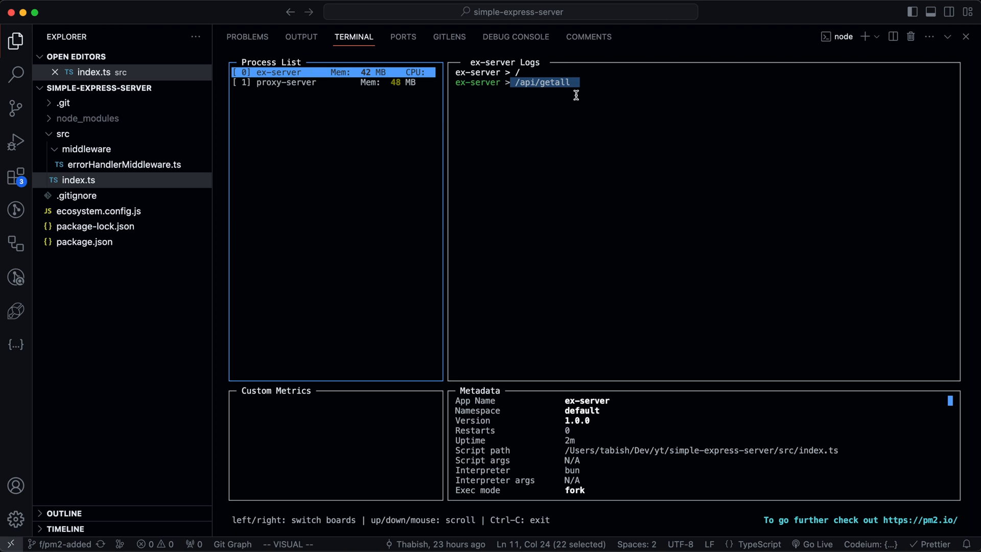
{"action": "left_click", "coordinate": [277, 82]}
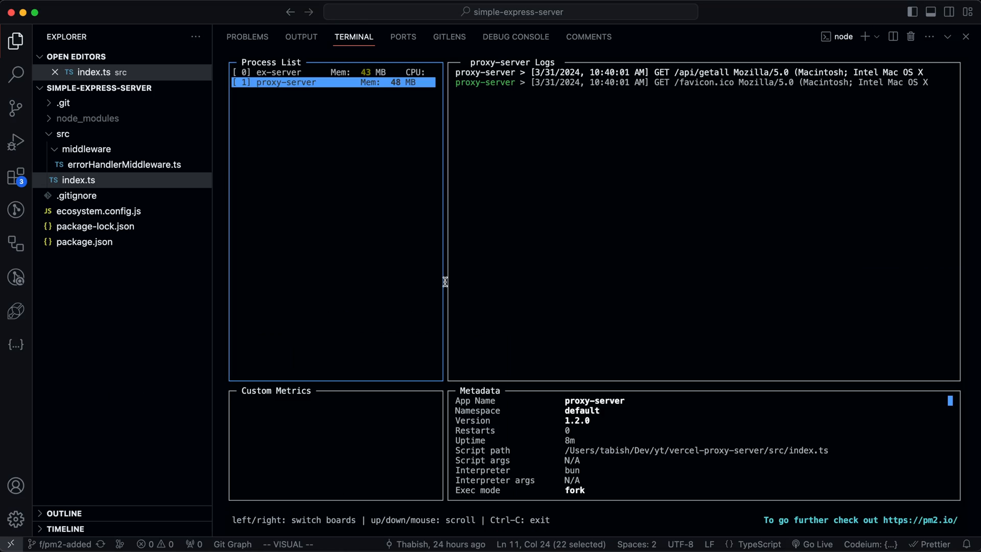
{"action": "mouse_move", "coordinate": [506, 420]}
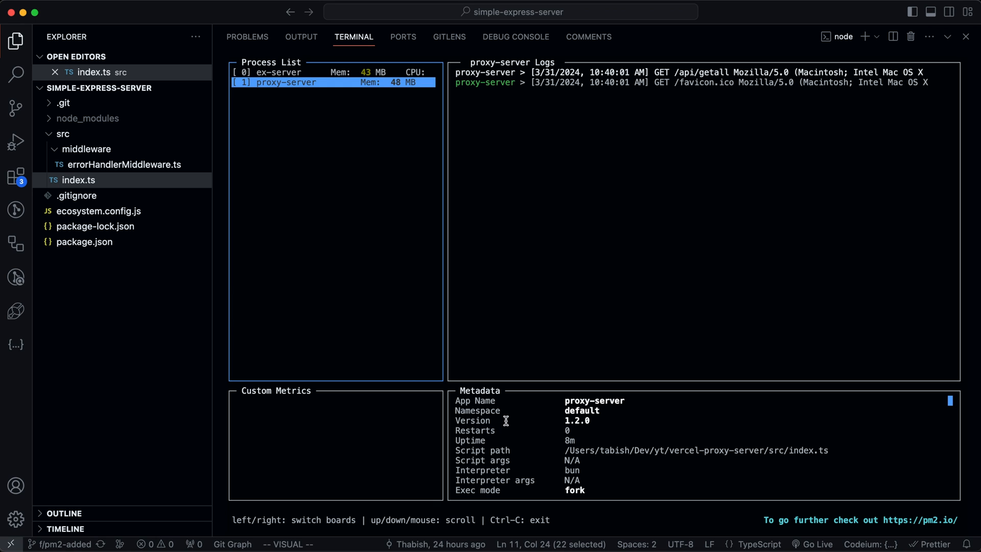
{"action": "mouse_move", "coordinate": [488, 389]}
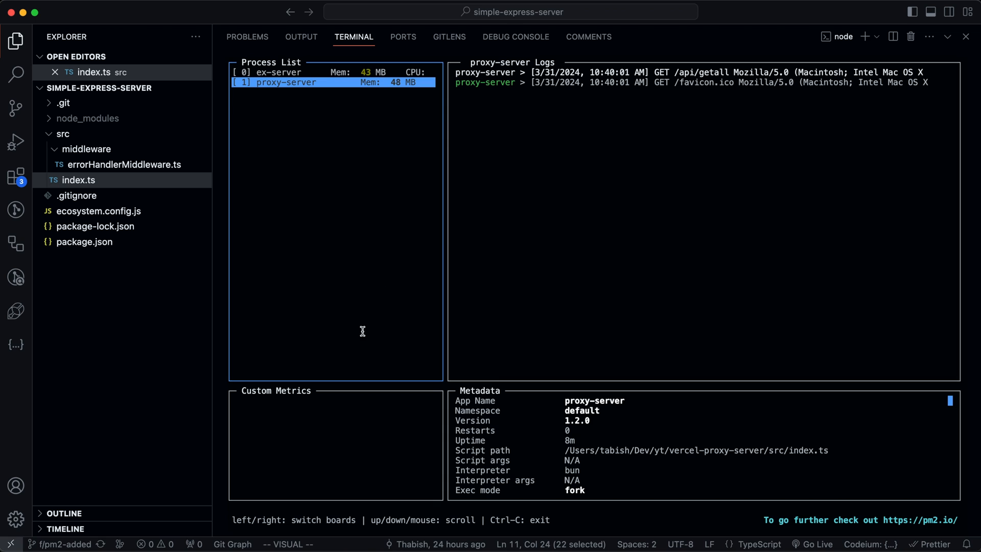
{"action": "key", "text": "ctrl+c"}
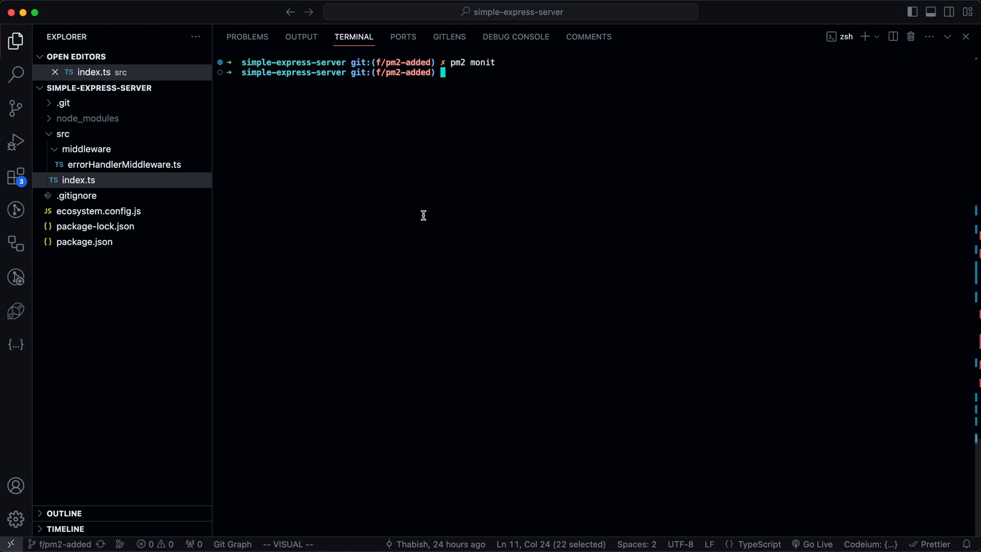
{"action": "mouse_move", "coordinate": [422, 198]}
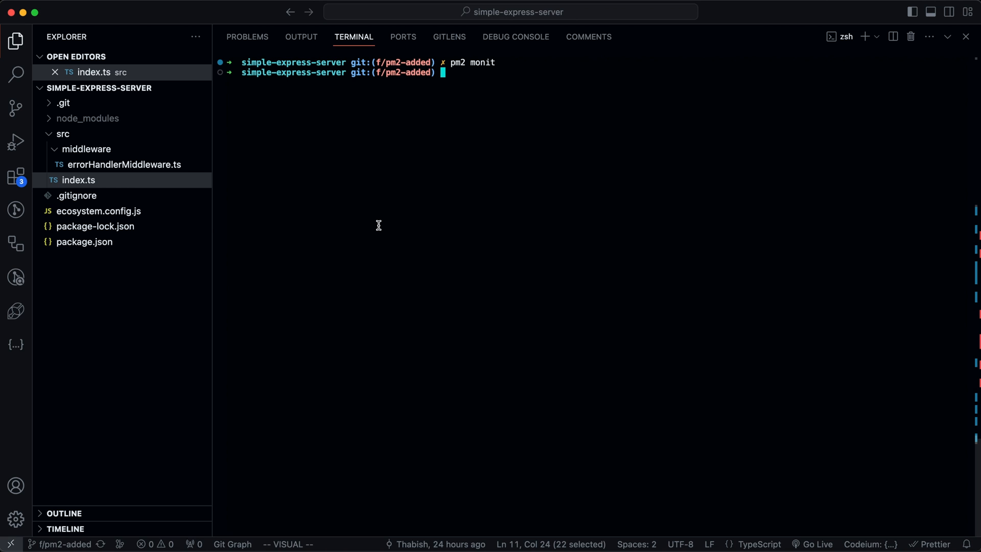
Delete the old ecosystem.config.js in the Explorer and enlarge the terminal panel
{"action": "left_click", "coordinate": [98, 211]}
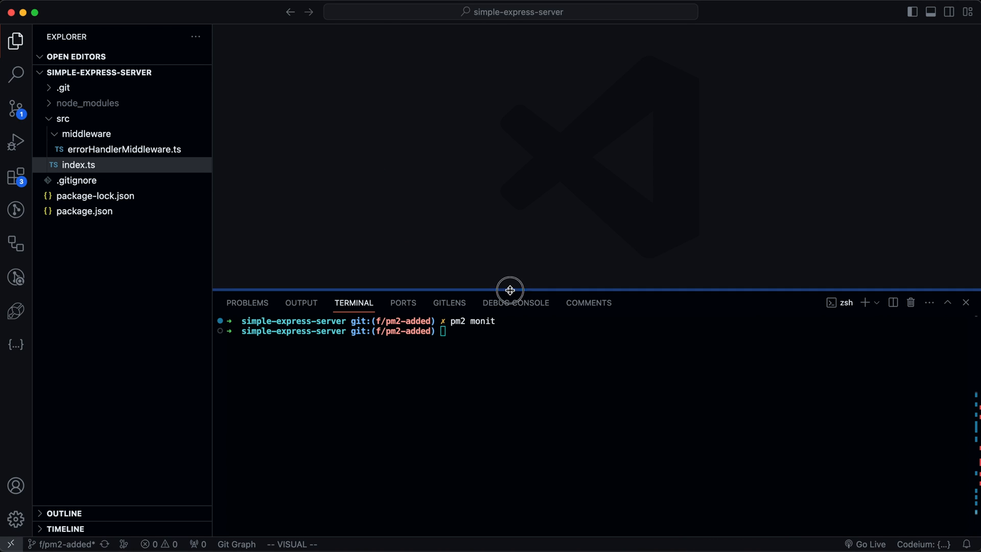
{"action": "left_click_drag", "start_coordinate": [509, 289], "coordinate": [509, 47]}
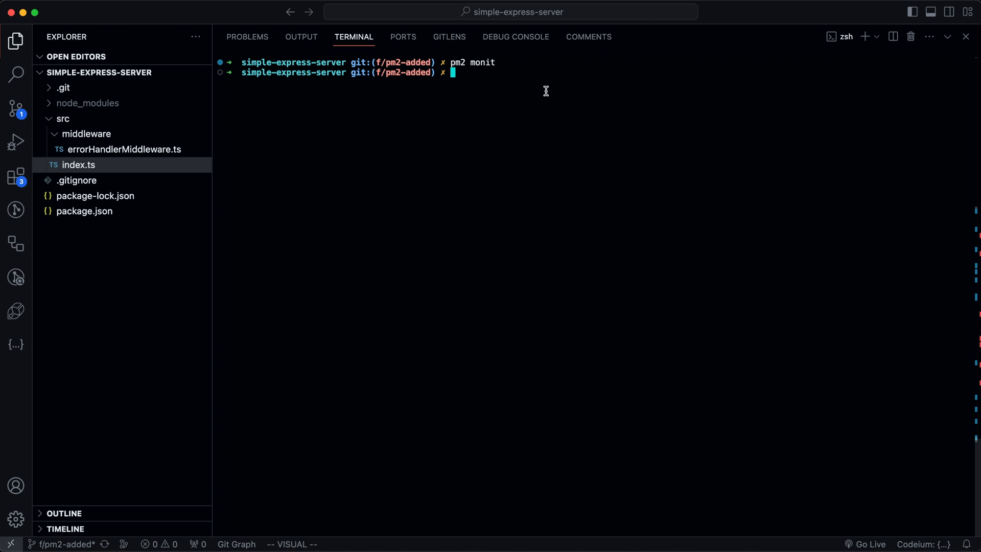
Generate ecosystem.config.js with pm2 init sample and delete its deploy section, keeping one app
{"action": "type", "text": "pm2 ini"}
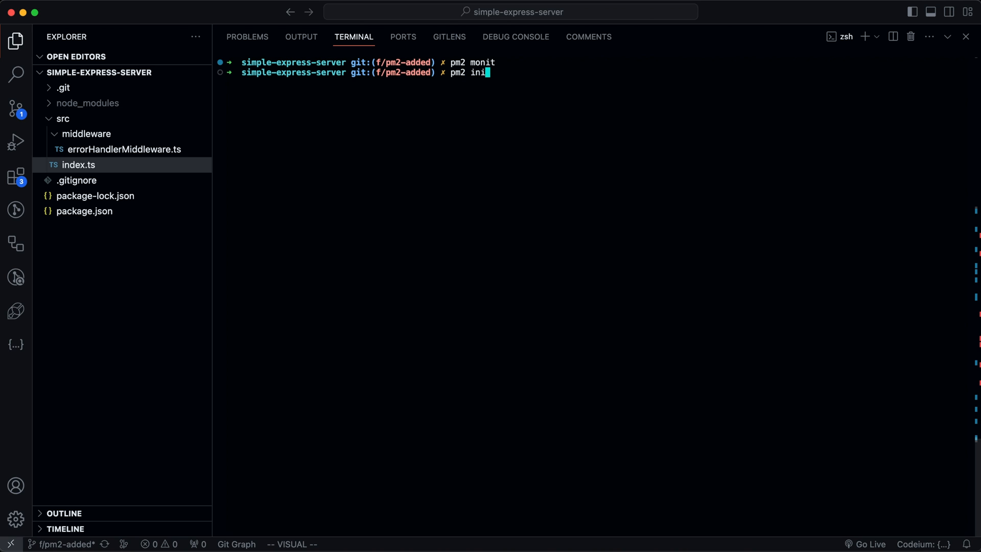
{"action": "type", "text": "sample"}
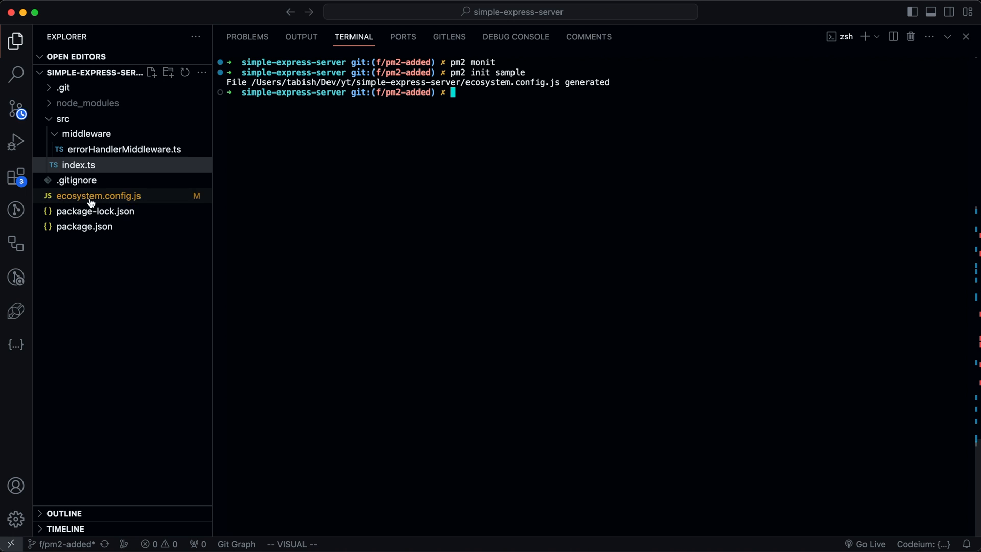
{"action": "double_click", "coordinate": [99, 195]}
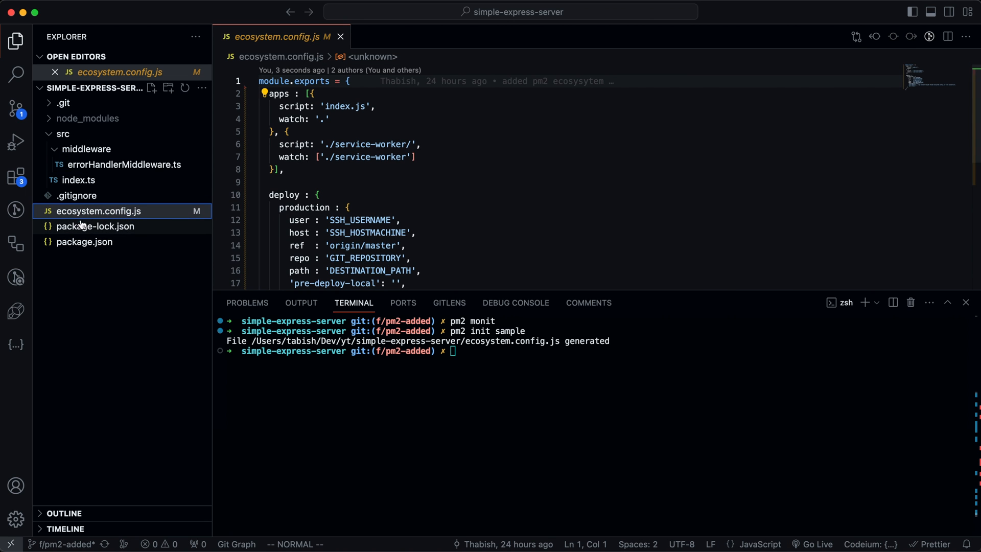
{"action": "scroll", "scroll_direction": "down", "scroll_amount": 3}
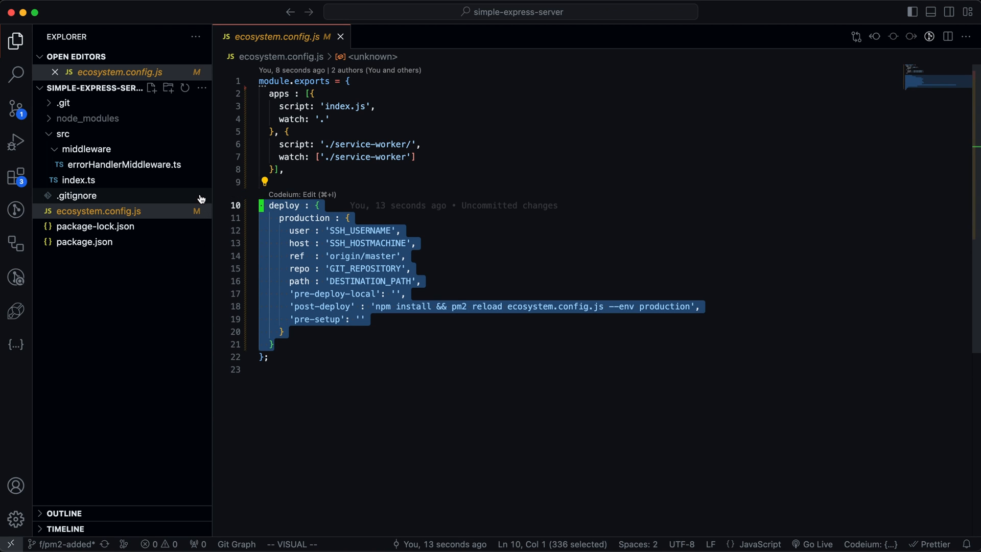
{"action": "key", "text": "Delete"}
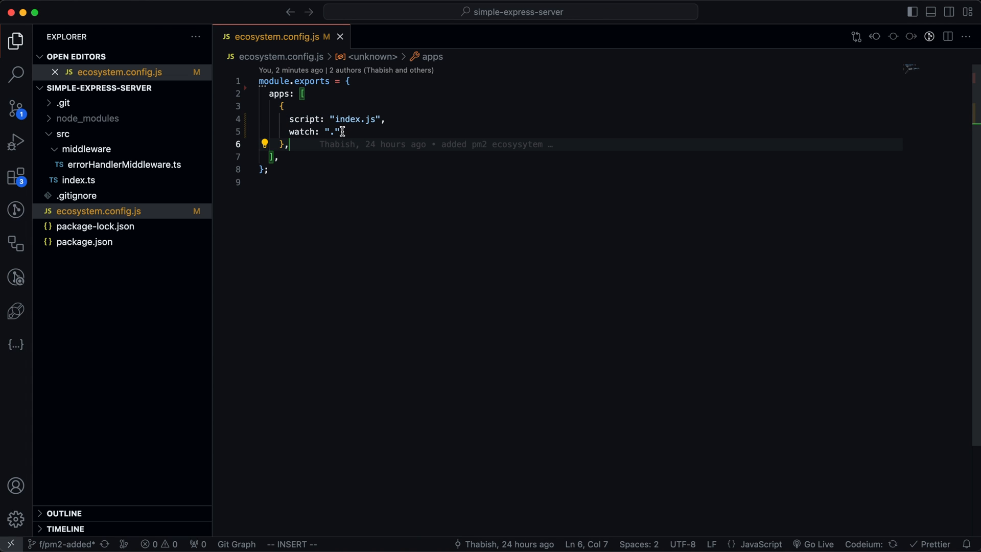
Require path and set script to path.join(__dirname, "src", "index.ts")
{"action": "double_click", "coordinate": [302, 131]}
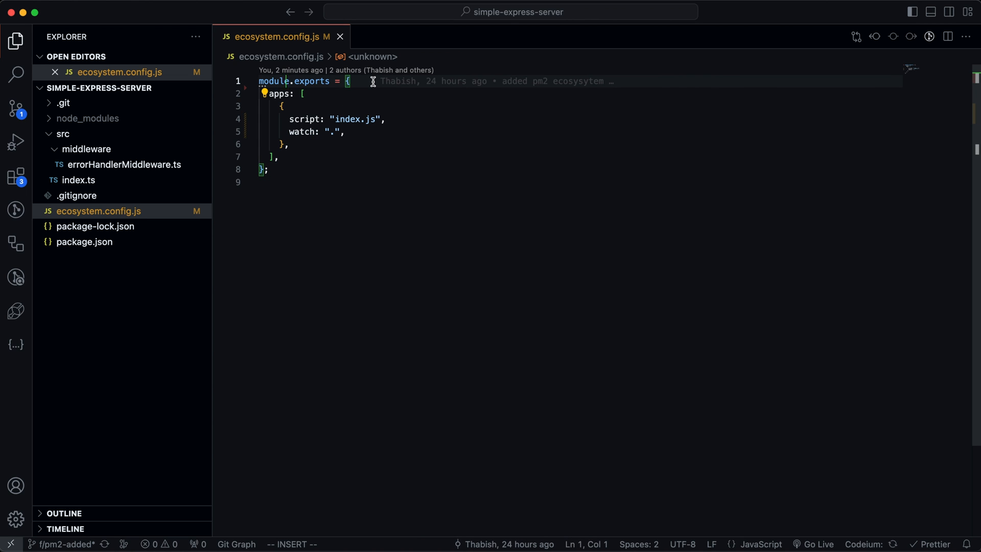
{"action": "type", "text": "const path"}
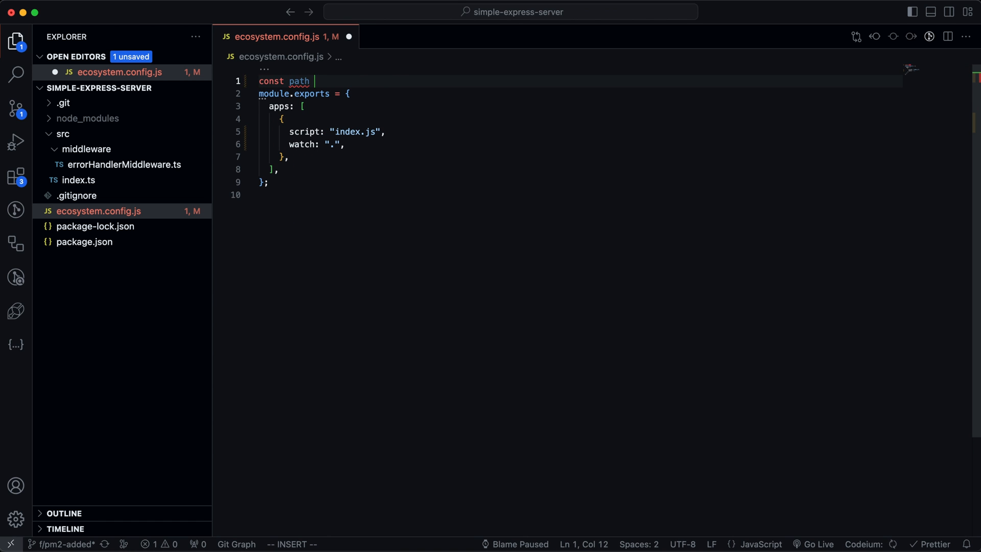
{"action": "type", "text": "= require(\"path\");"}
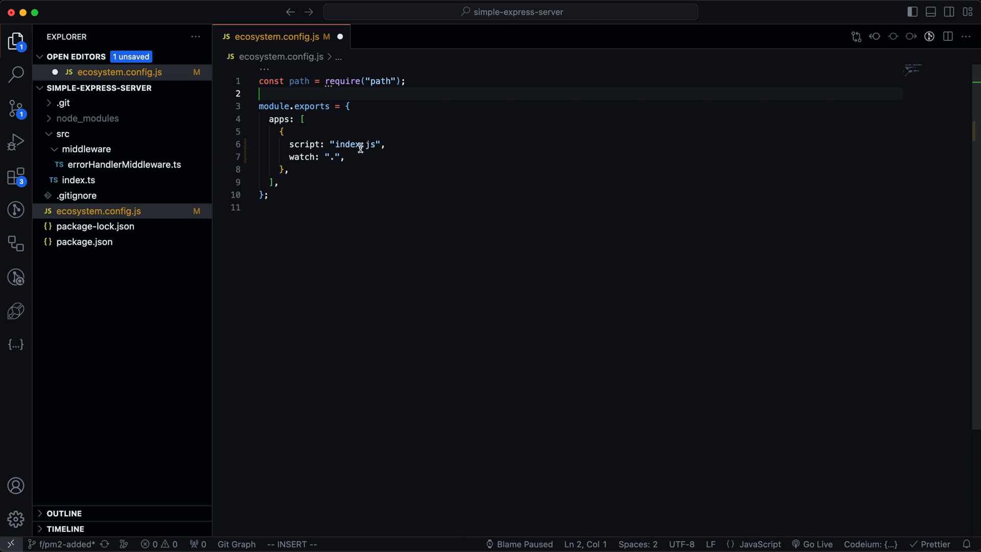
{"action": "double_click", "coordinate": [356, 144]}
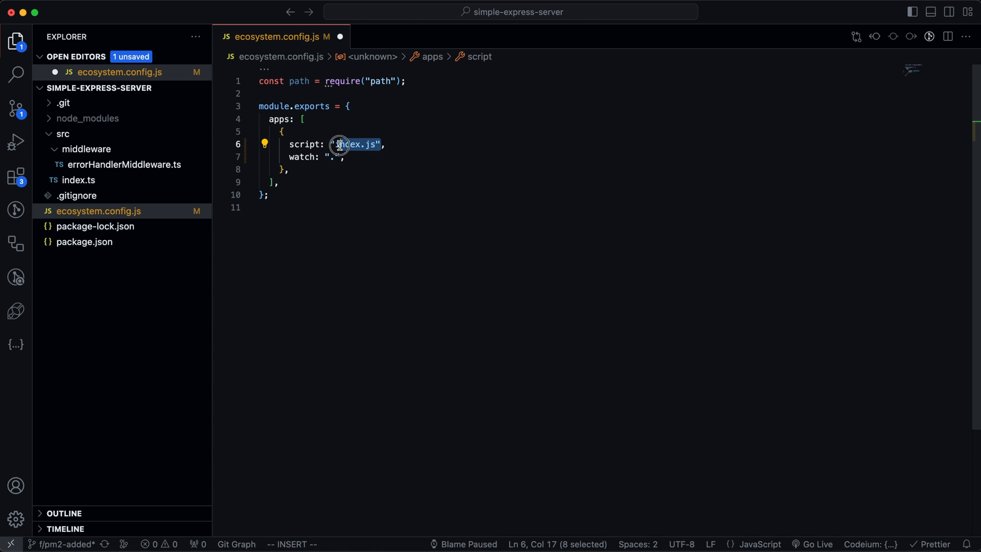
{"action": "type", "text": "path.join("}
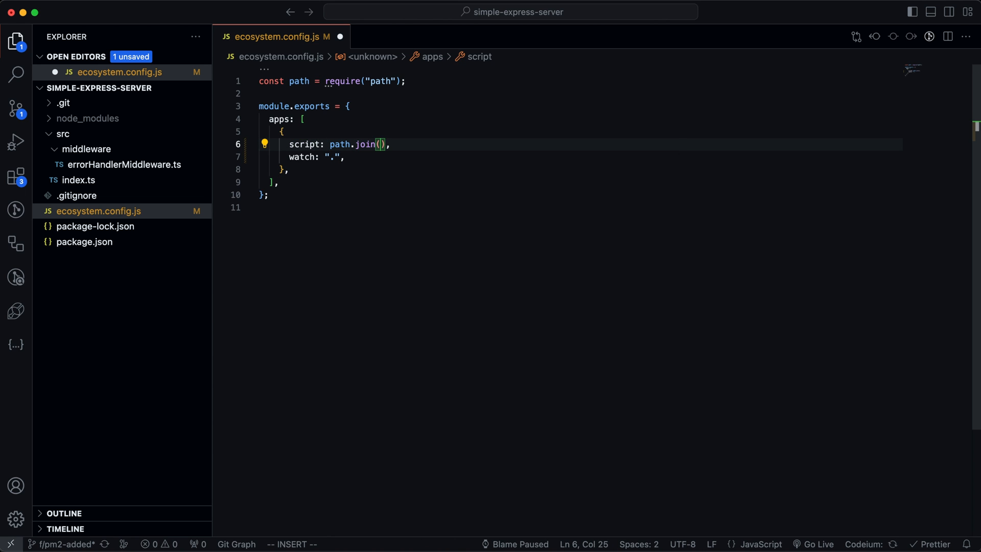
{"action": "type", "text": "__dirname"}
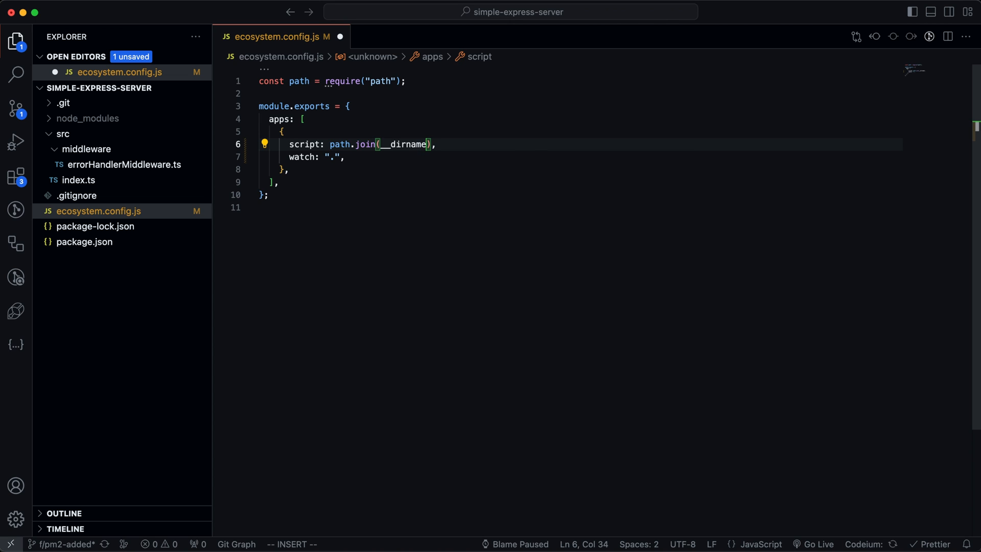
{"action": "type", "text": ", \"src\", \"index.ts\""}
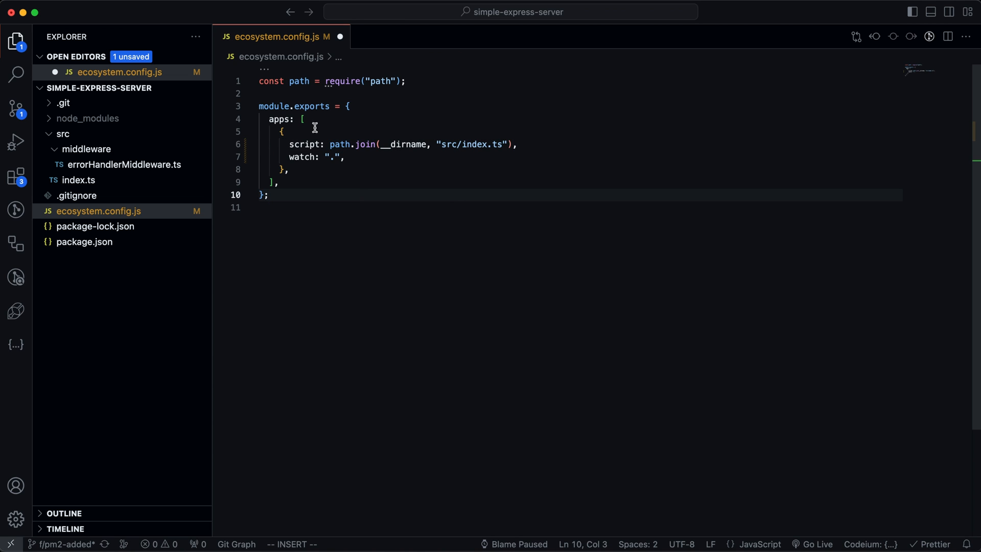
Name the app "express-server" and set watch to true
{"action": "type", "text": "name"}
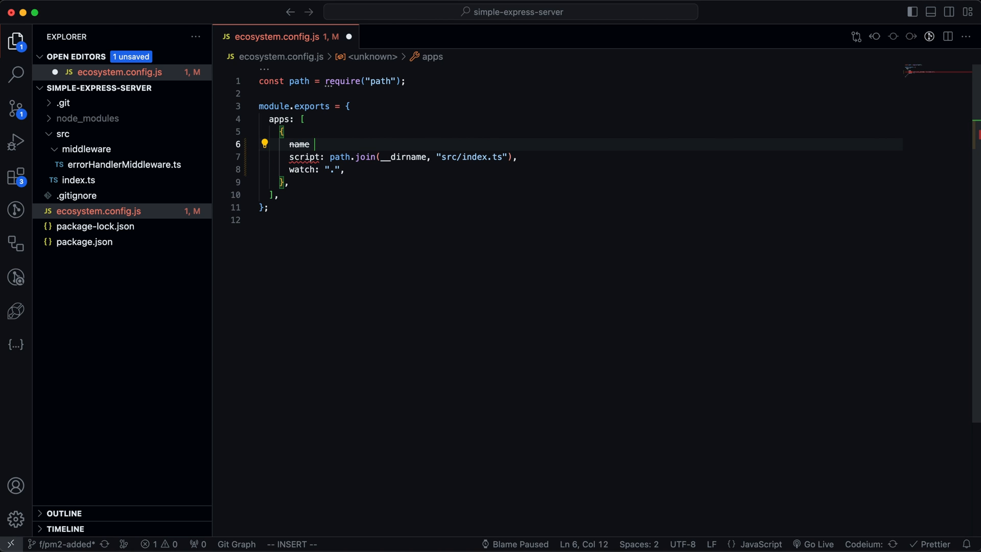
{"action": "type", "text": ": \"my-server\""}
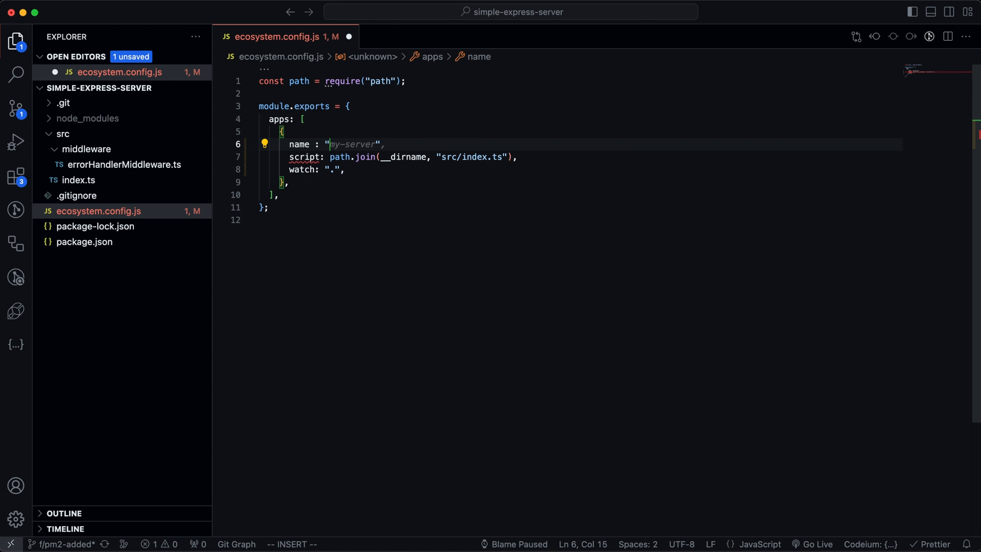
{"action": "type", "text": "express-server\","}
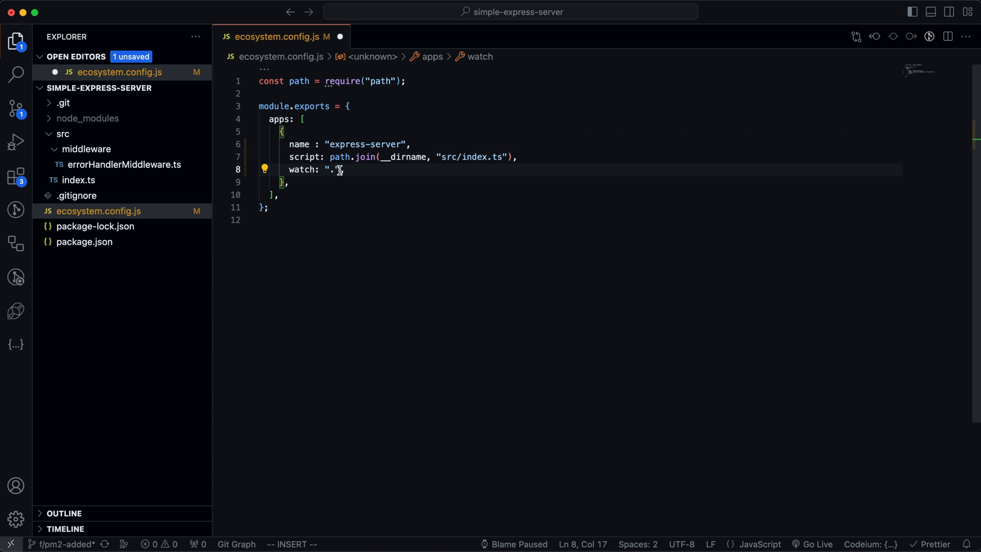
{"action": "type", "text": "src"}
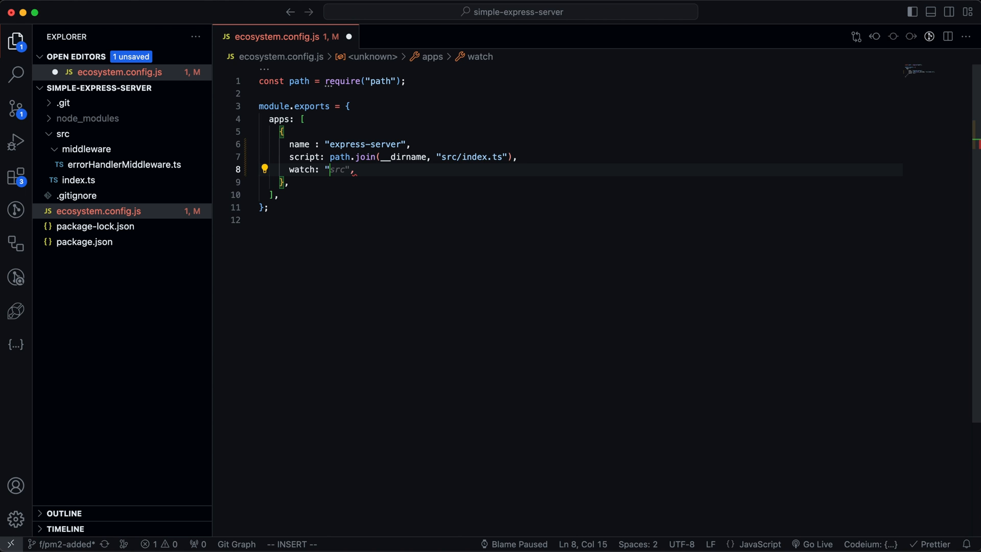
{"action": "type", "text": "true"}
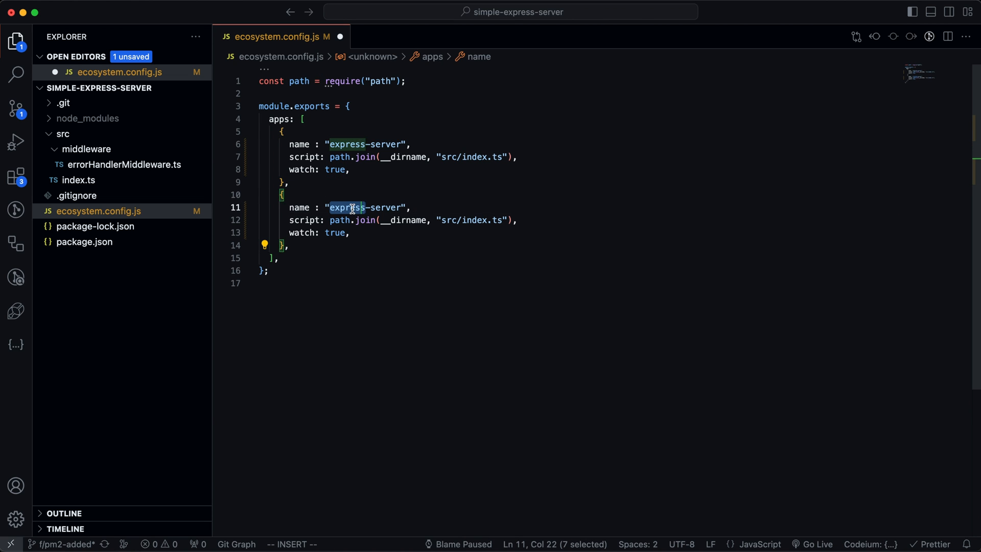
Add a proxy-server app running ../../my-proj/vercel-proxy-server/src/index.ts and save the config
{"action": "type", "text": "proxy"}
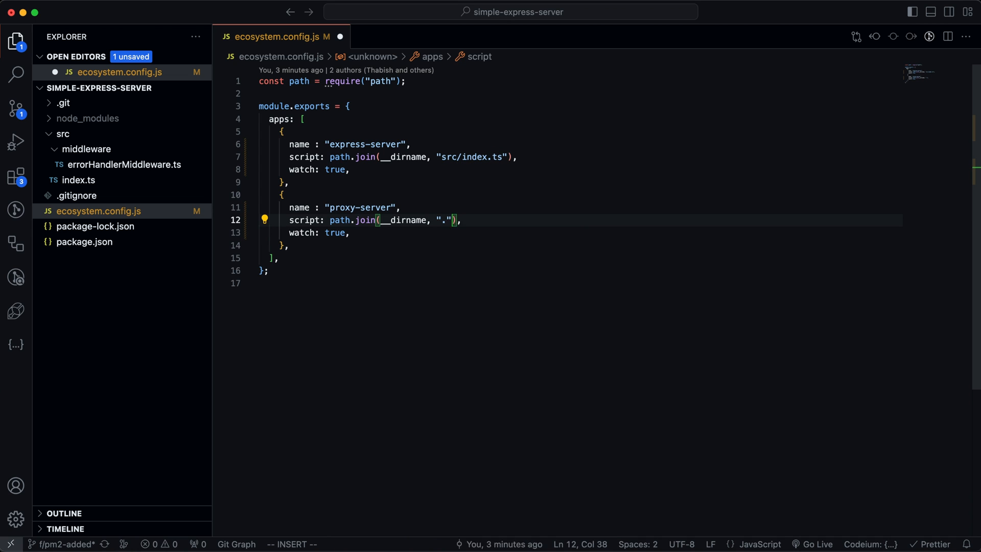
{"action": "type", "text": "../../proxy-server/src/index.ts"}
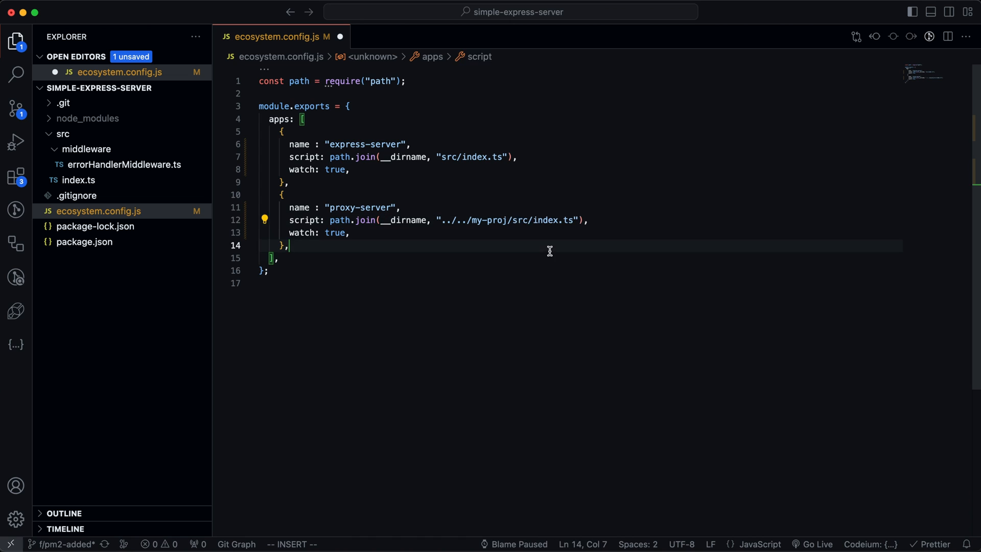
{"action": "type", "text": "/vercel-proxy-server/src/index.ts\""}
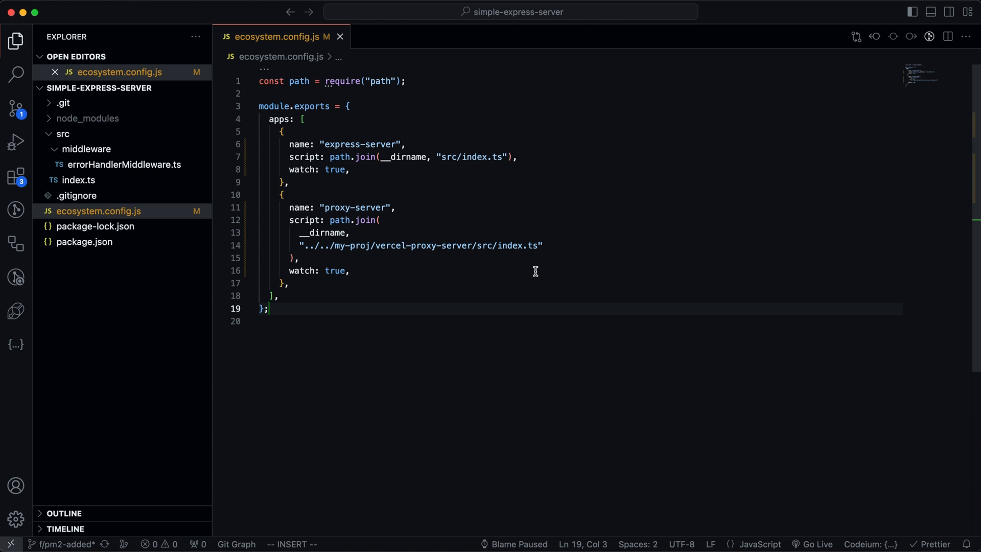
{"action": "left_click", "coordinate": [300, 246]}
{"action": "type", "text": "/"}
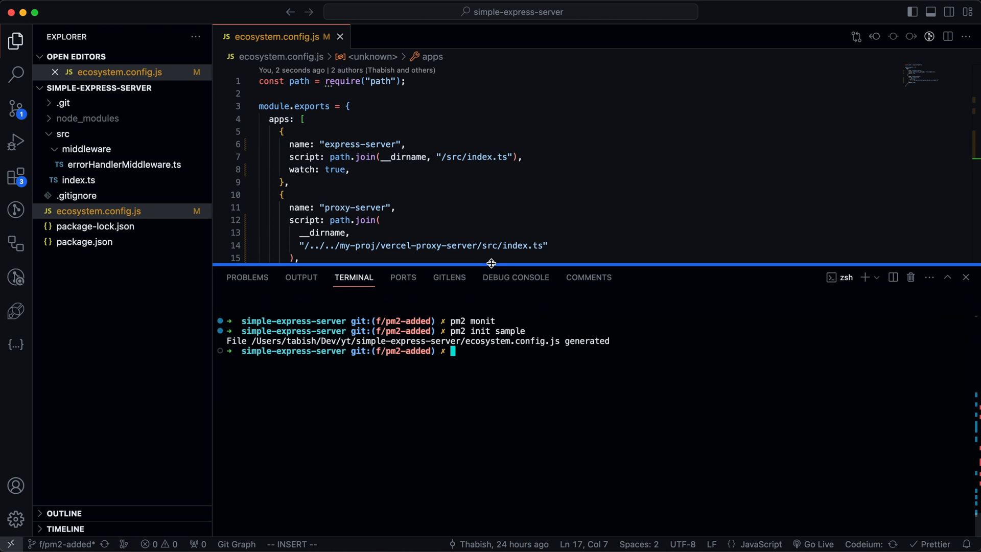
Clear the terminal and run pm2 start ecosystem.config.js to launch both apps
{"action": "type", "text": "c"}
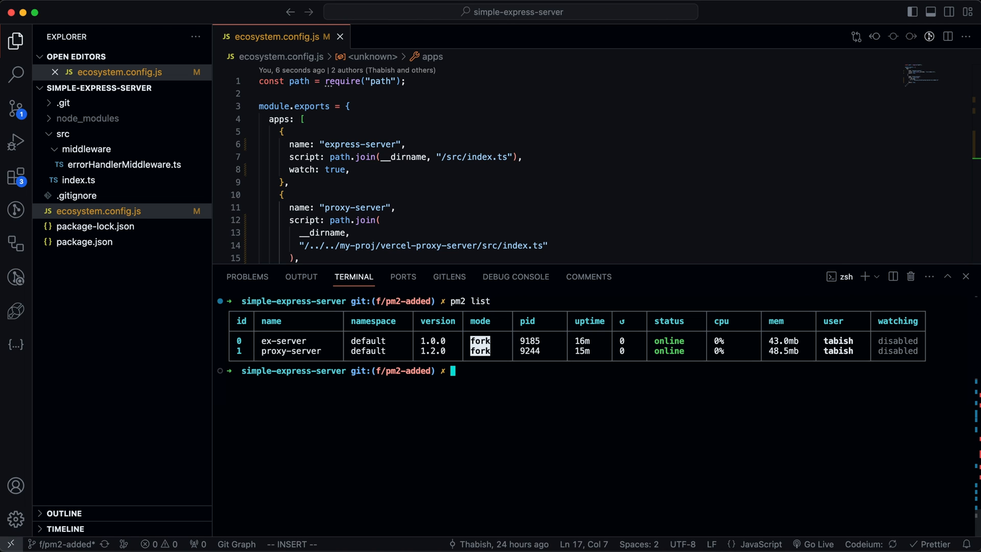
{"action": "type", "text": "pm2 delete al"}
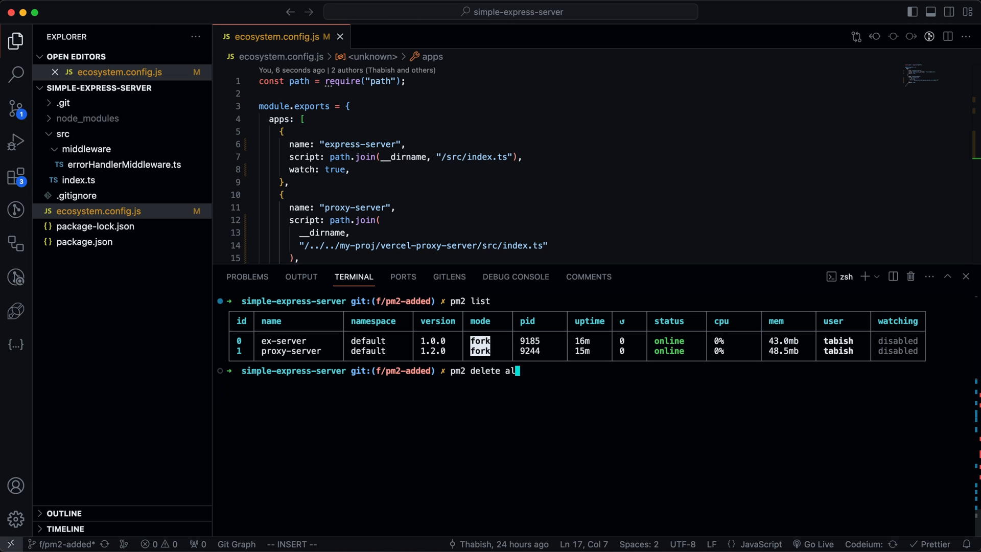
{"action": "type", "text": "cl"}
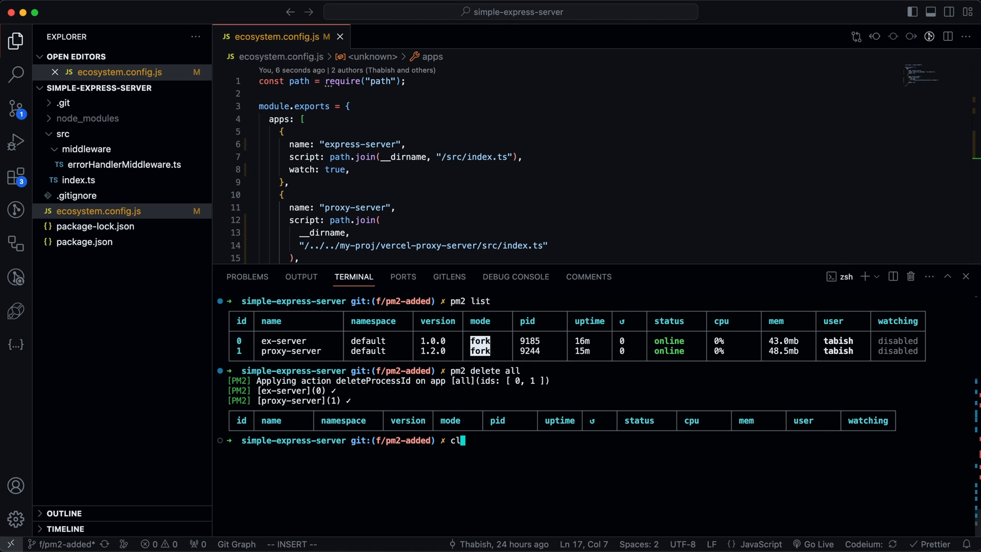
{"action": "key", "text": "Enter"}
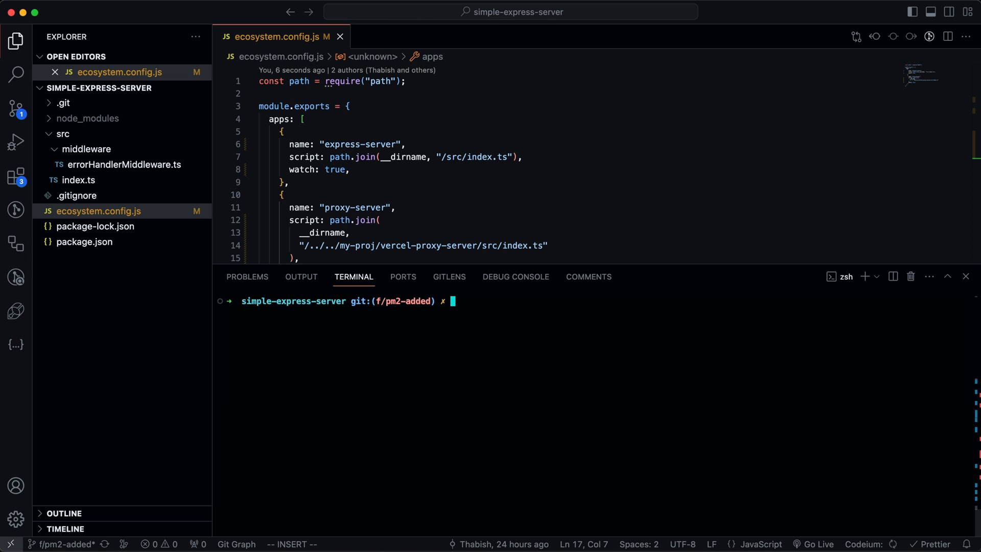
{"action": "type", "text": "pm2 start"}
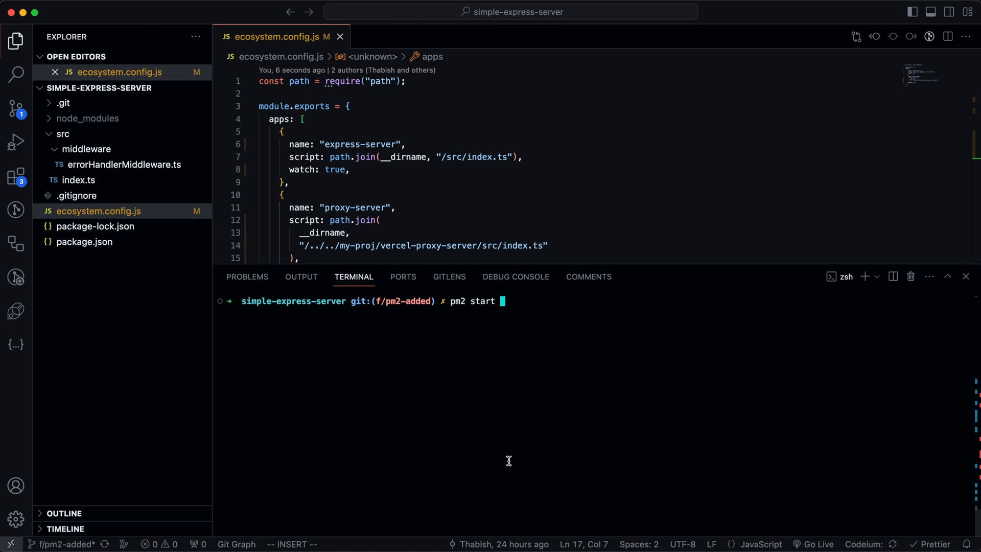
{"action": "type", "text": "eco"}
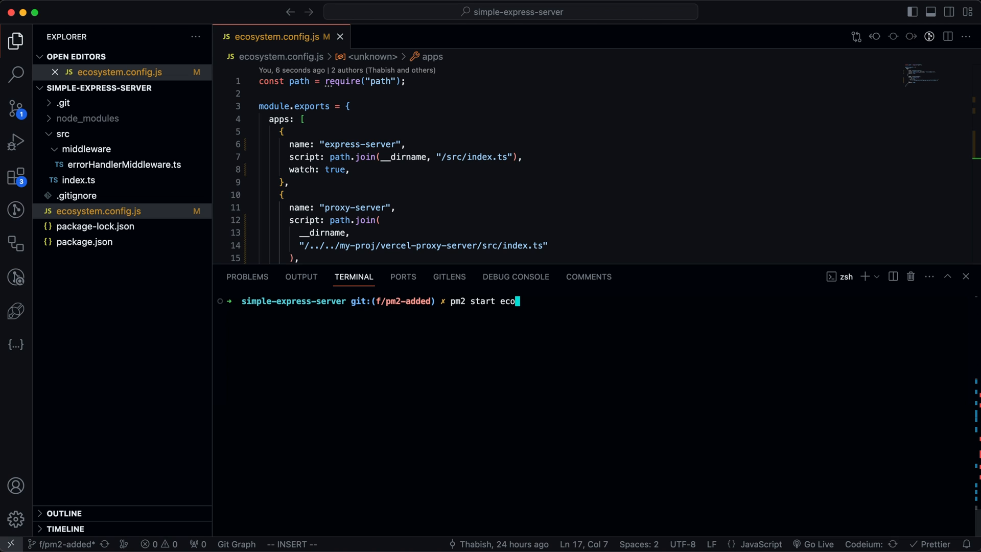
{"action": "type", "text": "system.o"}
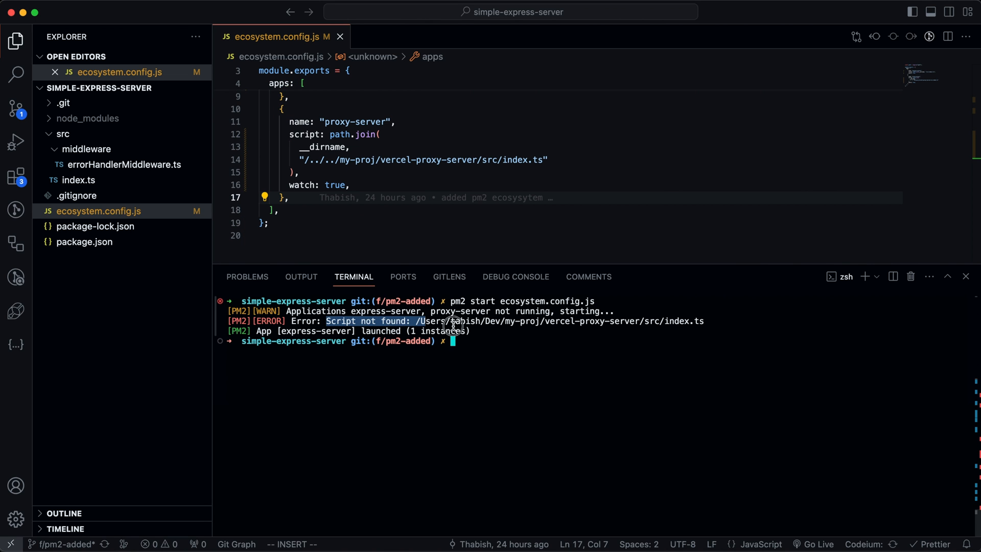
Rerun pm2 start ecosystem.config.js and list both servers online in PM2
{"action": "left_click", "coordinate": [375, 160]}
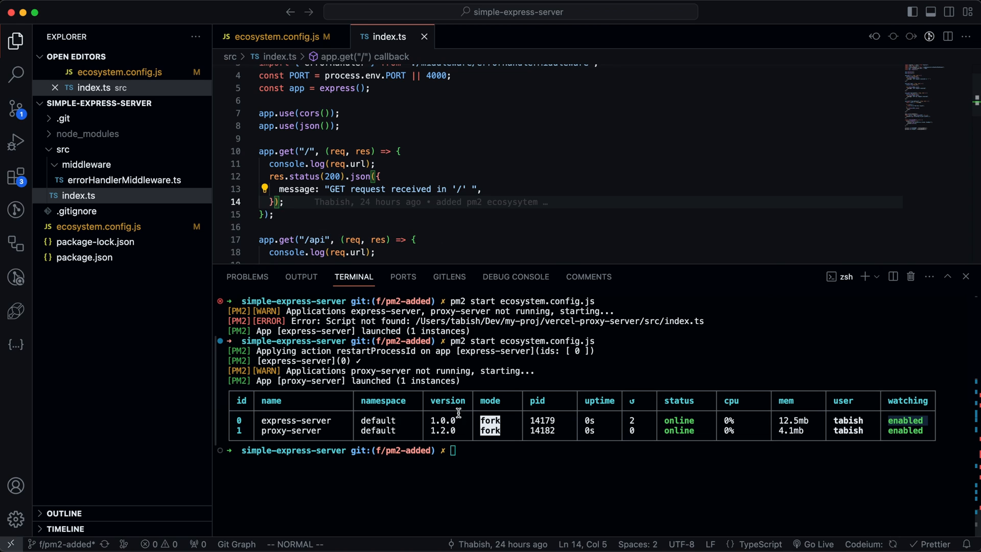
{"action": "type", "text": "pm2 list"}
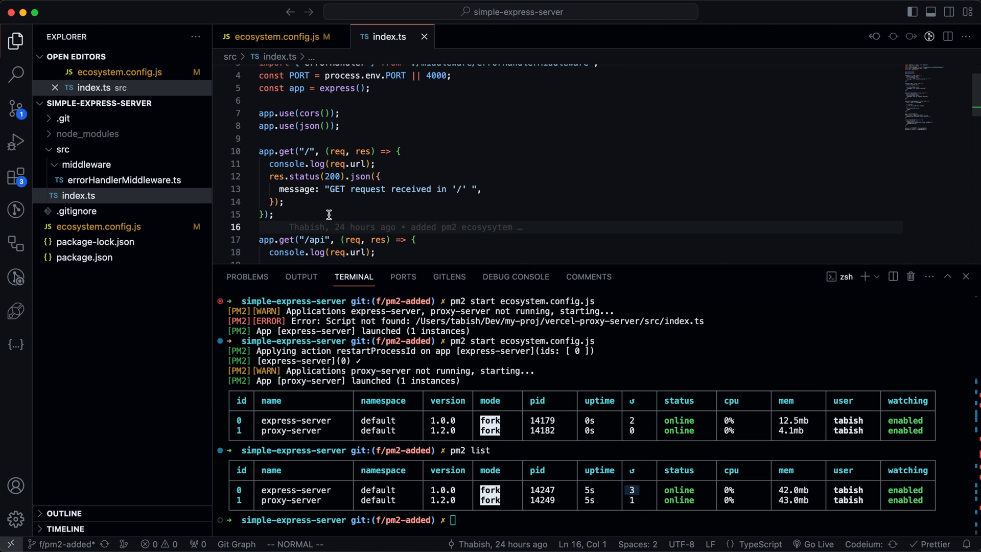
{"action": "mouse_move", "coordinate": [403, 332]}
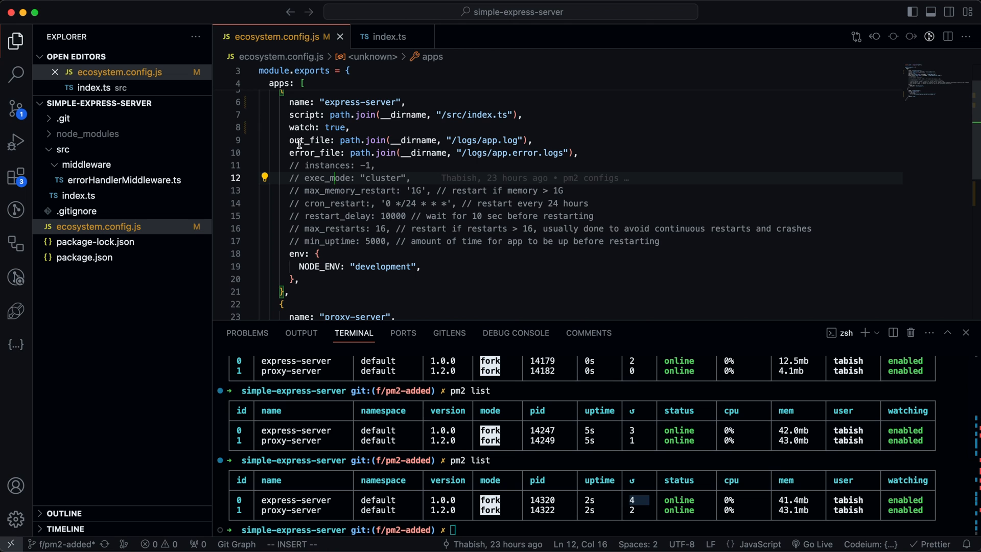
Point express-server's out_file to logs/app.log and error_file to logs/app.error.logs, then start the ecosystem
{"action": "left_click", "coordinate": [306, 140]}
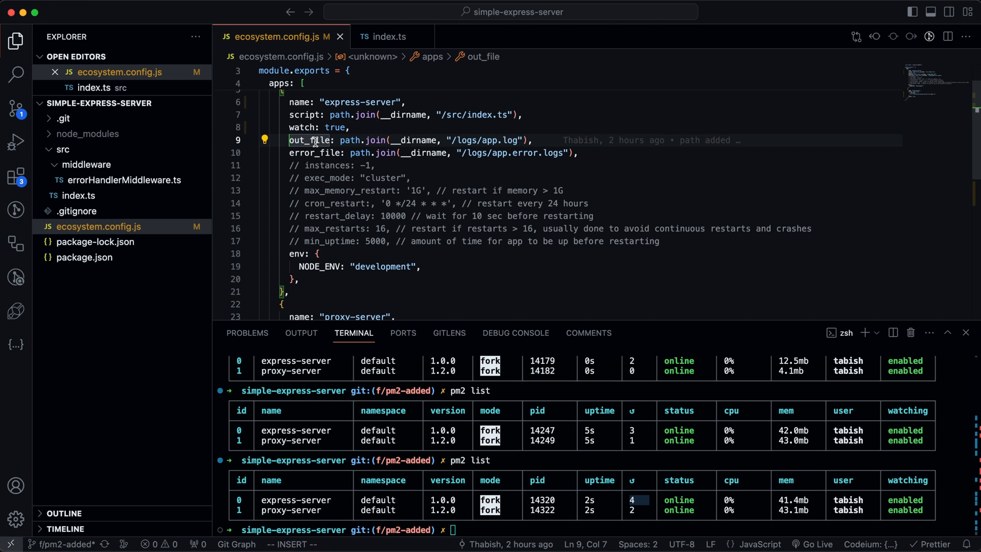
{"action": "mouse_move", "coordinate": [311, 140]}
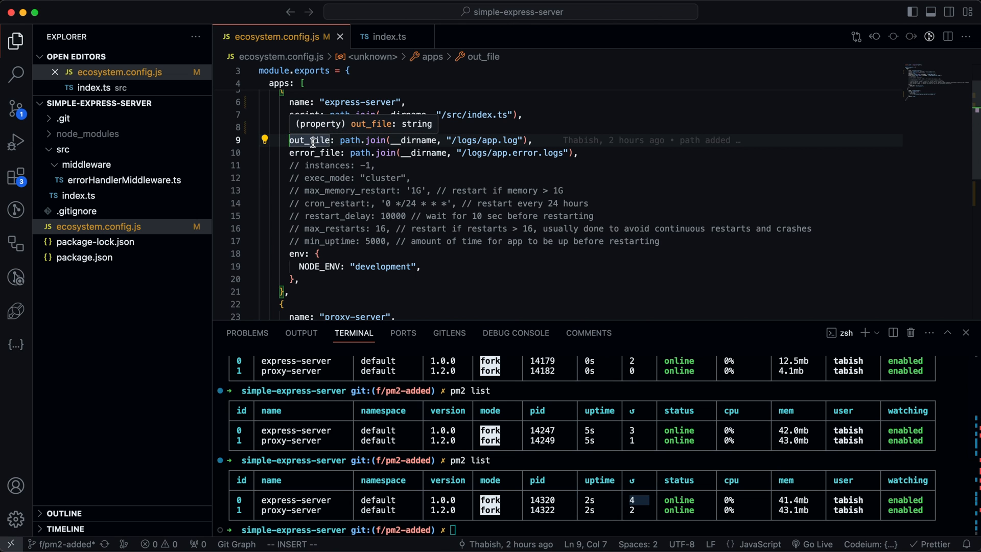
{"action": "double_click", "coordinate": [313, 152]}
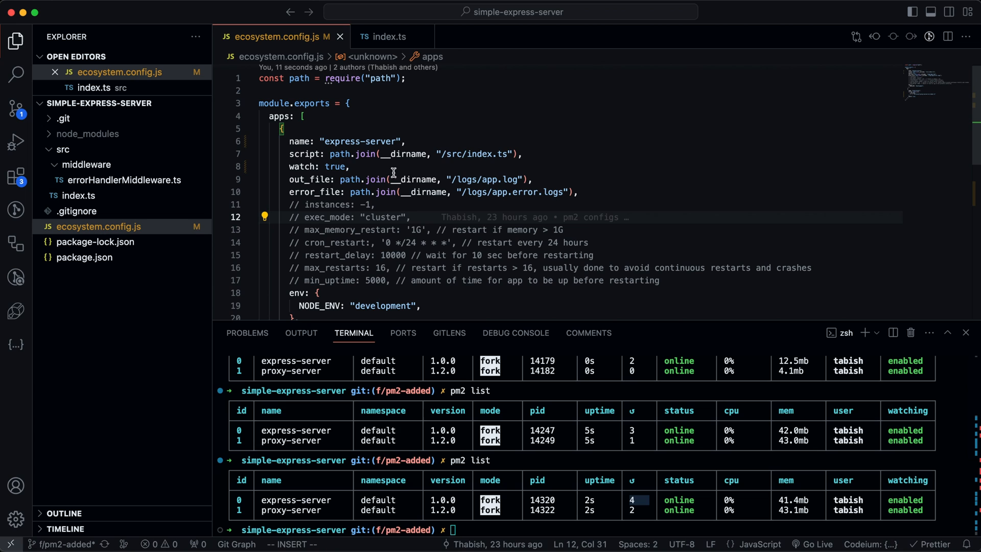
{"action": "mouse_move", "coordinate": [436, 194]}
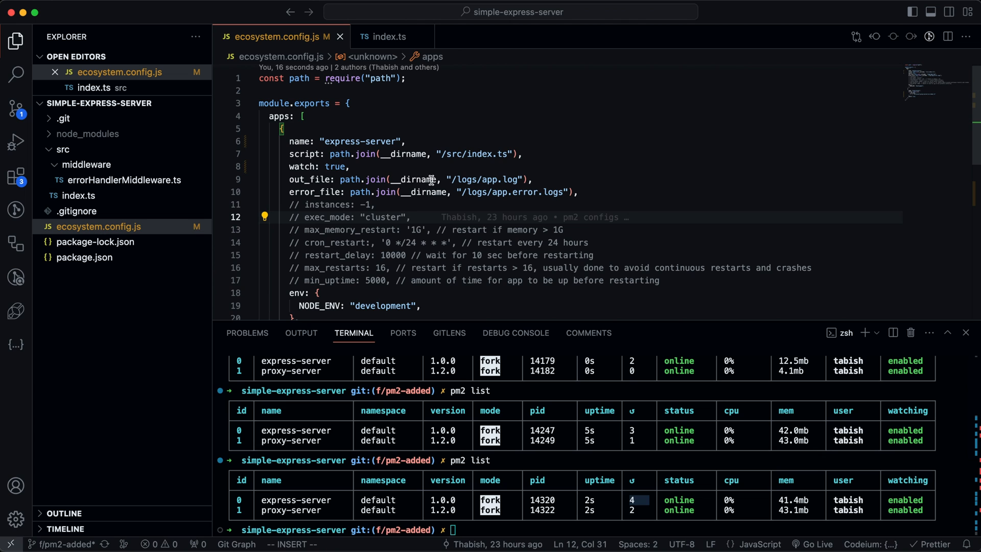
{"action": "mouse_move", "coordinate": [506, 145]}
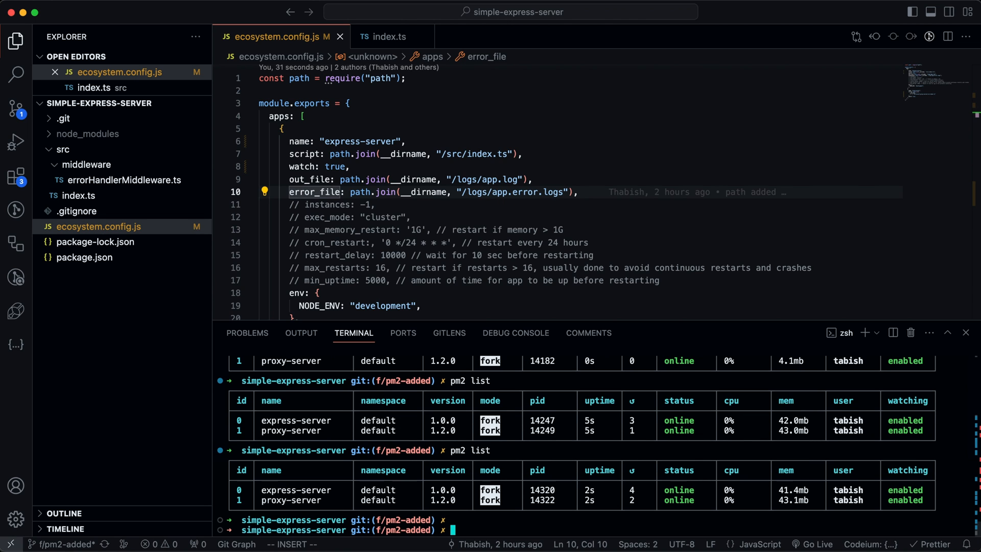
{"action": "type", "text": "pm2 start ecosystem.config.js"}
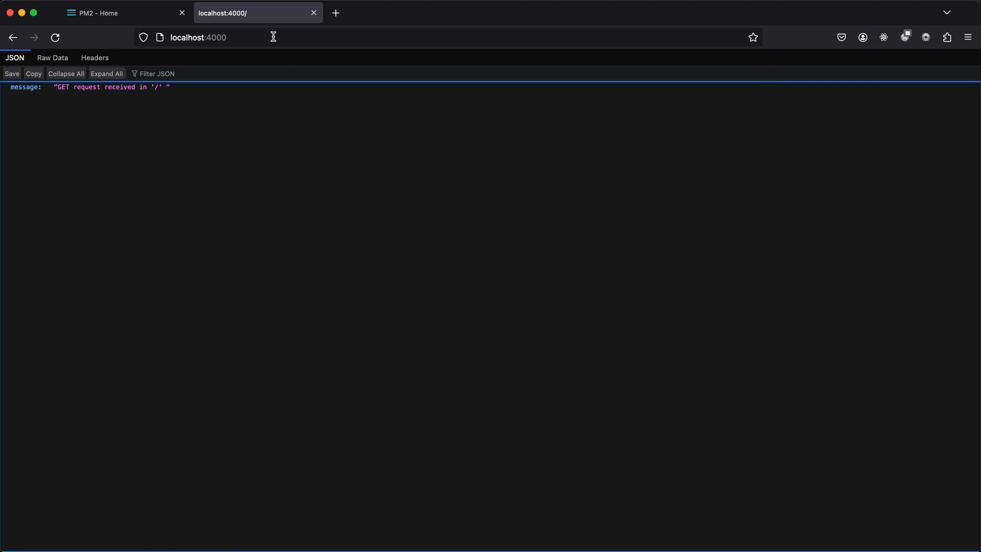
Load localhost:4000 in Firefox to see the root route's GET request message
{"action": "left_click", "coordinate": [250, 37]}
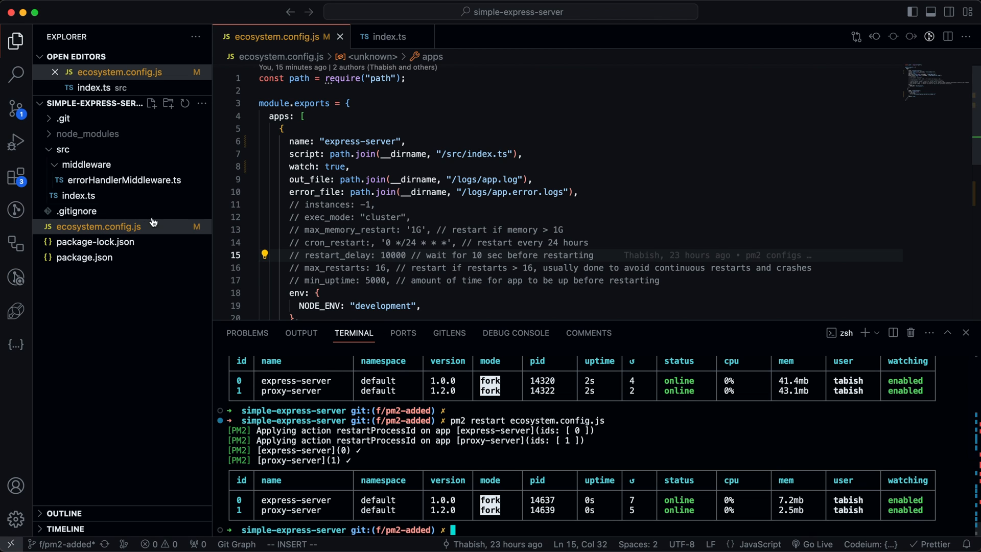
Delete the PM2 apps from ecosystem.config.js and start them fresh so the logs folder is created
{"action": "left_click", "coordinate": [63, 150]}
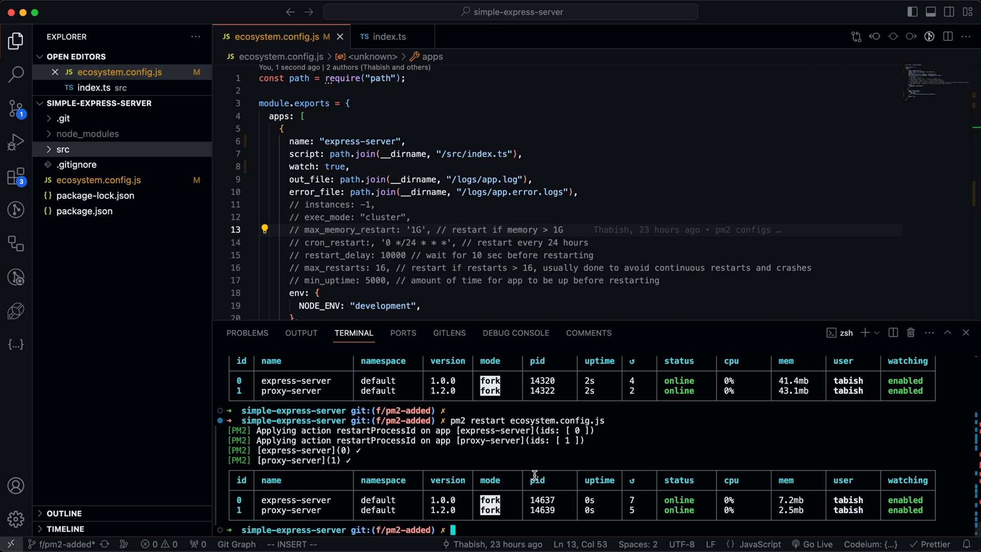
{"action": "scroll", "scroll_direction": "down", "scroll_amount": 3}
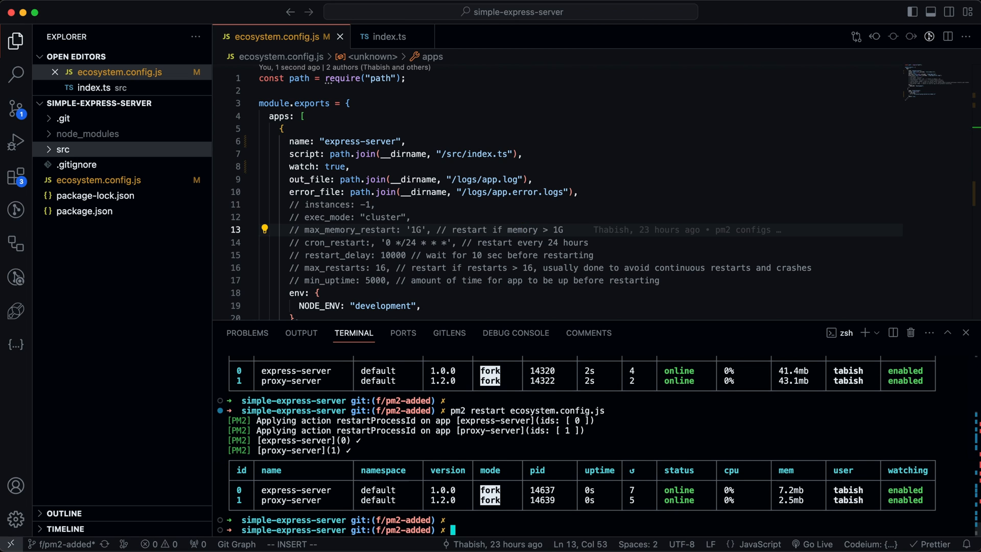
{"action": "type", "text": "git"}
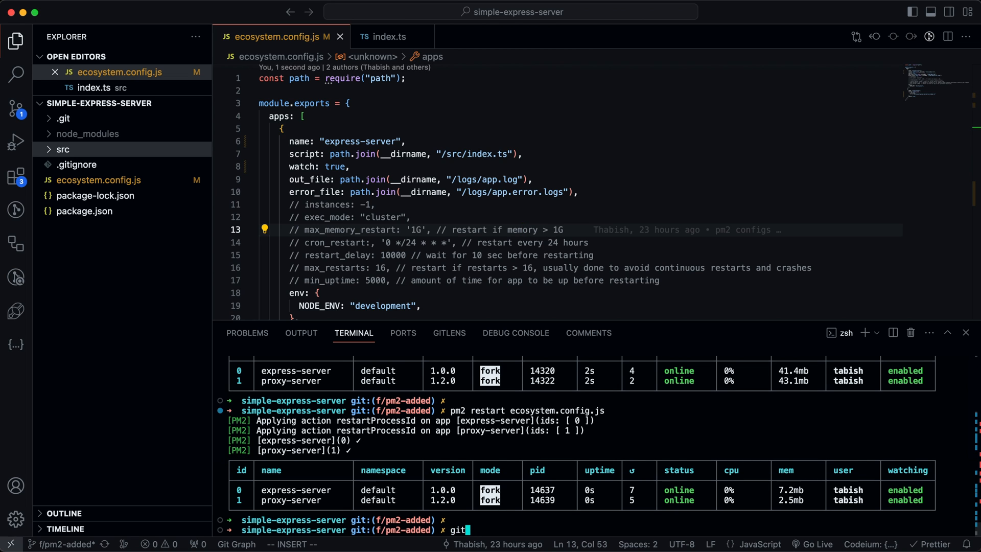
{"action": "type", "text": "pm2"}
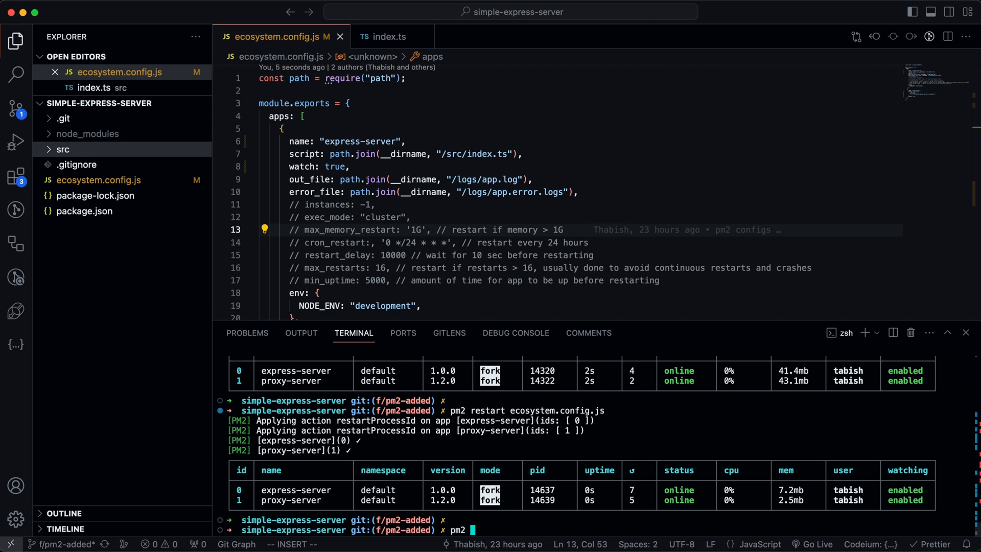
{"action": "type", "text": "delete e"}
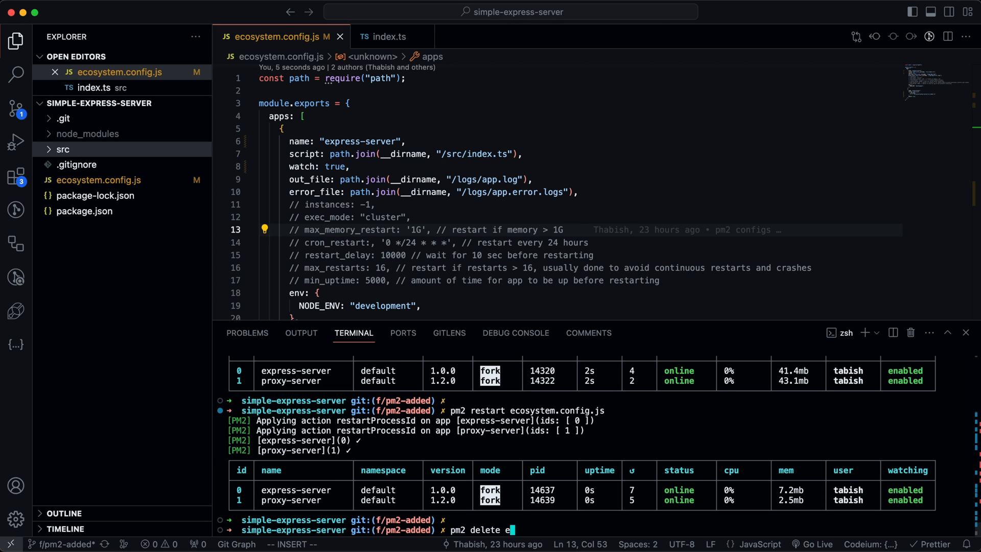
{"action": "type", "text": "cosystem.config.js"}
{"action": "type", "text": "clea"}
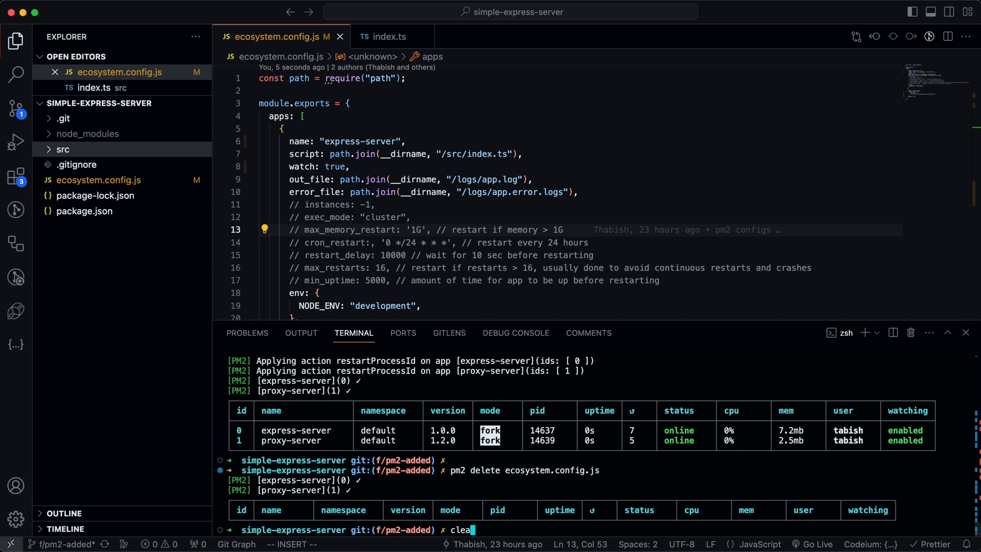
{"action": "key", "text": "Enter"}
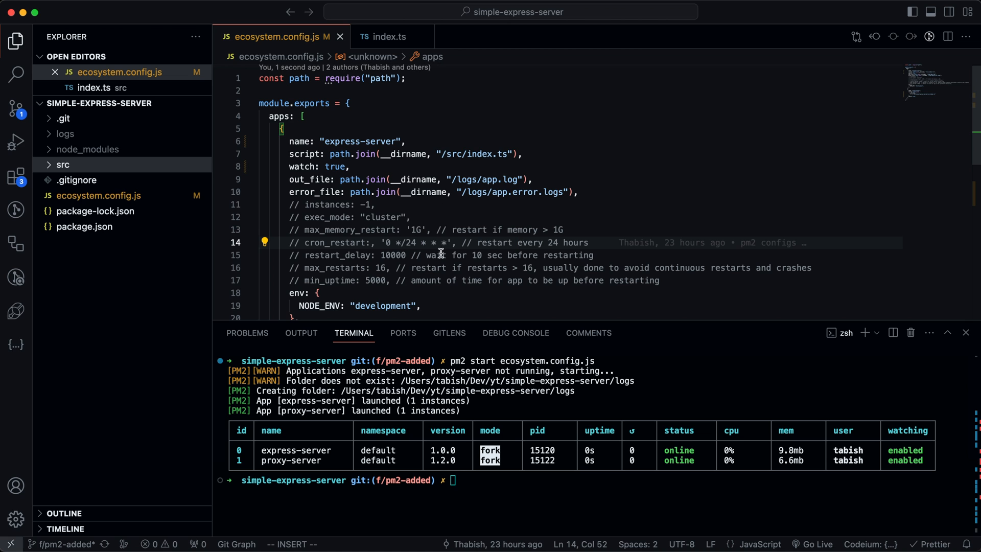
Expand the new logs folder in Explorer and view app.log's server messages
{"action": "left_click", "coordinate": [65, 133]}
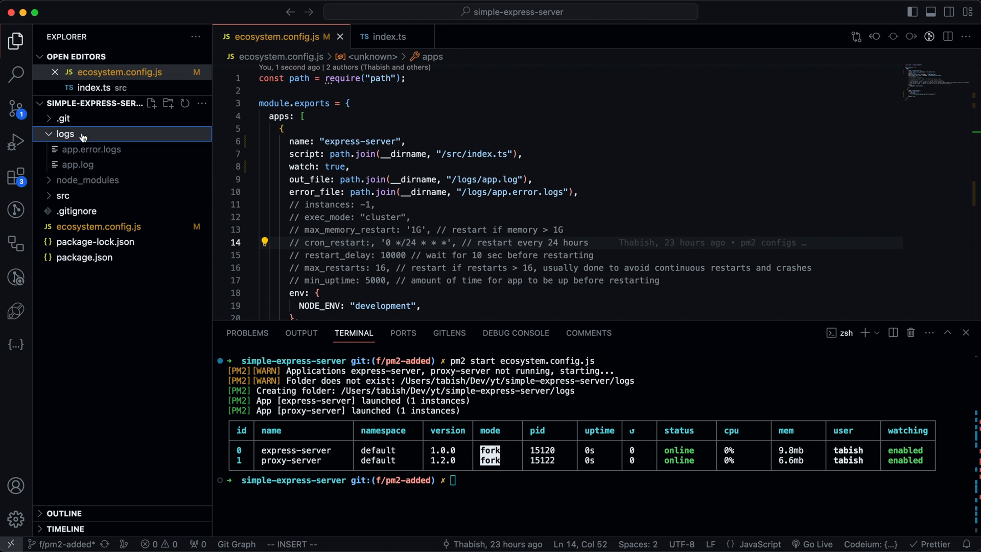
{"action": "left_click", "coordinate": [78, 164]}
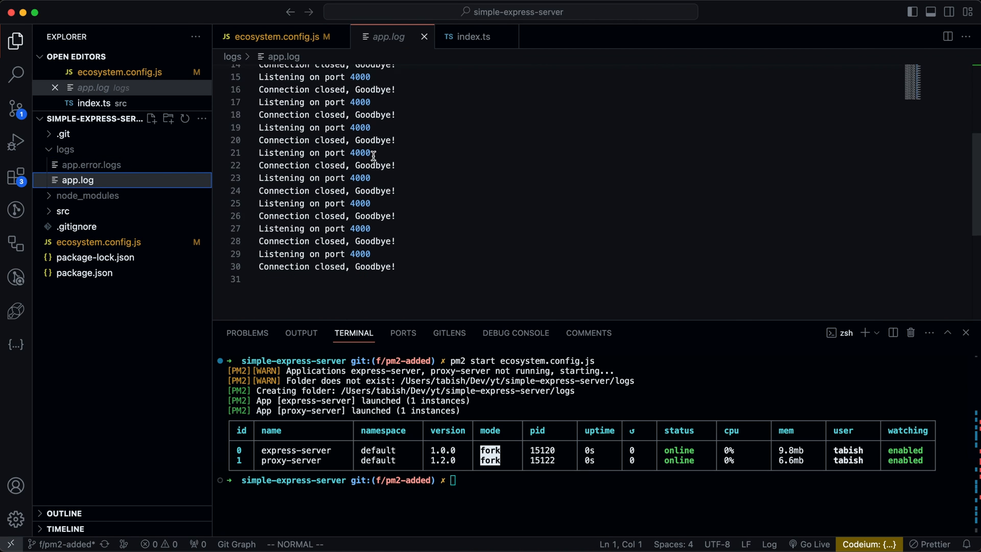
{"action": "left_click", "coordinate": [91, 164]}
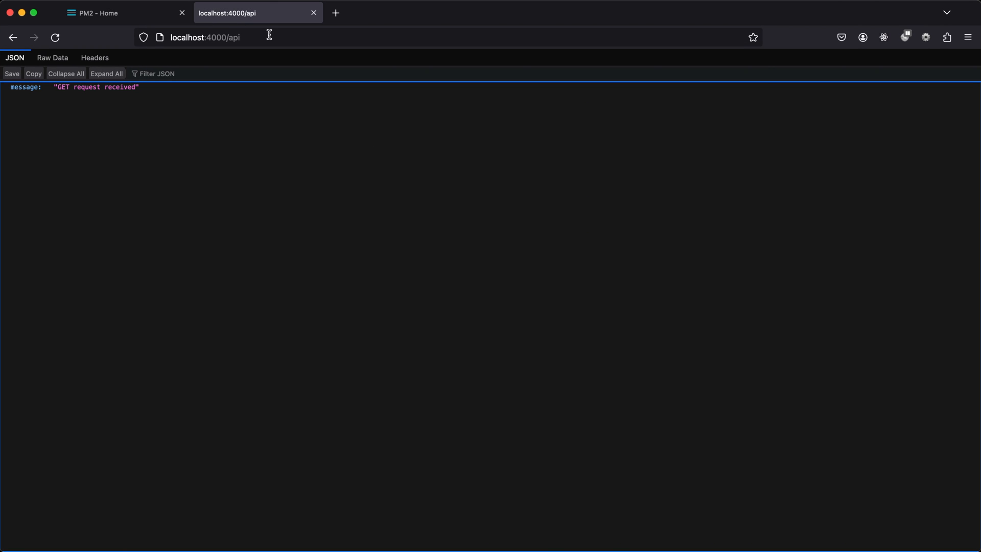
Request localhost:4000/api, then reload localhost:4000 and find it unreachable
{"action": "type", "text": "/g"}
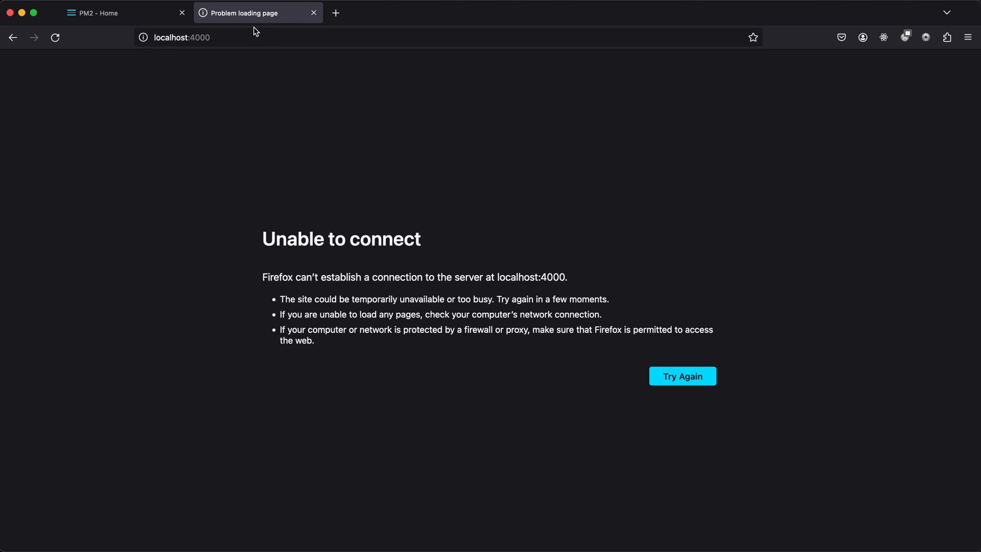
{"action": "left_click", "coordinate": [182, 38]}
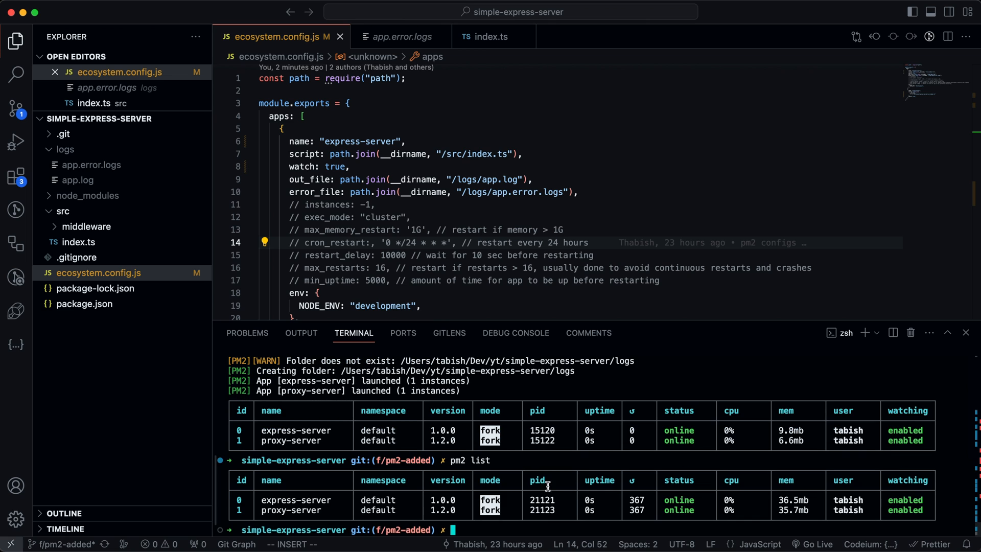
{"action": "mouse_move", "coordinate": [559, 459]}
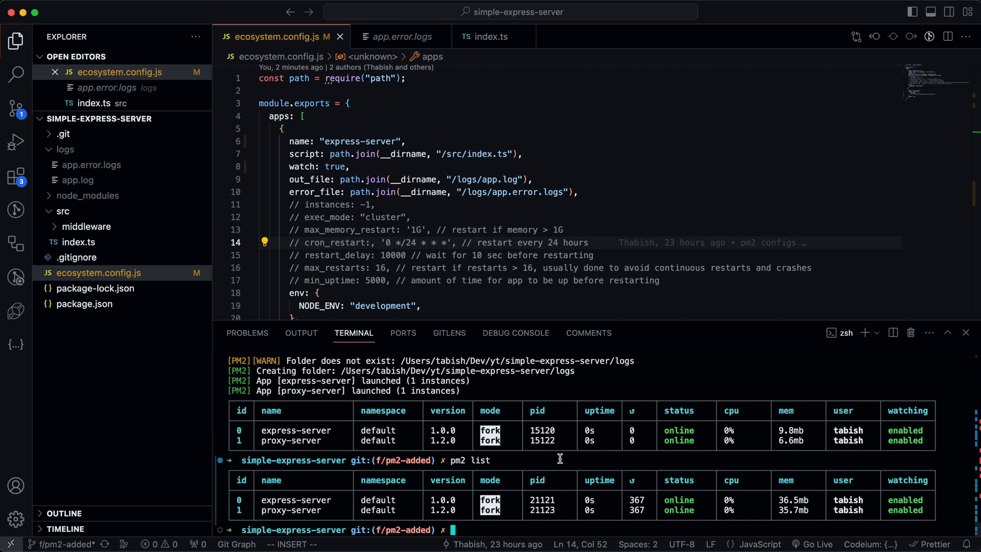
Run pm2 list showing both servers restarted 367 times
{"action": "left_click", "coordinate": [490, 36]}
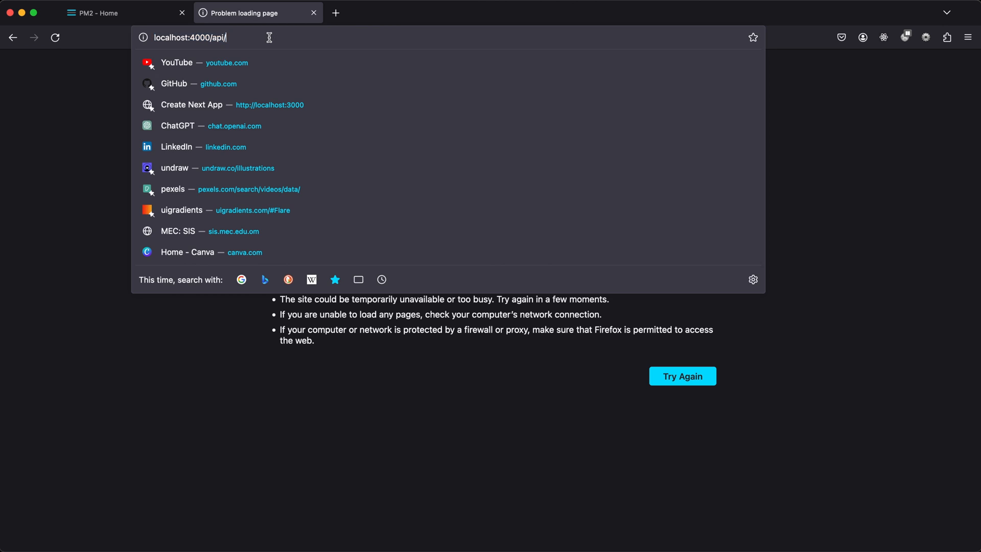
Request localhost:4000/api/getall in Firefox
{"action": "type", "text": "geta"}
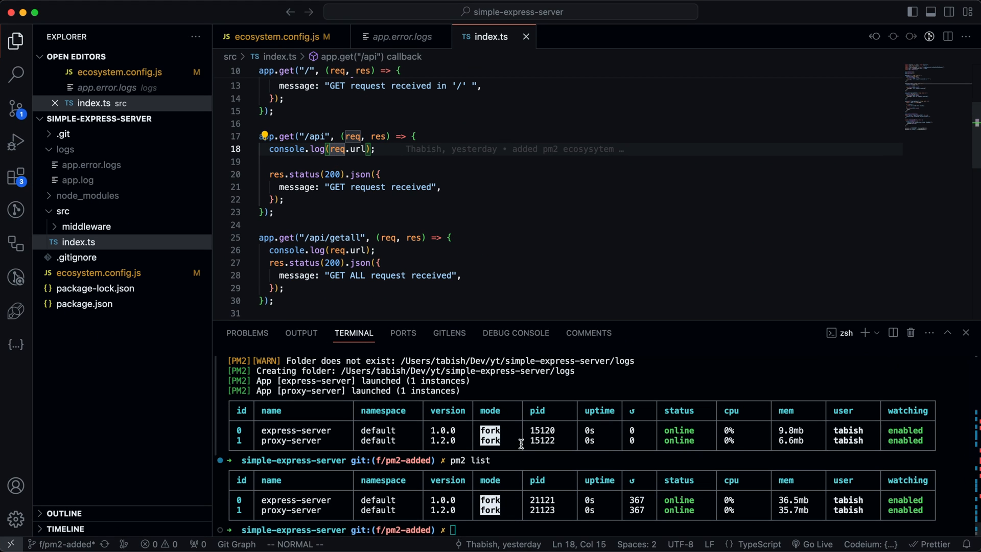
Review app.log's repeated listen-and-close messages
{"action": "left_click", "coordinate": [79, 180]}
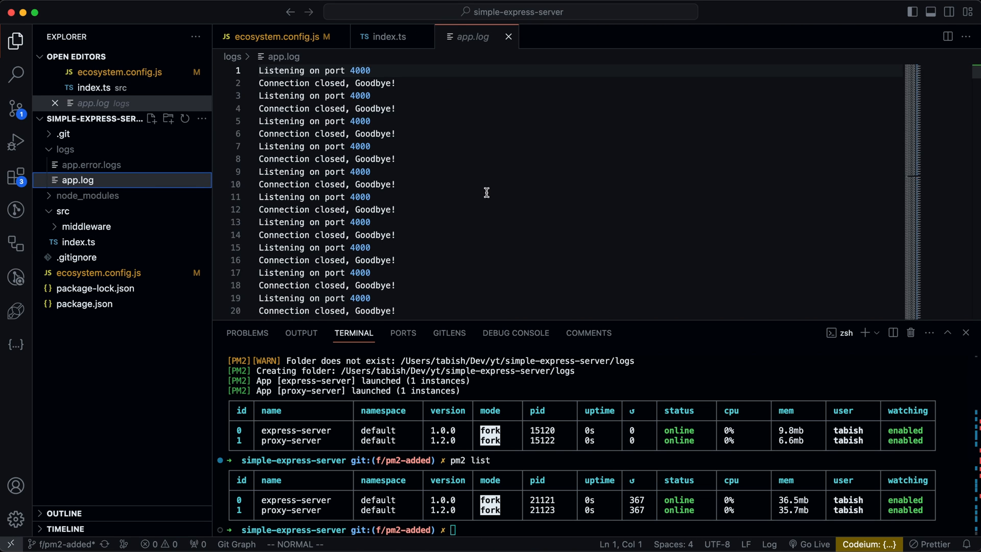
{"action": "scroll", "scroll_direction": "down", "scroll_amount": 3}
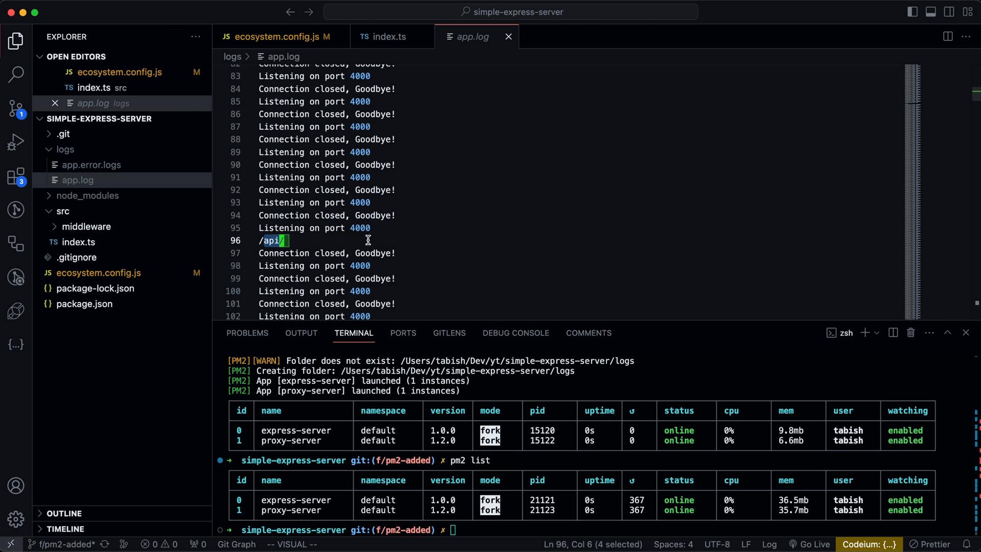
{"action": "scroll", "scroll_direction": "down", "scroll_amount": 3}
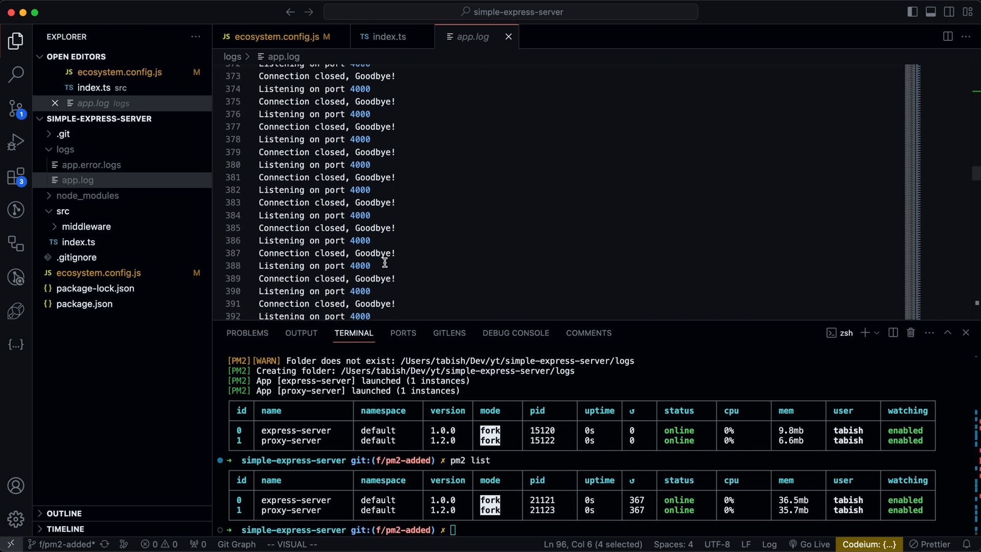
{"action": "scroll", "scroll_direction": "down", "scroll_amount": 3}
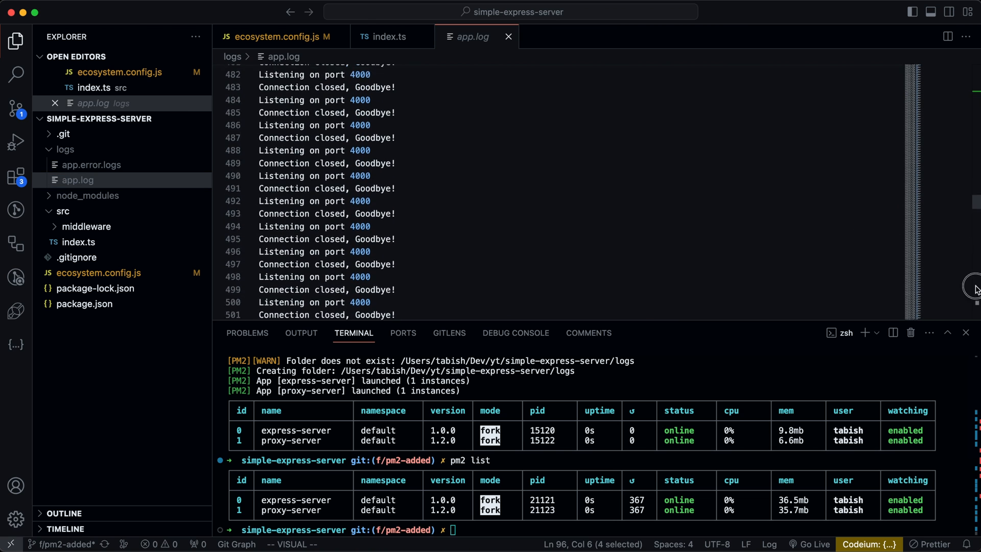
{"action": "scroll", "scroll_direction": "down", "scroll_amount": 3}
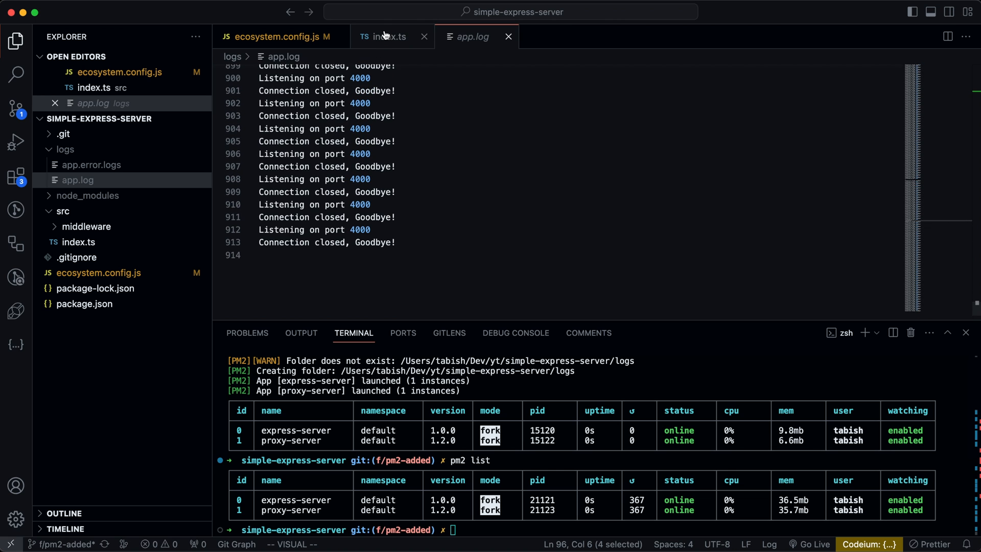
Check index.ts's log statements, then view the still-empty app.error.logs
{"action": "left_click", "coordinate": [384, 37]}
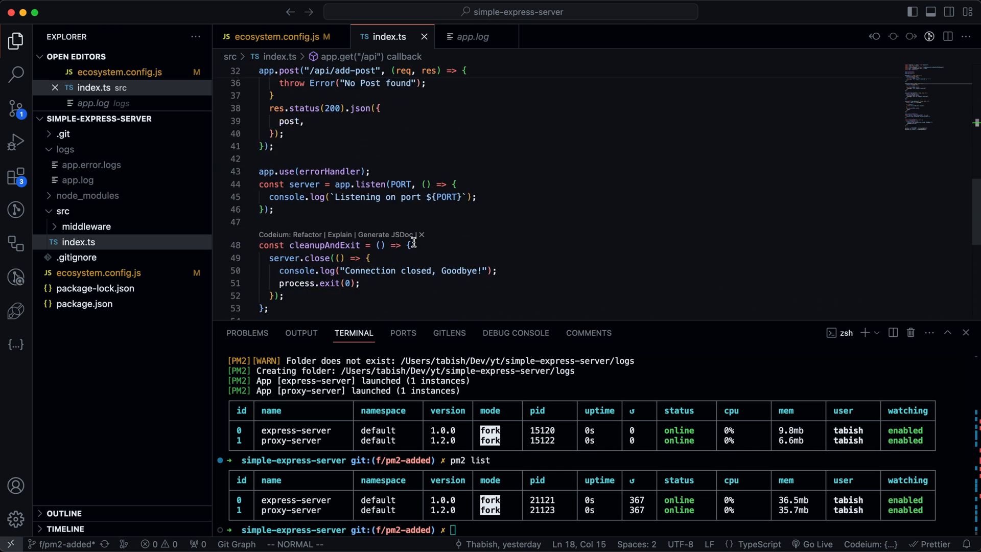
{"action": "scroll", "scroll_direction": "down", "scroll_amount": 3}
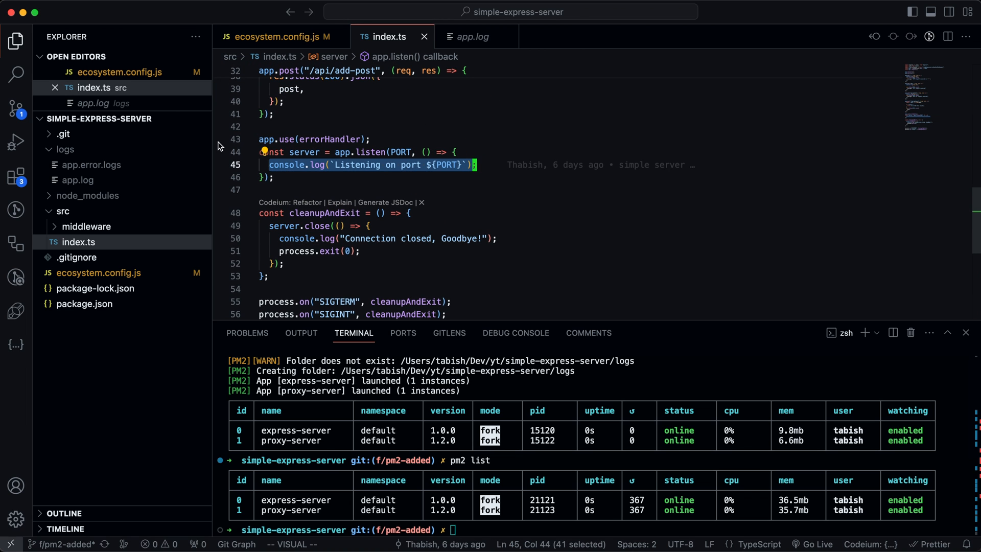
{"action": "mouse_move", "coordinate": [110, 181]}
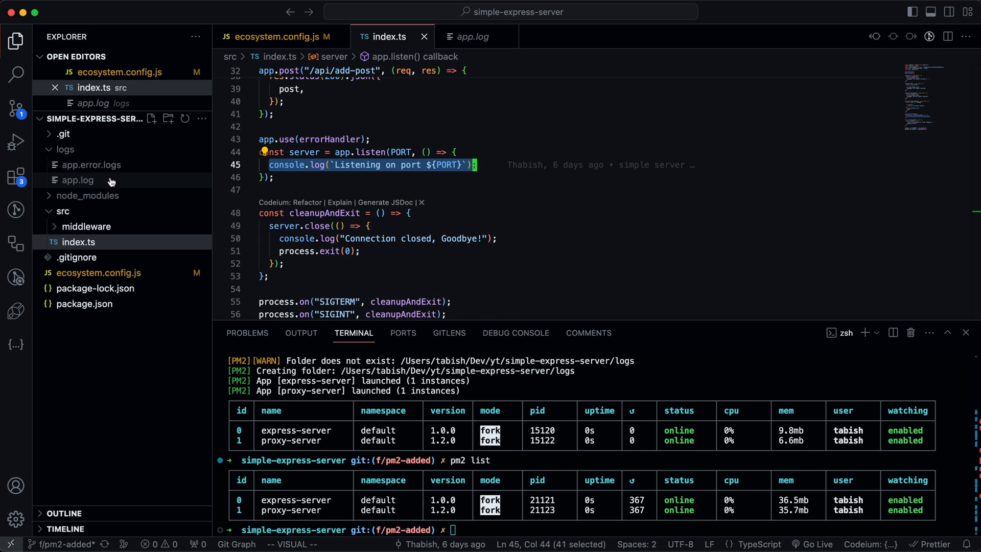
{"action": "mouse_move", "coordinate": [93, 164]}
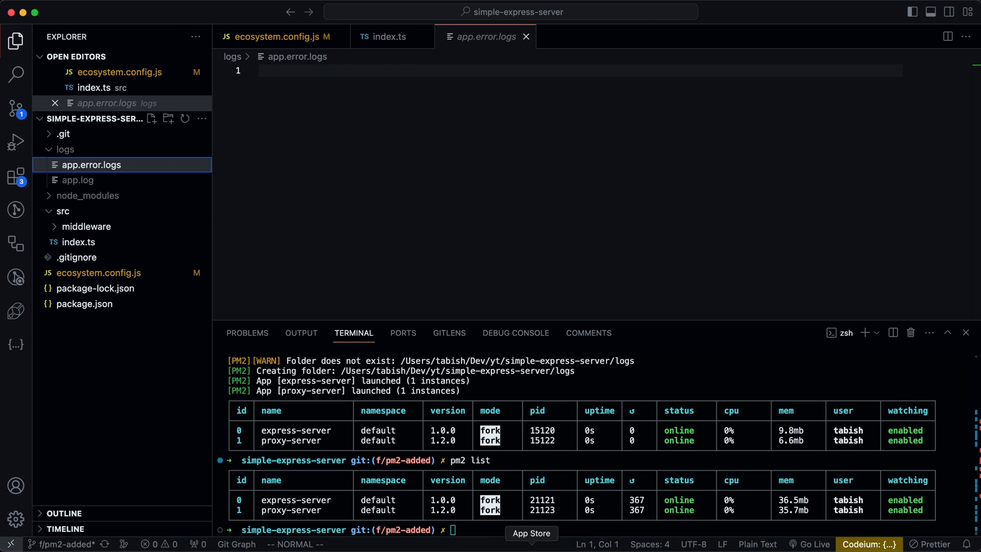
{"action": "left_click", "coordinate": [389, 36]}
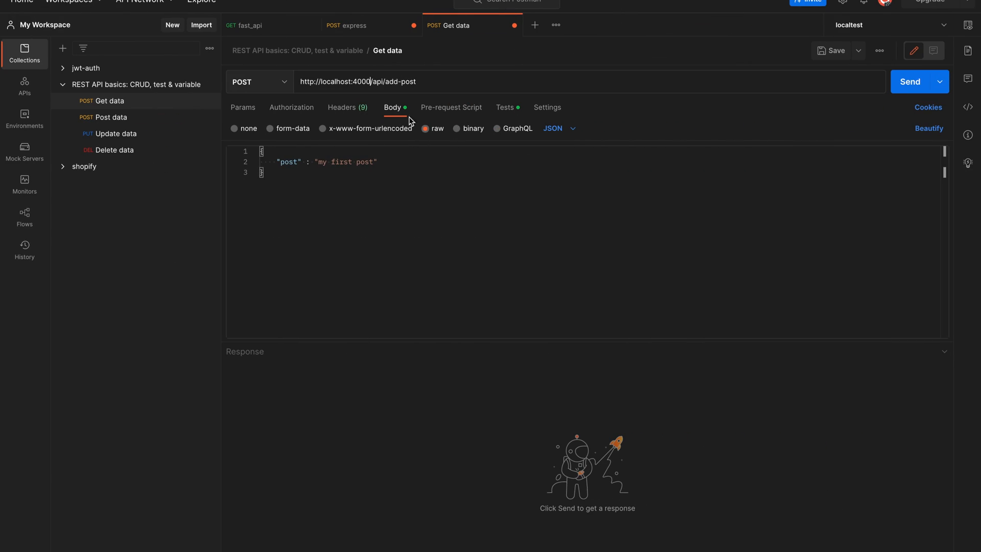
{"action": "mouse_move", "coordinate": [313, 174]}
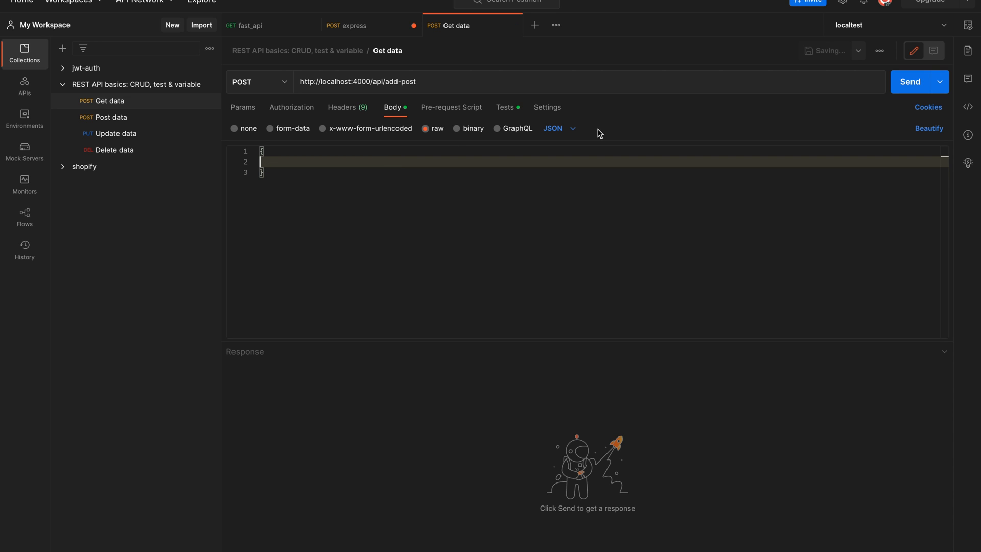
Send the empty-body POST add-post request to localhost:4000
{"action": "left_click", "coordinate": [910, 82]}
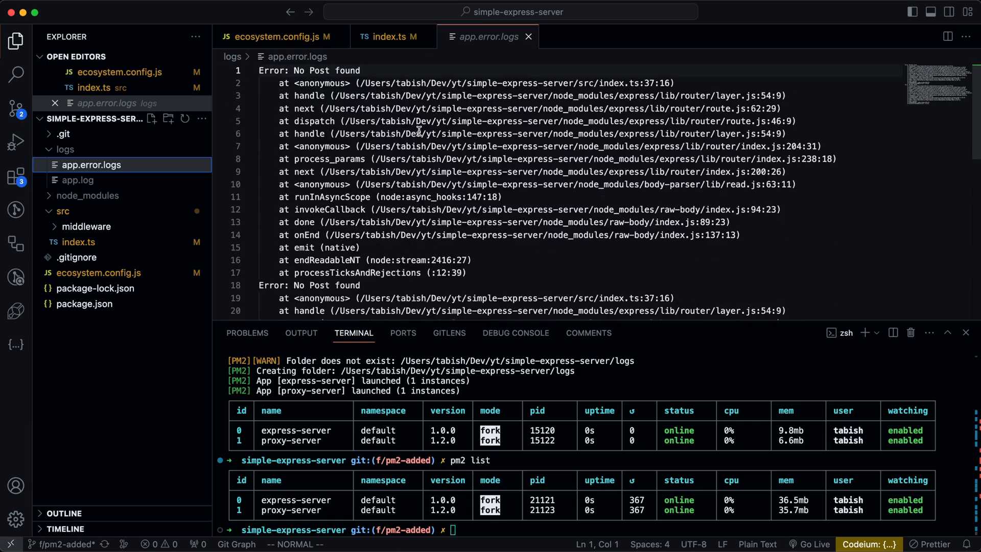
Scroll through the repeated 'No Post found' stack traces in app.error.logs, then close the tabs
{"action": "scroll", "scroll_direction": "down", "scroll_amount": 3}
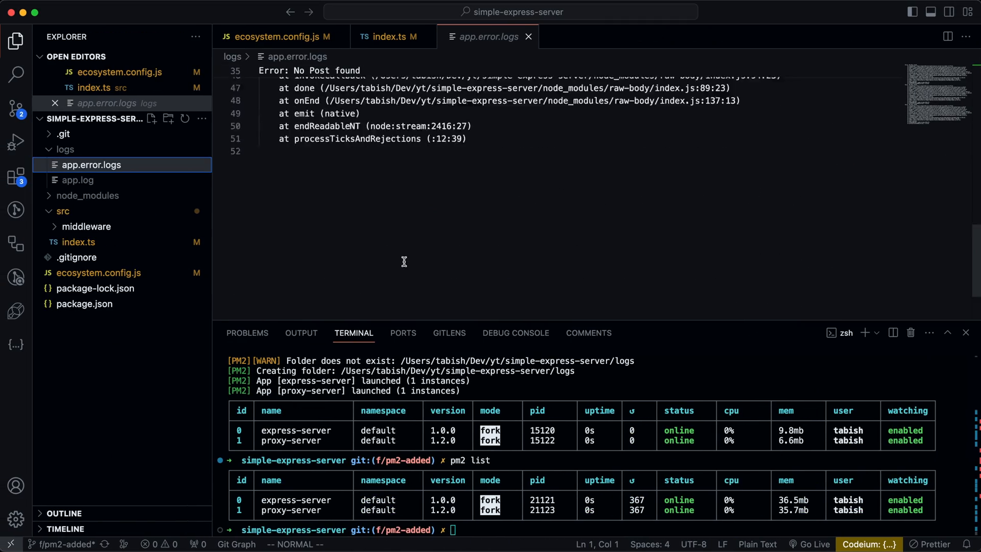
{"action": "scroll", "scroll_direction": "down", "scroll_amount": 3}
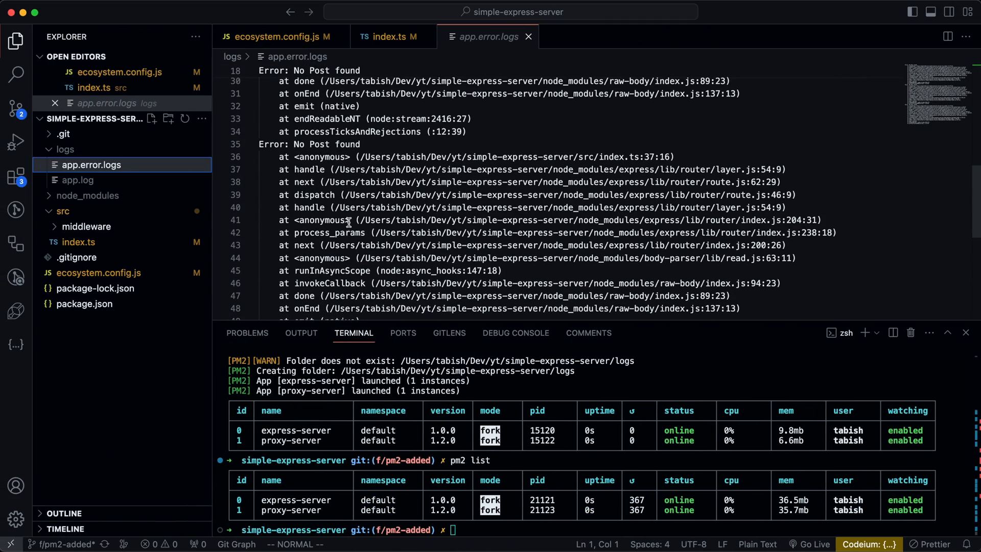
{"action": "mouse_move", "coordinate": [450, 44]}
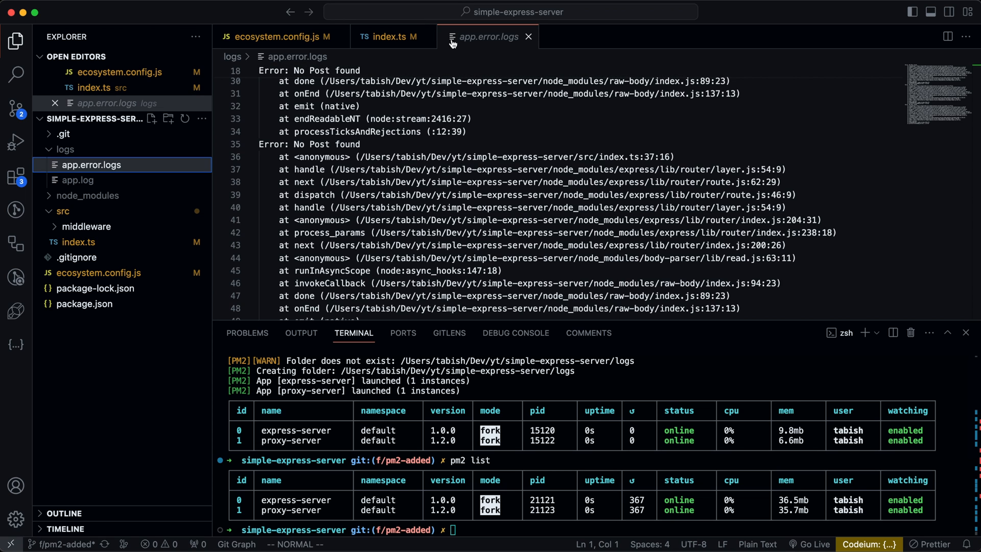
{"action": "left_click", "coordinate": [528, 36]}
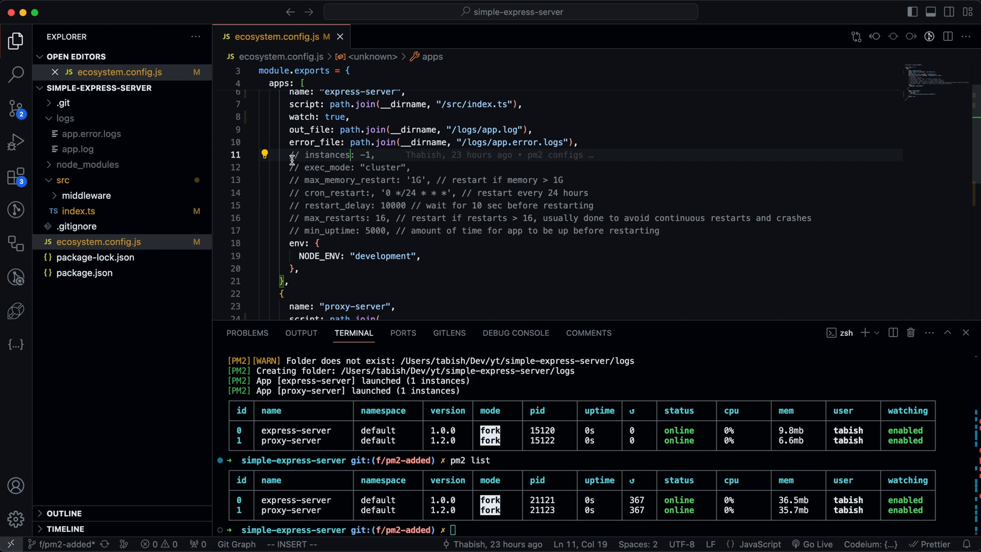
{"action": "mouse_move", "coordinate": [430, 161]}
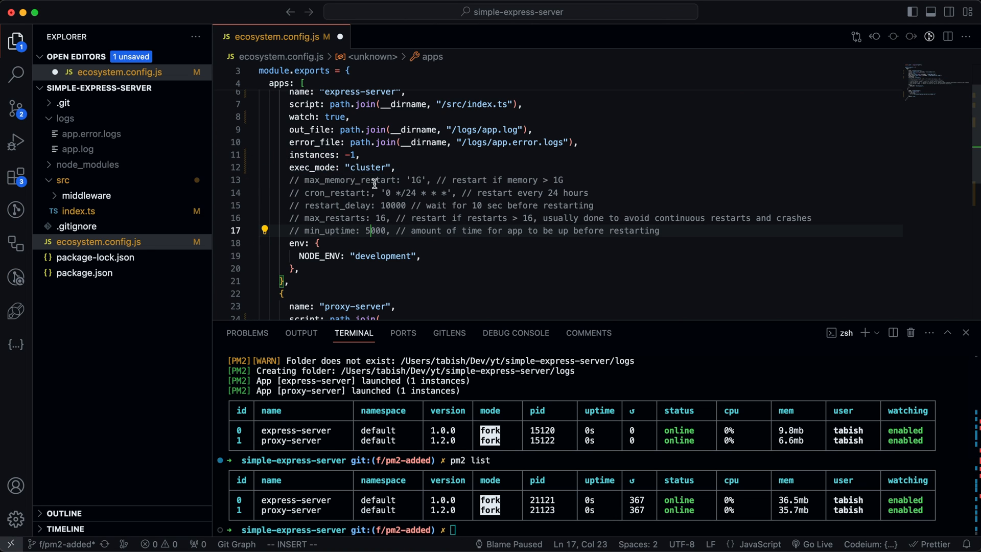
{"action": "mouse_move", "coordinate": [350, 210]}
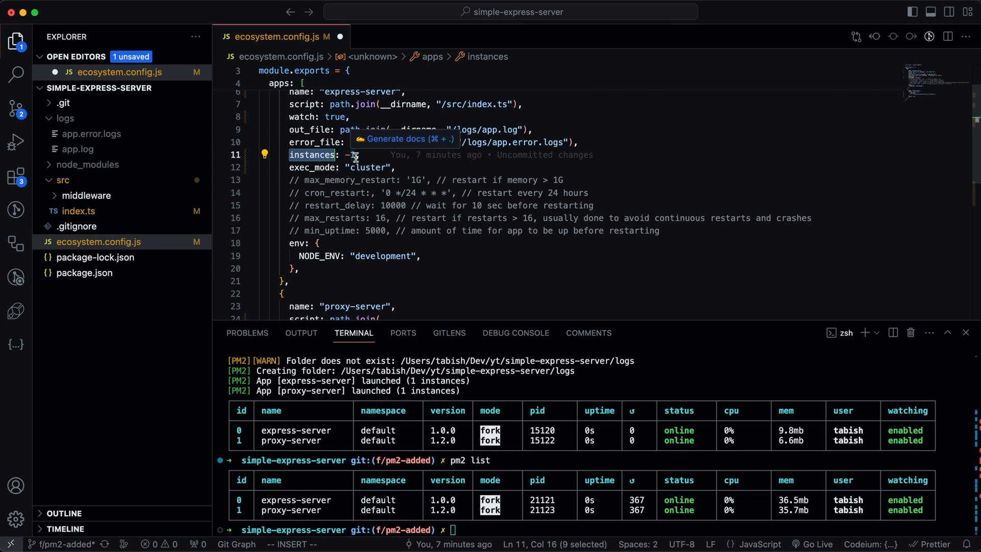
Try instances: "max", then change the value back to -1 alongside exec_mode: "cluster"
{"action": "type", "text": "max\""}
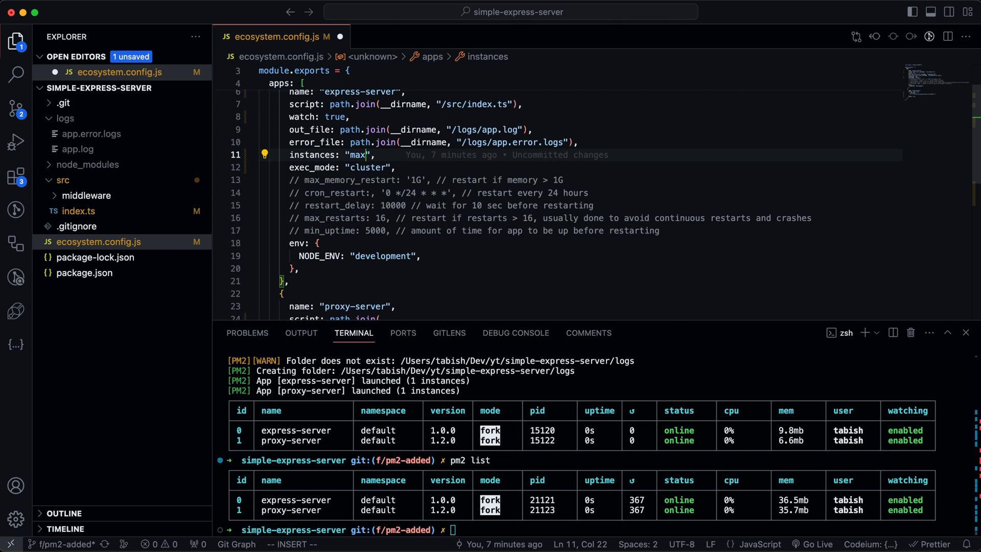
{"action": "key", "text": "Right"}
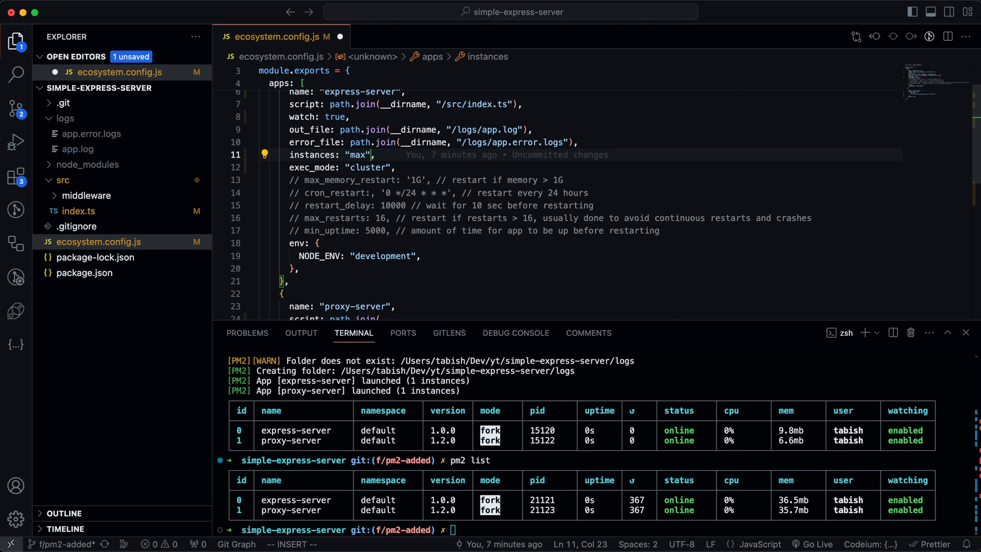
{"action": "key", "text": "Backspace"}
{"action": "type", "text": "-"}
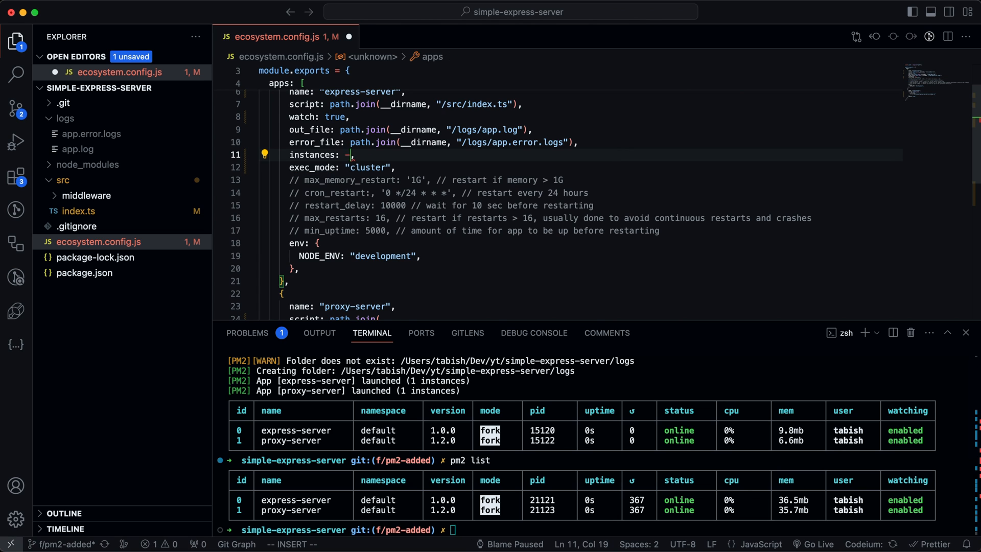
{"action": "type", "text": "1"}
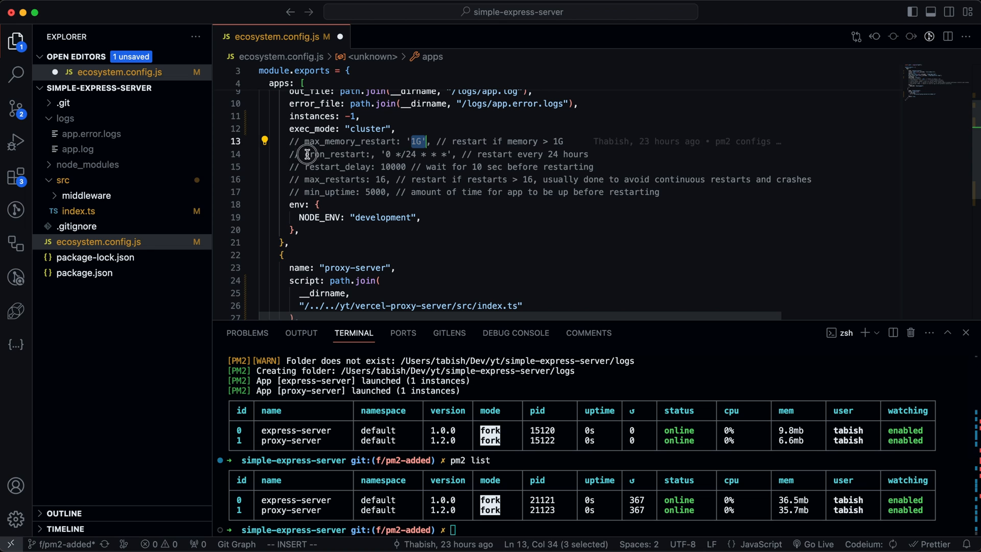
Highlight the commented cron_restart option while explaining, leaving restart options commented out
{"action": "double_click", "coordinate": [325, 155]}
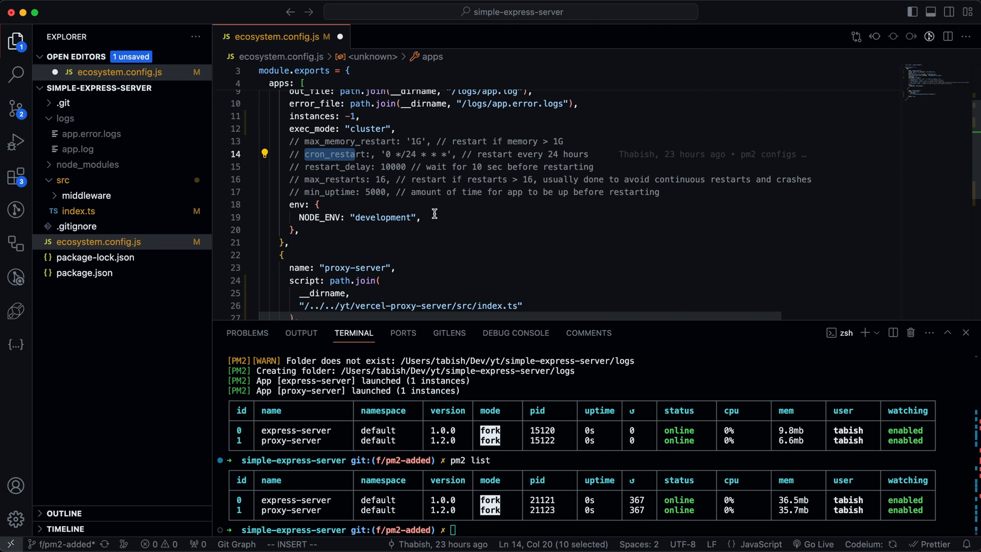
{"action": "mouse_move", "coordinate": [356, 193]}
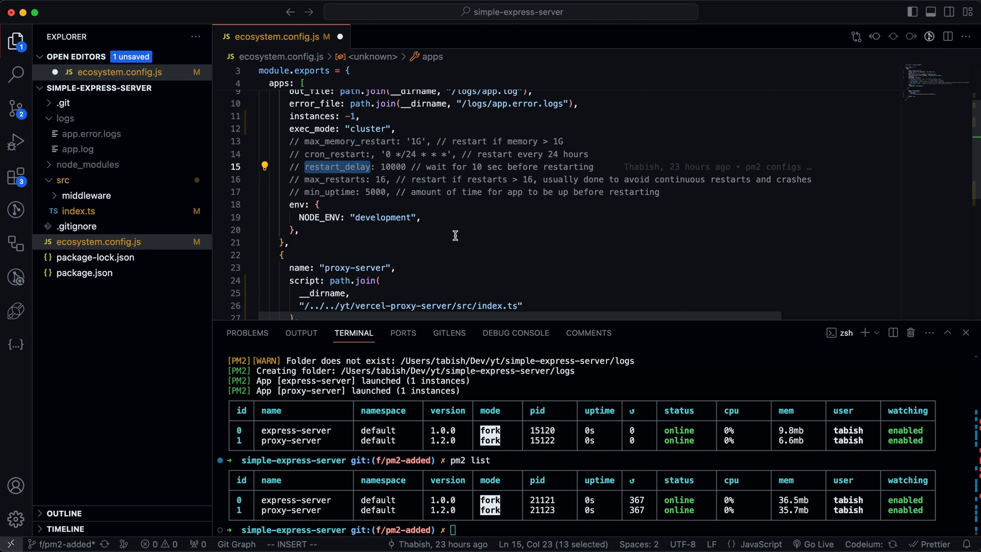
{"action": "mouse_move", "coordinate": [339, 182]}
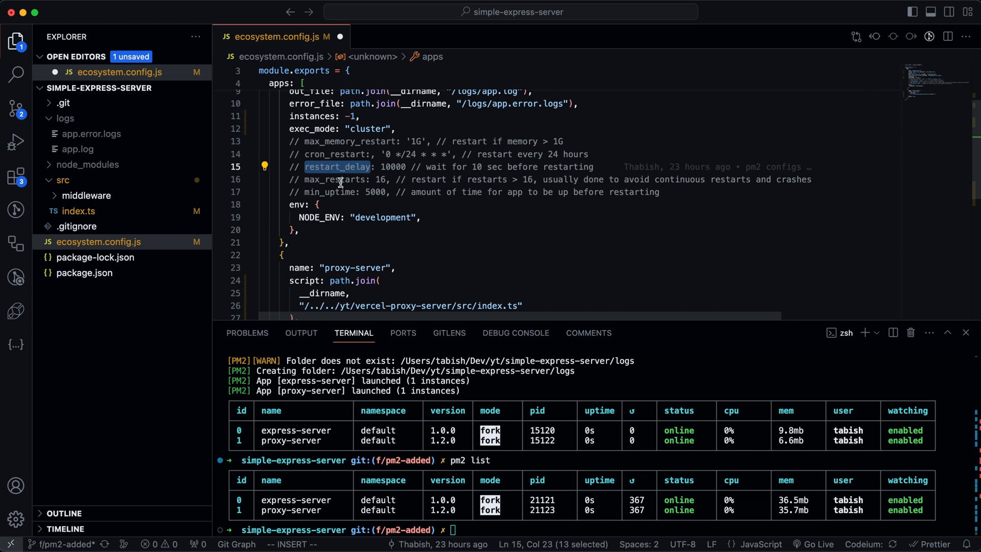
{"action": "mouse_move", "coordinate": [463, 253]}
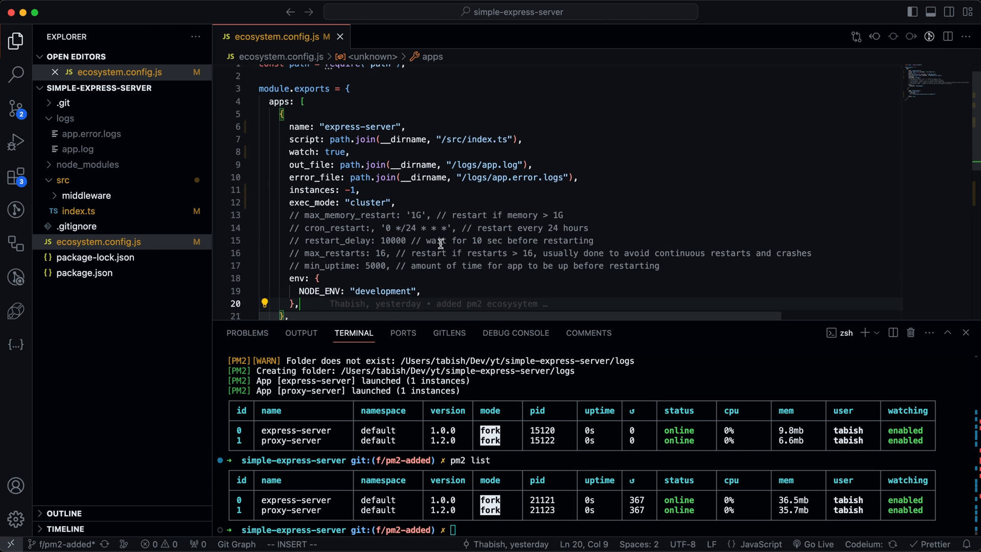
{"action": "scroll", "scroll_direction": "down", "scroll_amount": 3}
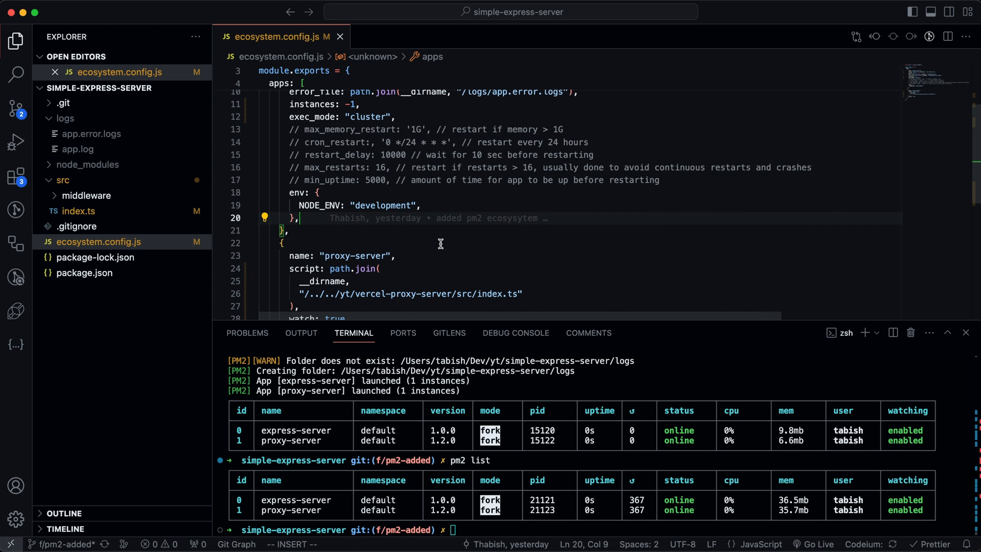